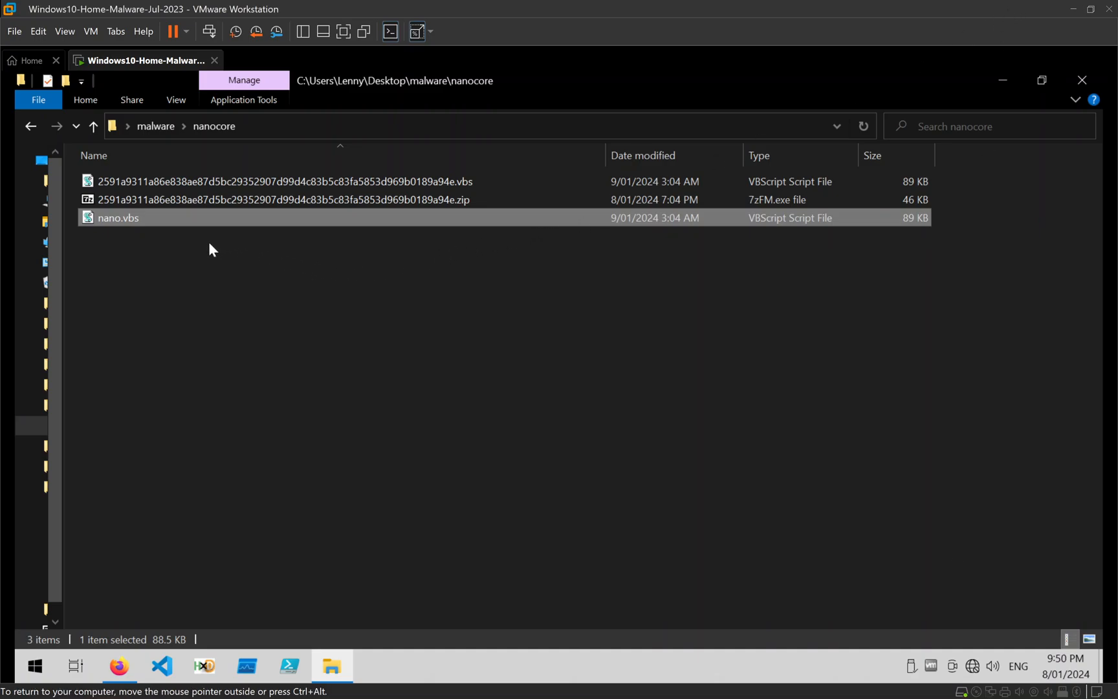
mouse_move(119, 226)
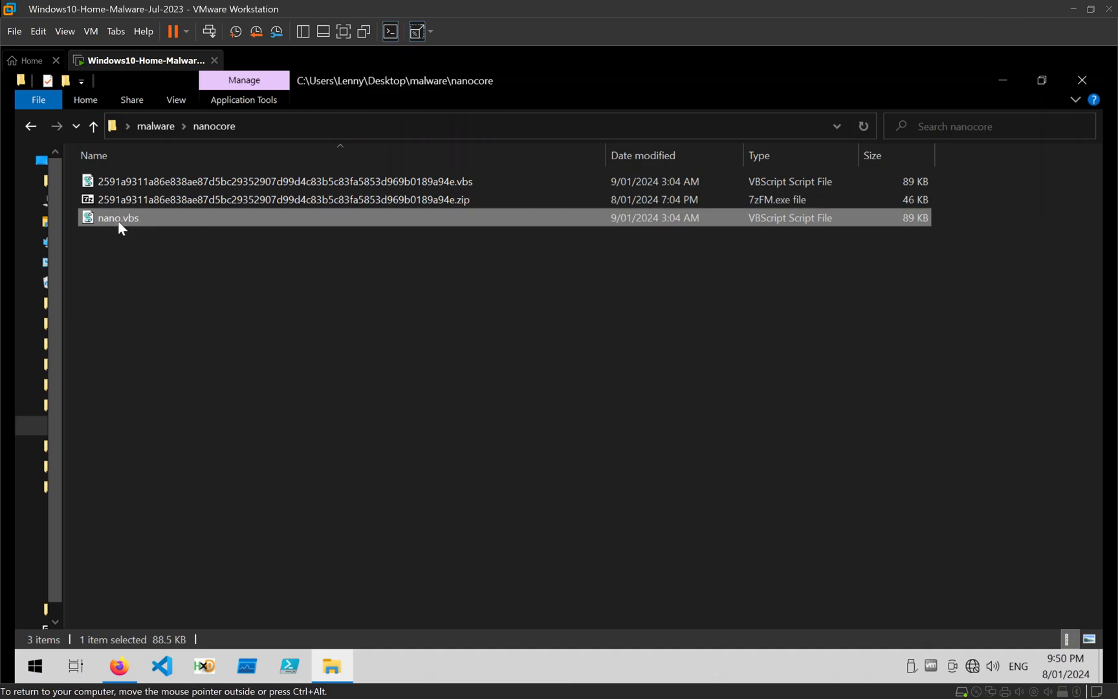
mouse_move(134, 229)
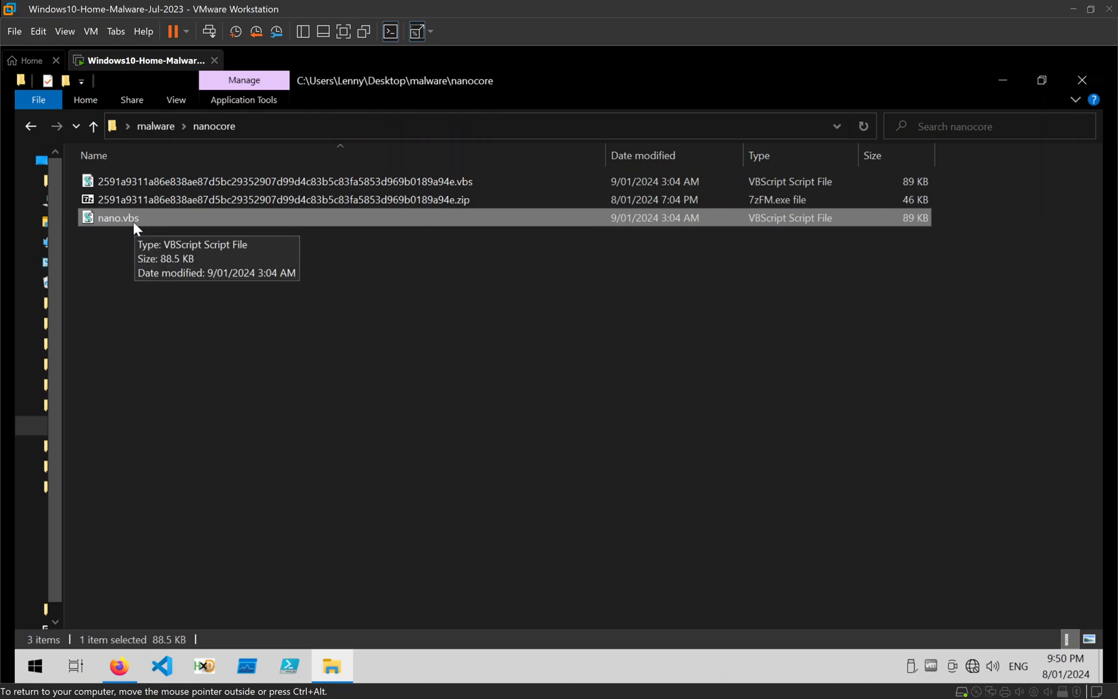
mouse_move(342, 309)
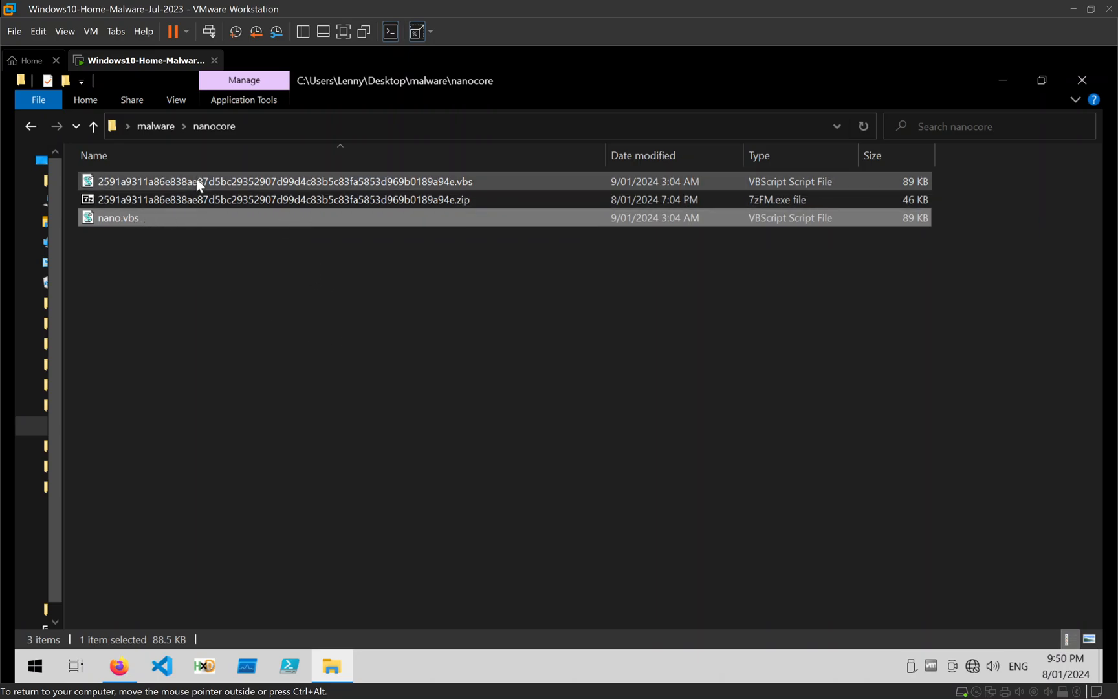
mouse_move(121, 217)
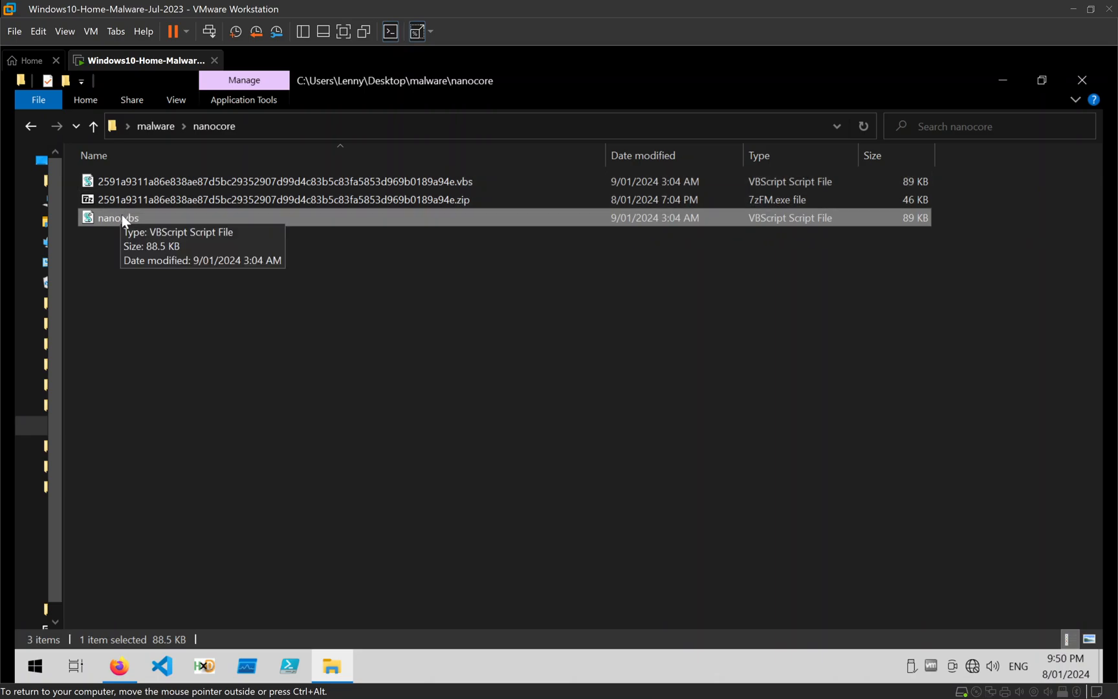
Bring up the file actions menu for nano.vbs in the nanocore folder.
right_click(116, 218)
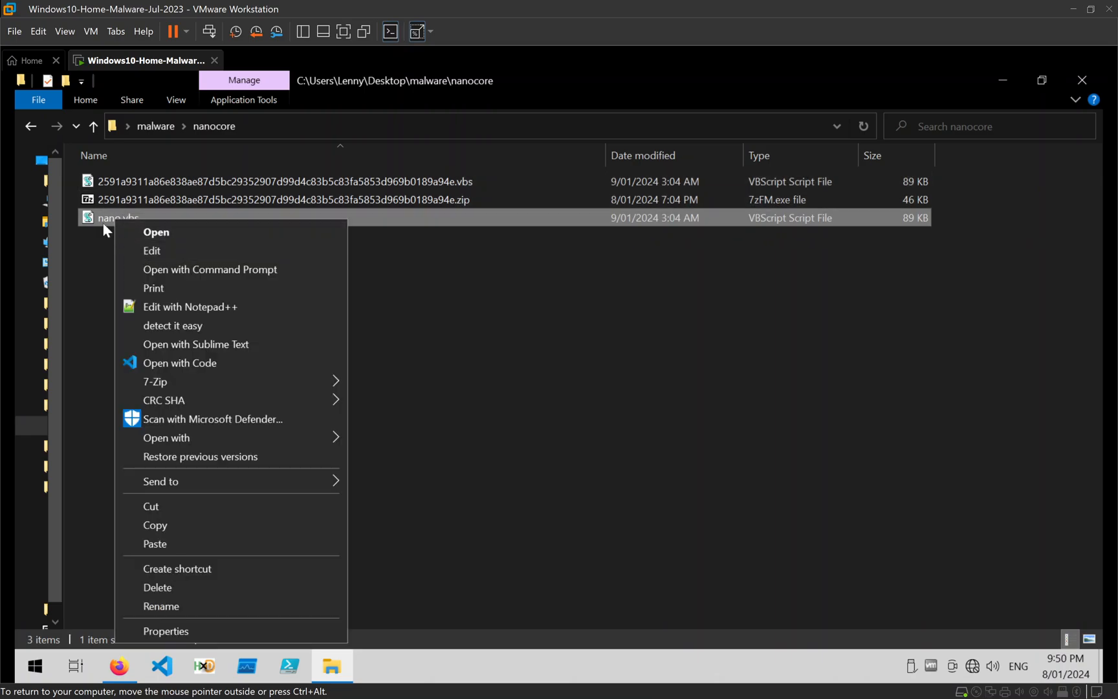
mouse_move(207, 312)
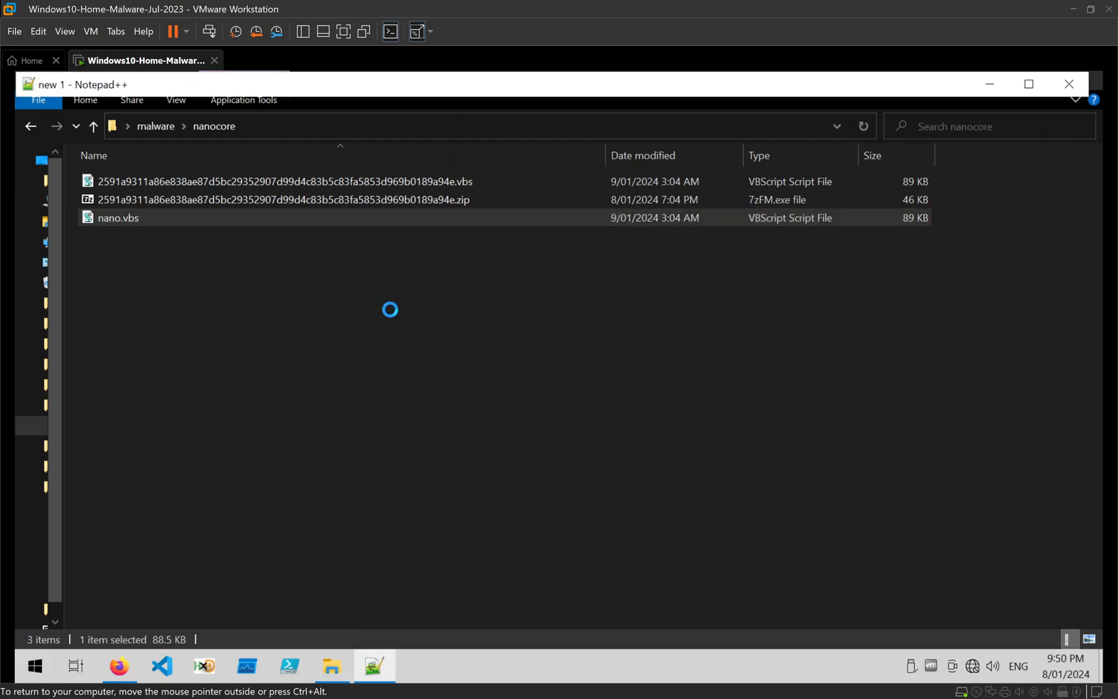
Open nano.vbs in Notepad++ and skim its junk comment padding.
double_click(118, 217)
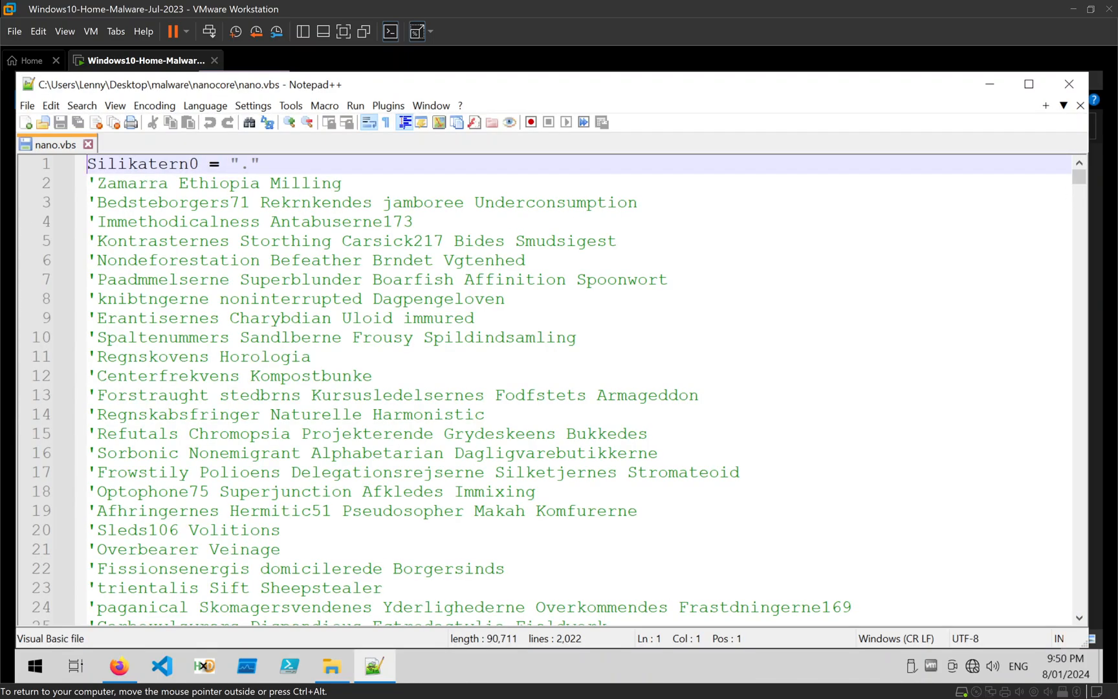
scroll(down, 3)
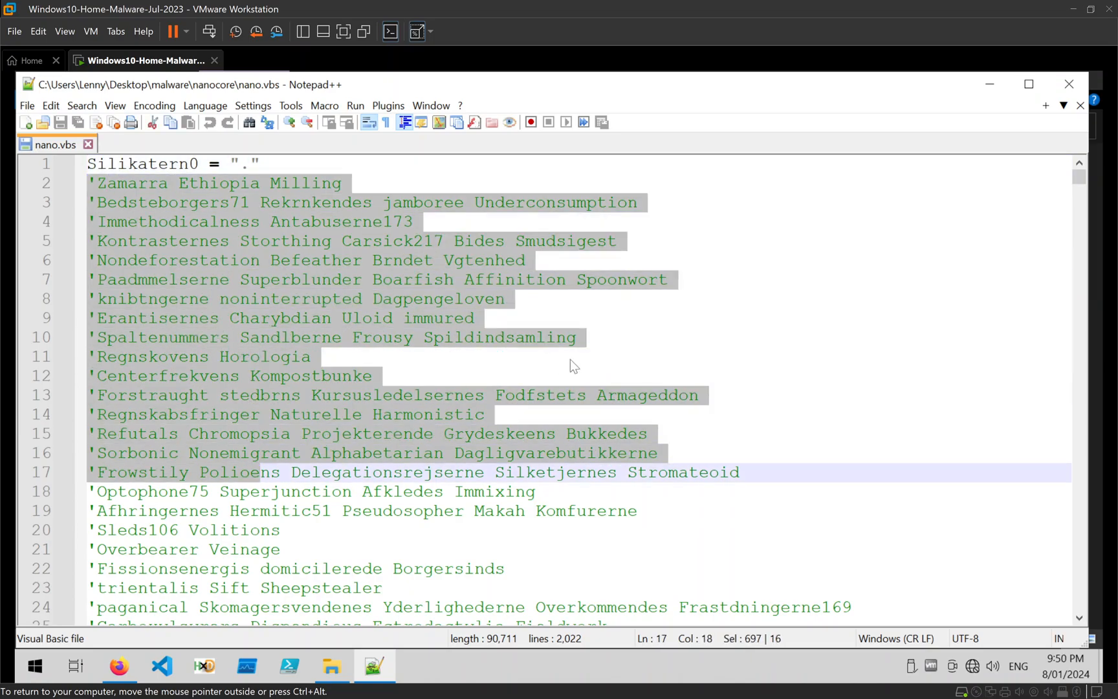
click(286, 356)
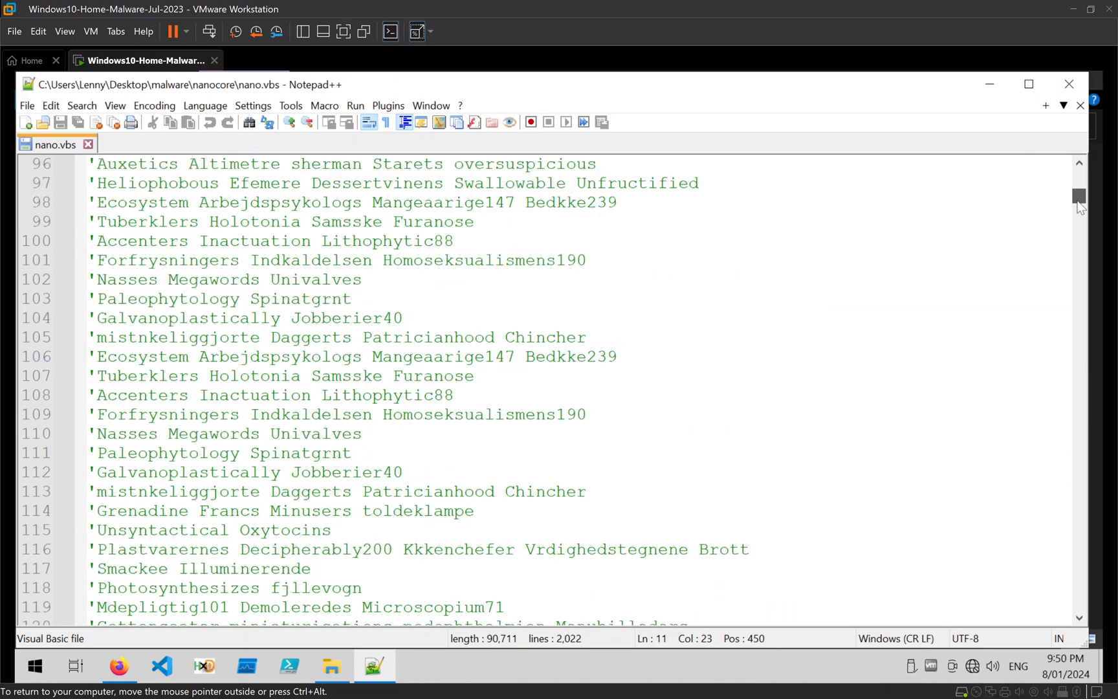
scroll(up, 3)
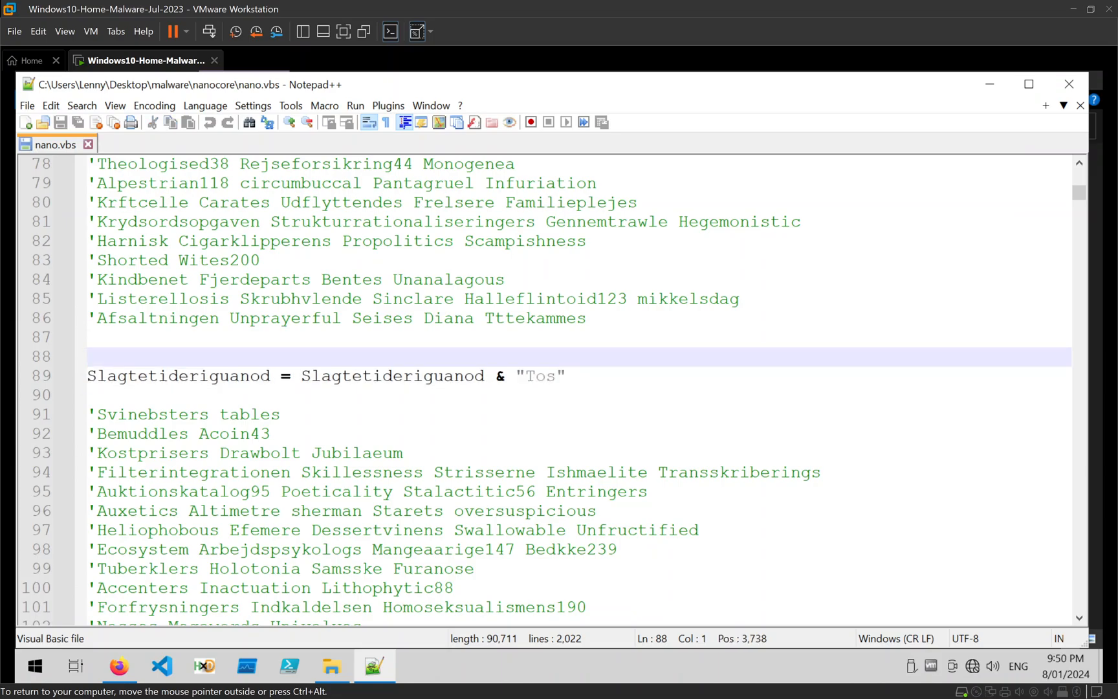
scroll(down, 3)
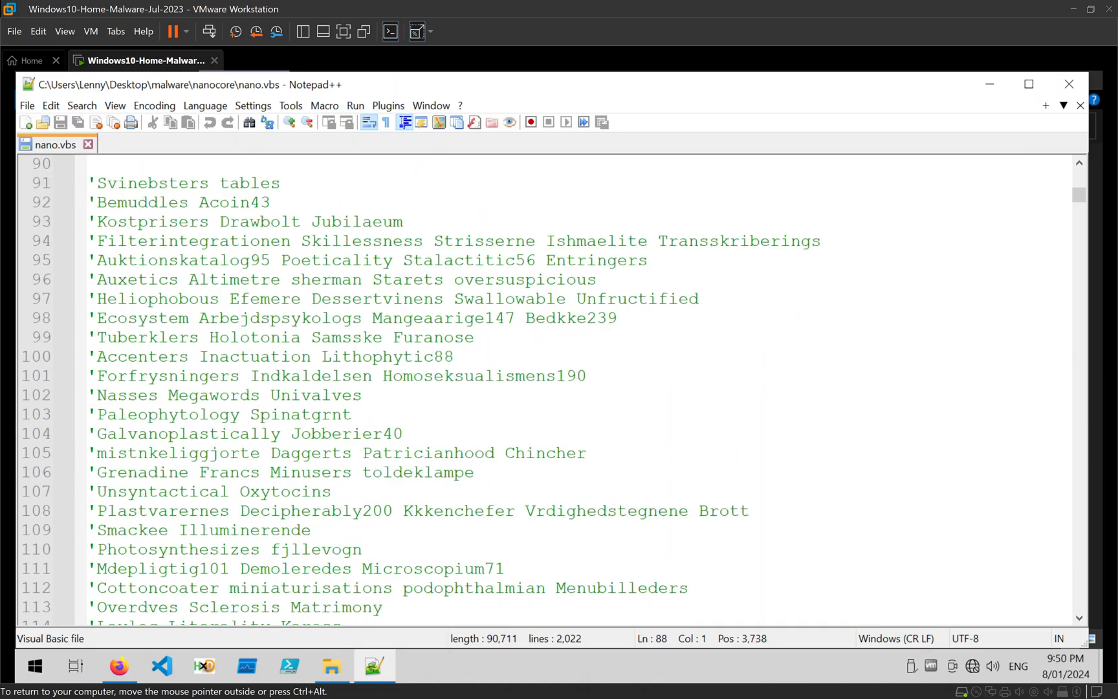
Scroll down to the P5 string-building lines and highlight every Restord occurrence.
scroll(down, 3)
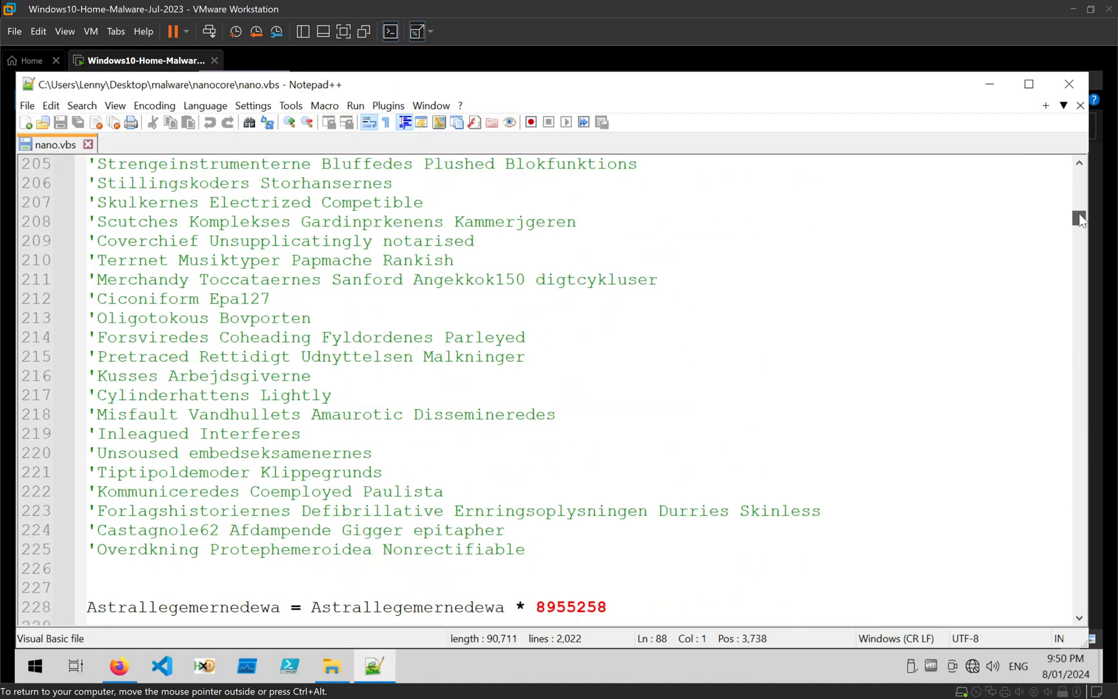
scroll(down, 3)
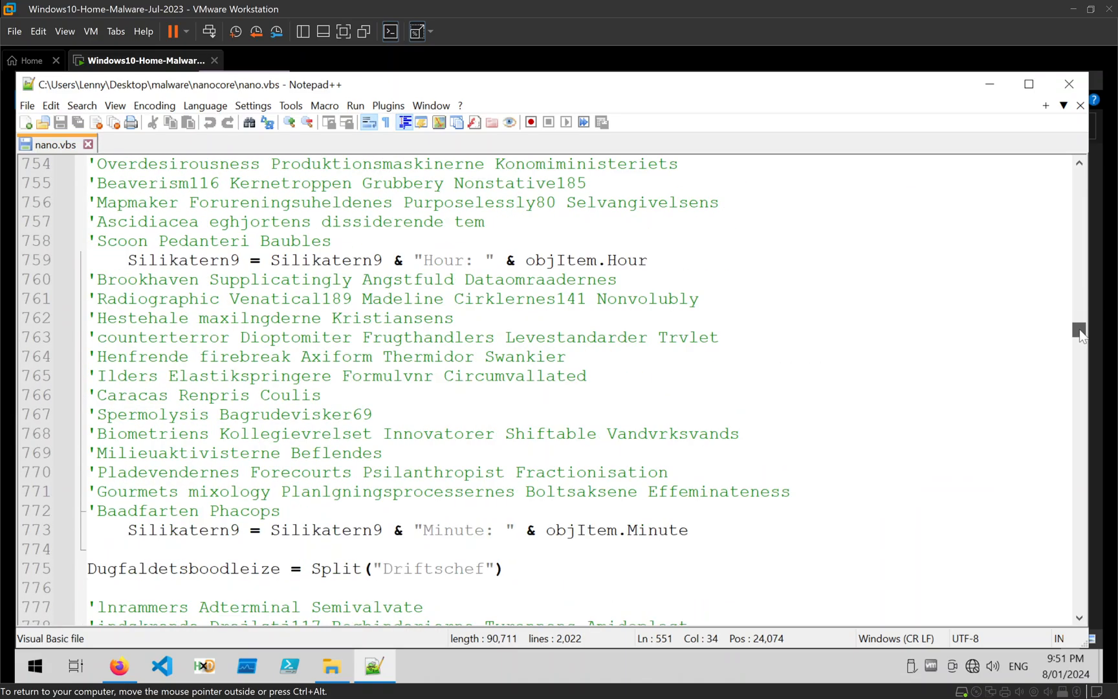
scroll(down, 3)
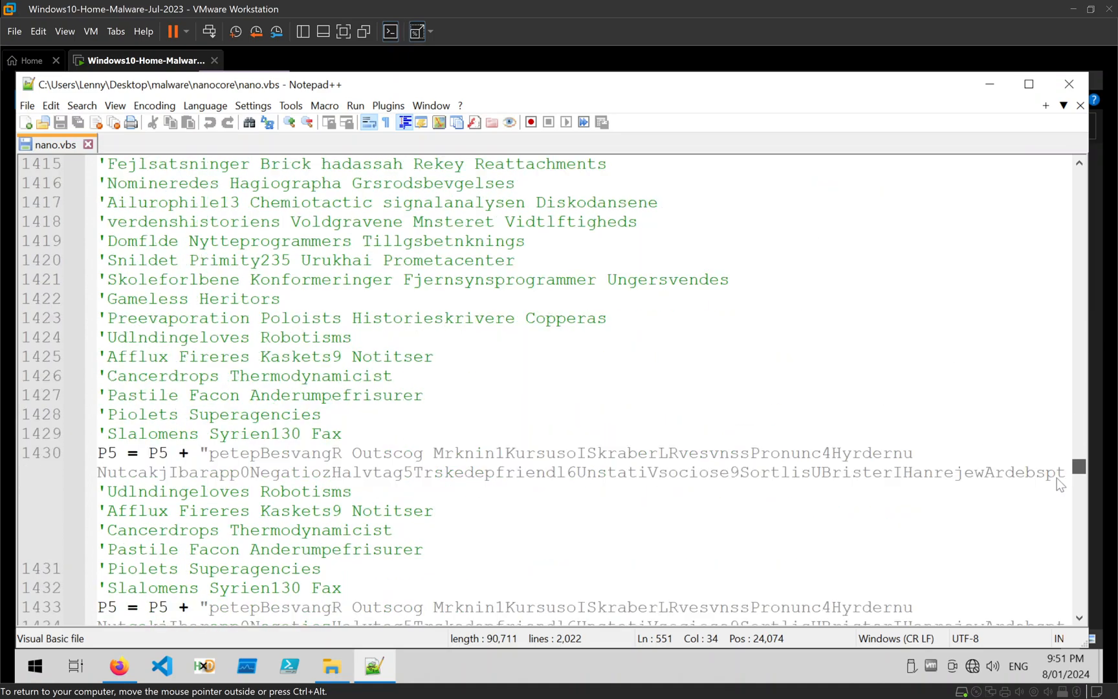
scroll(down, 3)
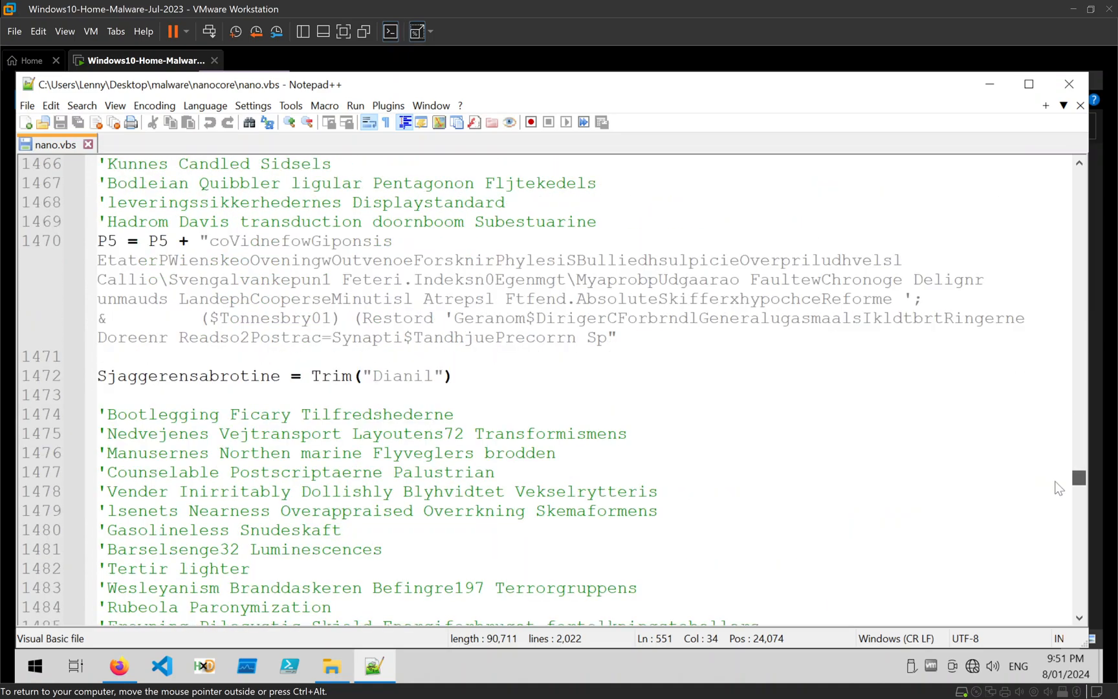
drag(98, 241, 617, 337)
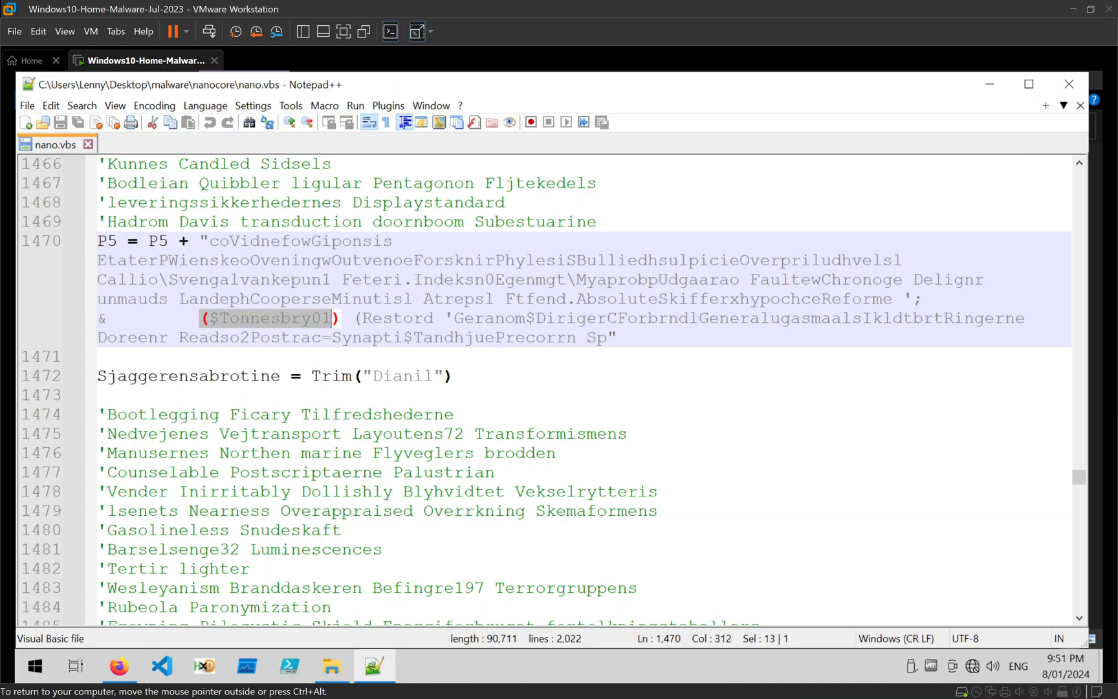
double_click(396, 319)
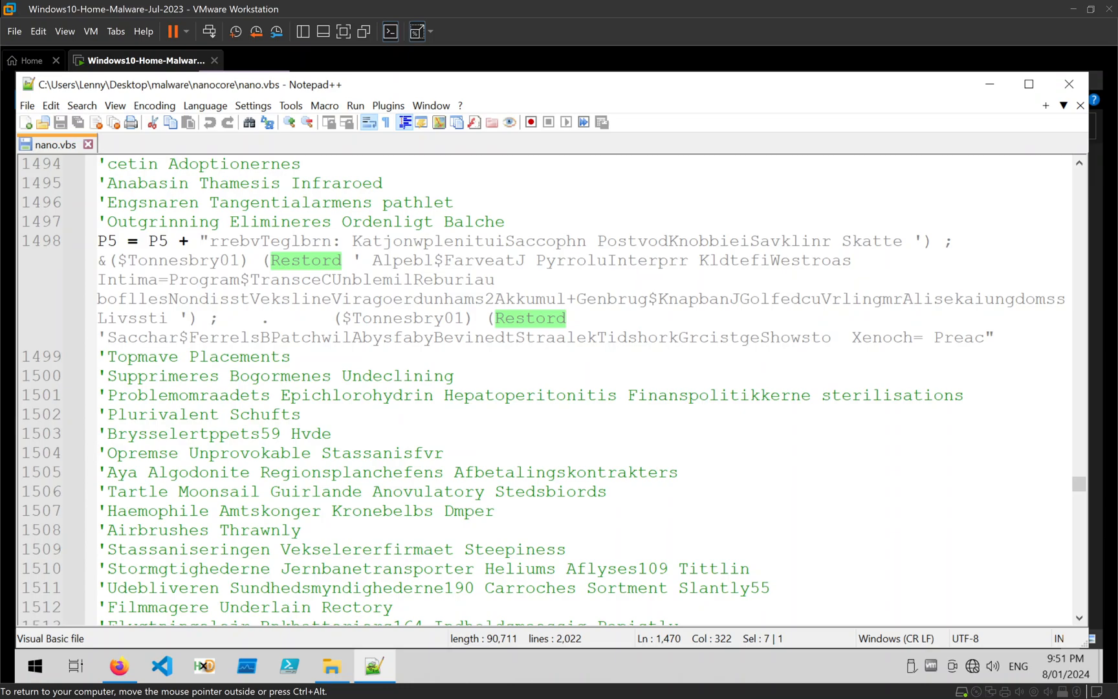
mouse_move(1102, 493)
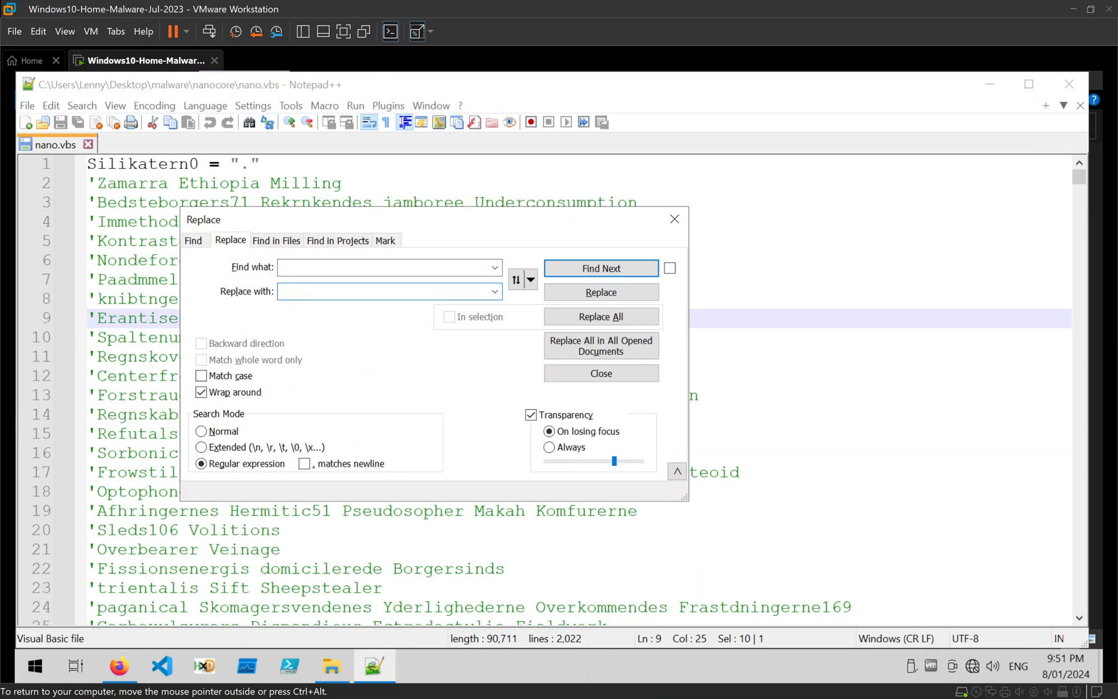
Delete all comment lines with regex ^'.*\s+ replaced by nothing, leaving 284 lines.
click(385, 267)
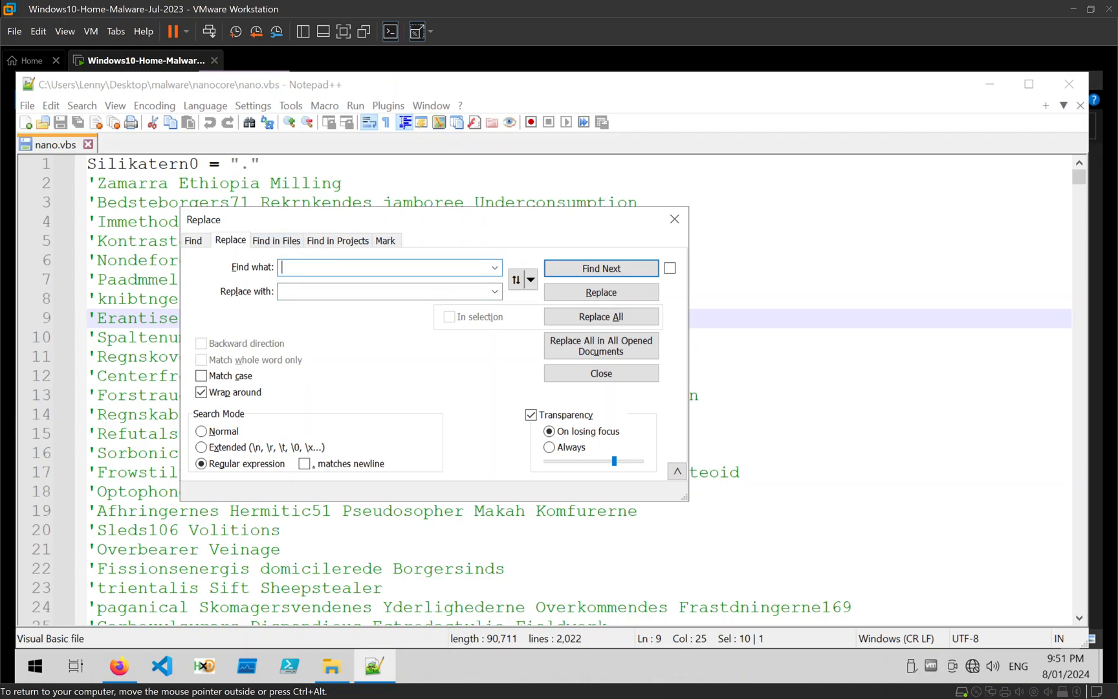
text(')
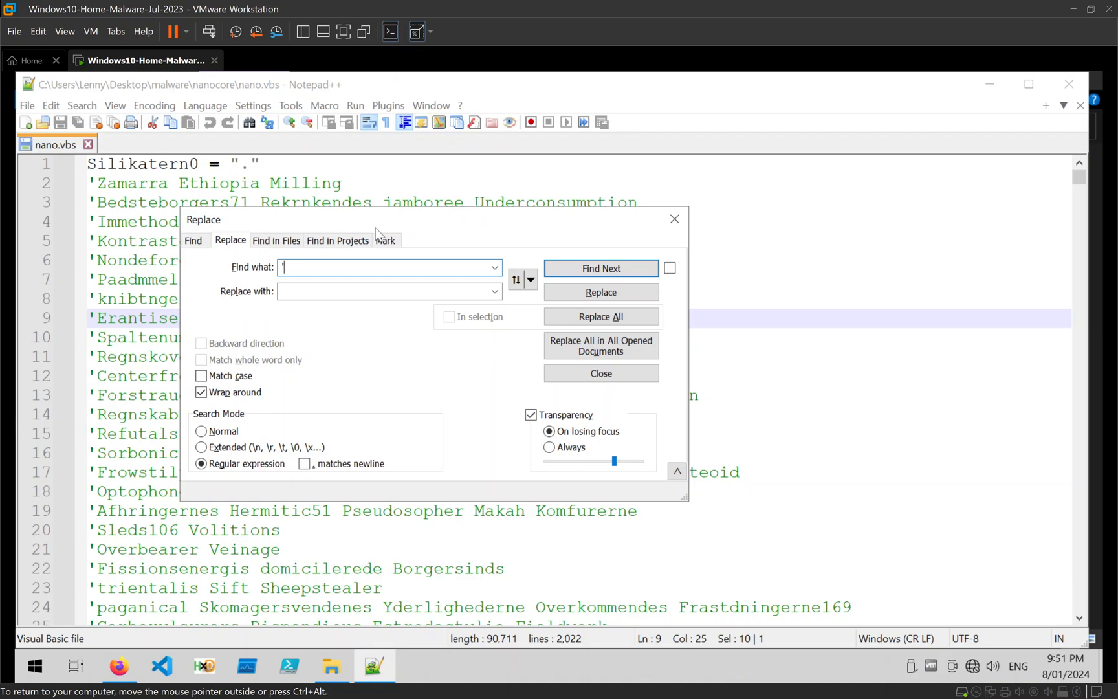
text(.)
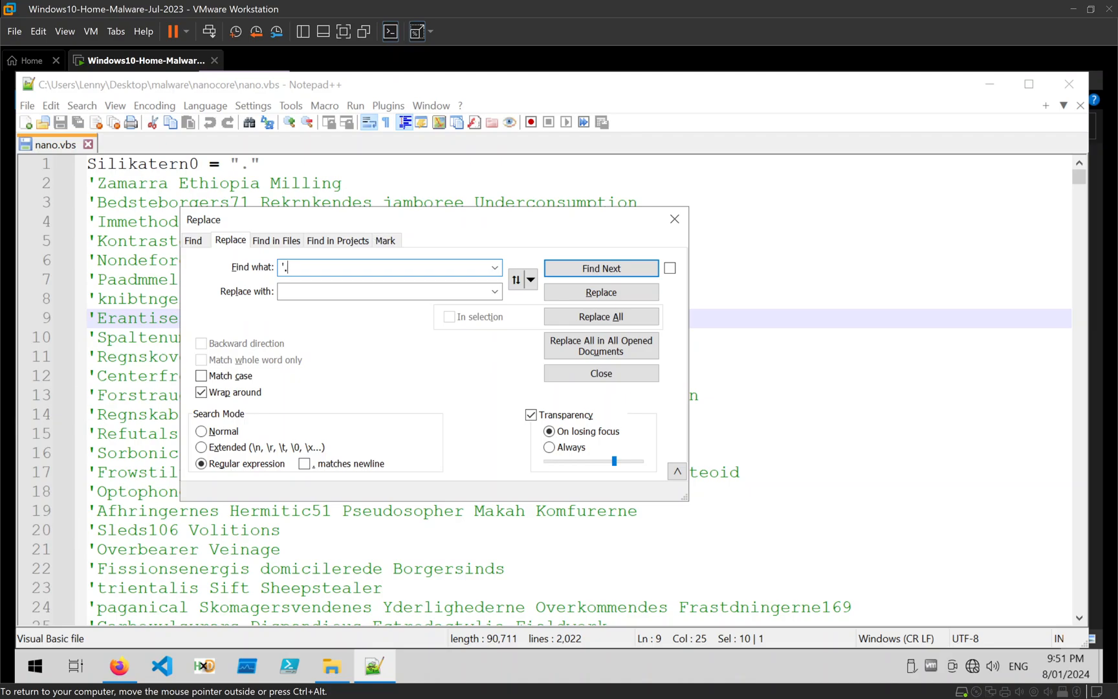
text(*)
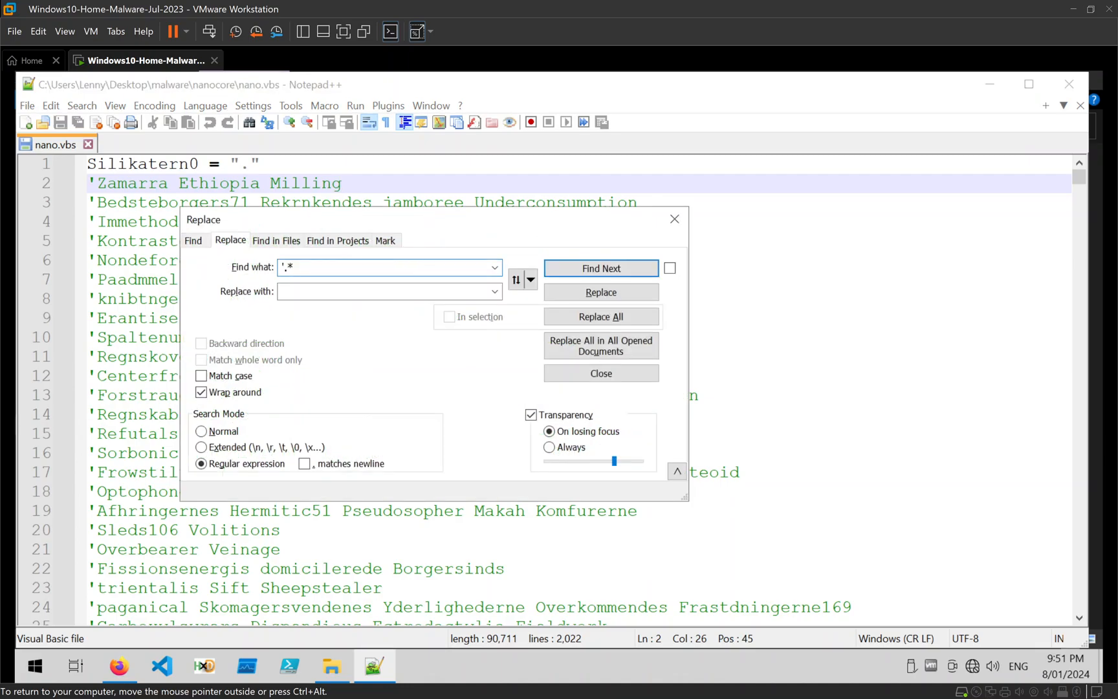
text(\s+)
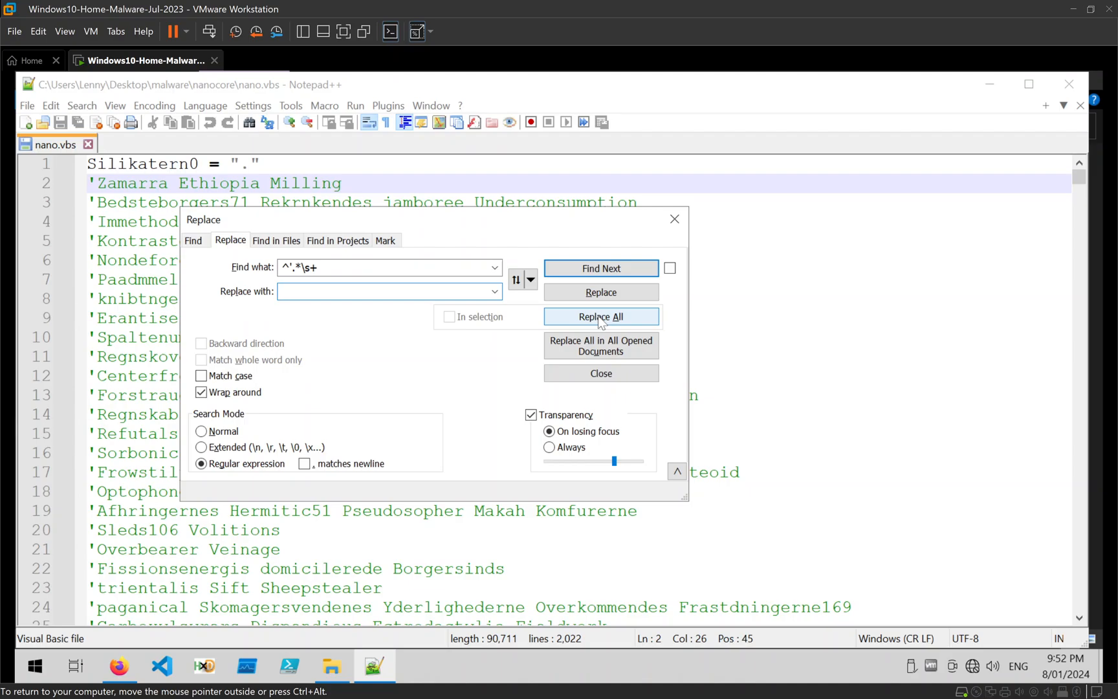
click(602, 316)
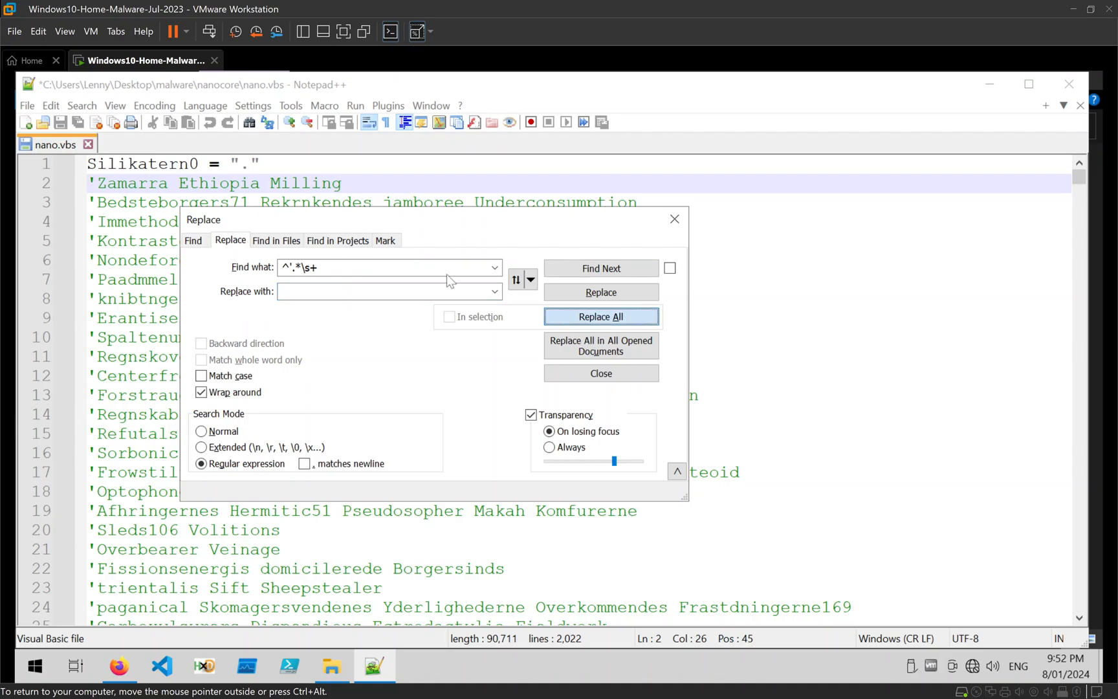
click(601, 316)
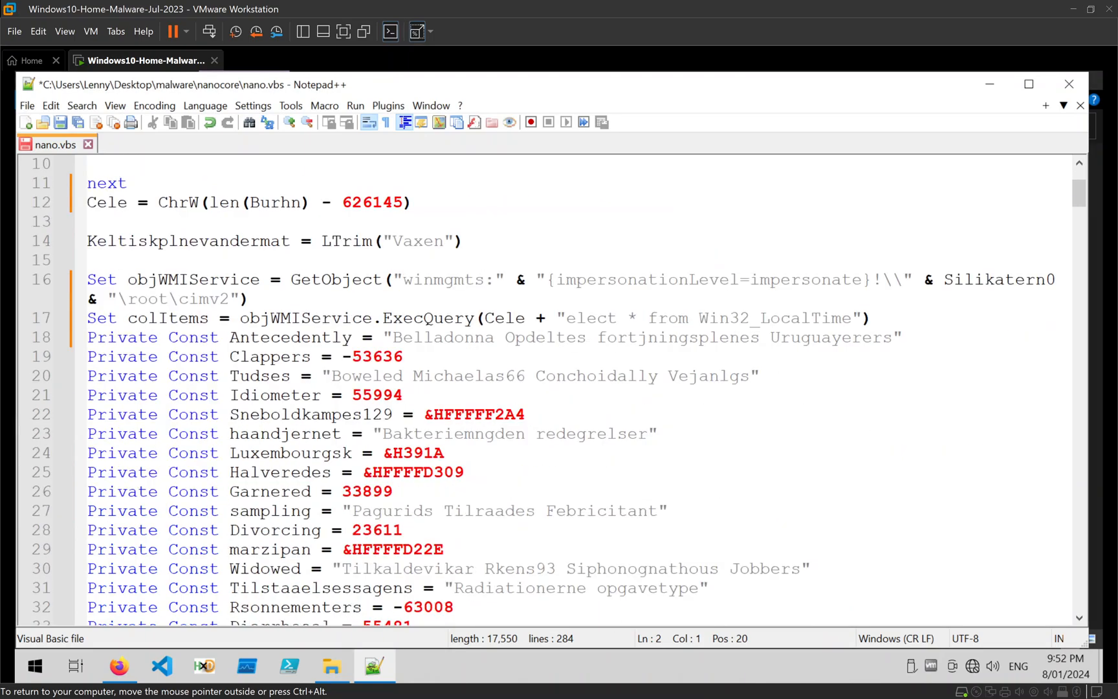
Read through the 284-line script to its end, highlighting winmgmts along the way.
scroll(down, 3)
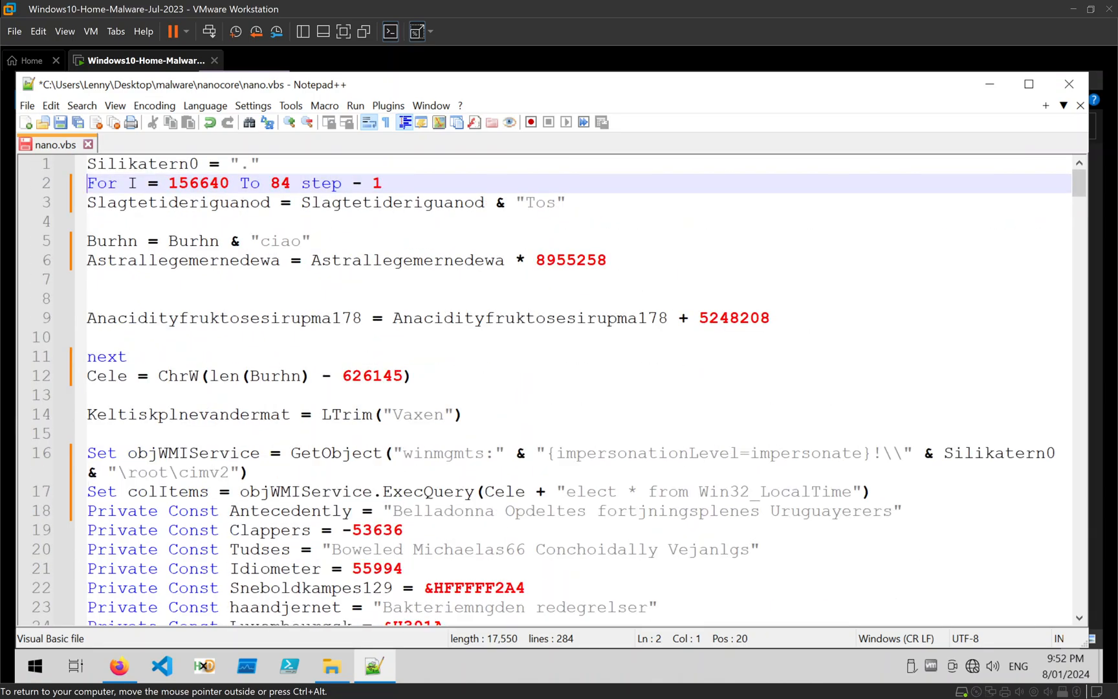
double_click(432, 453)
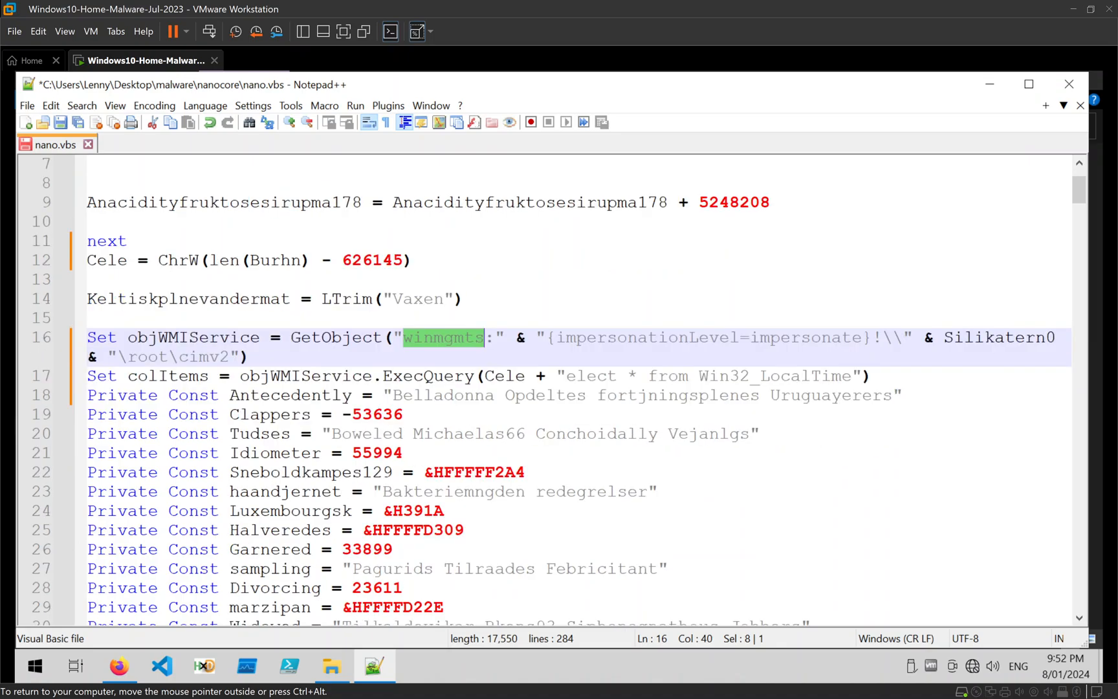
scroll(down, 3)
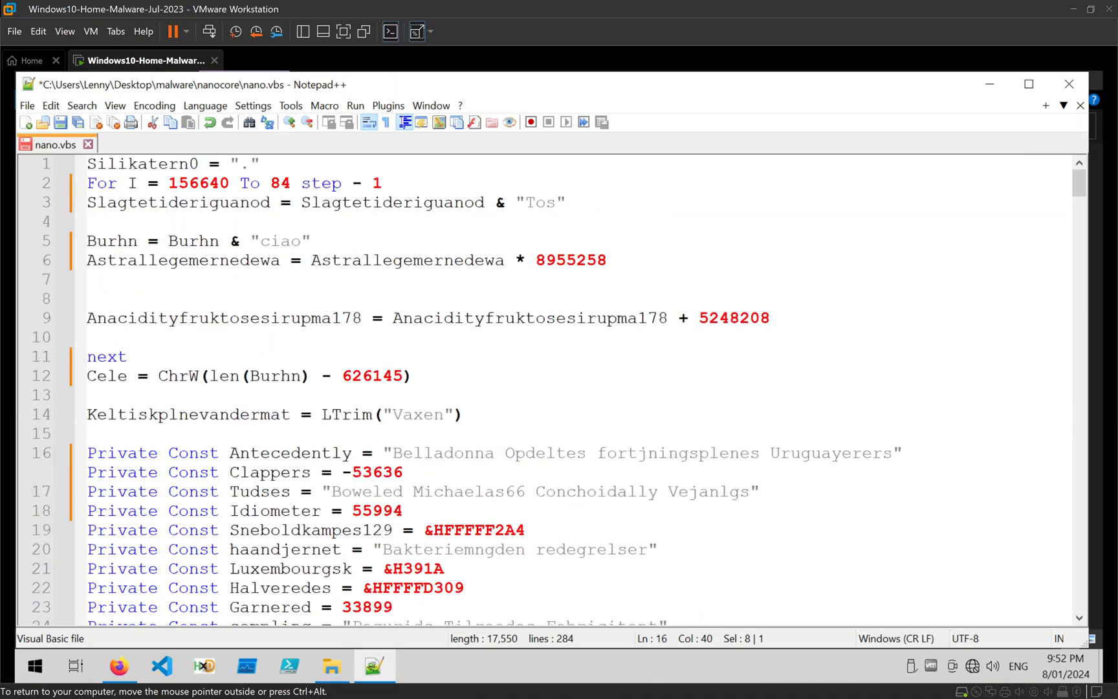
scroll(down, 3)
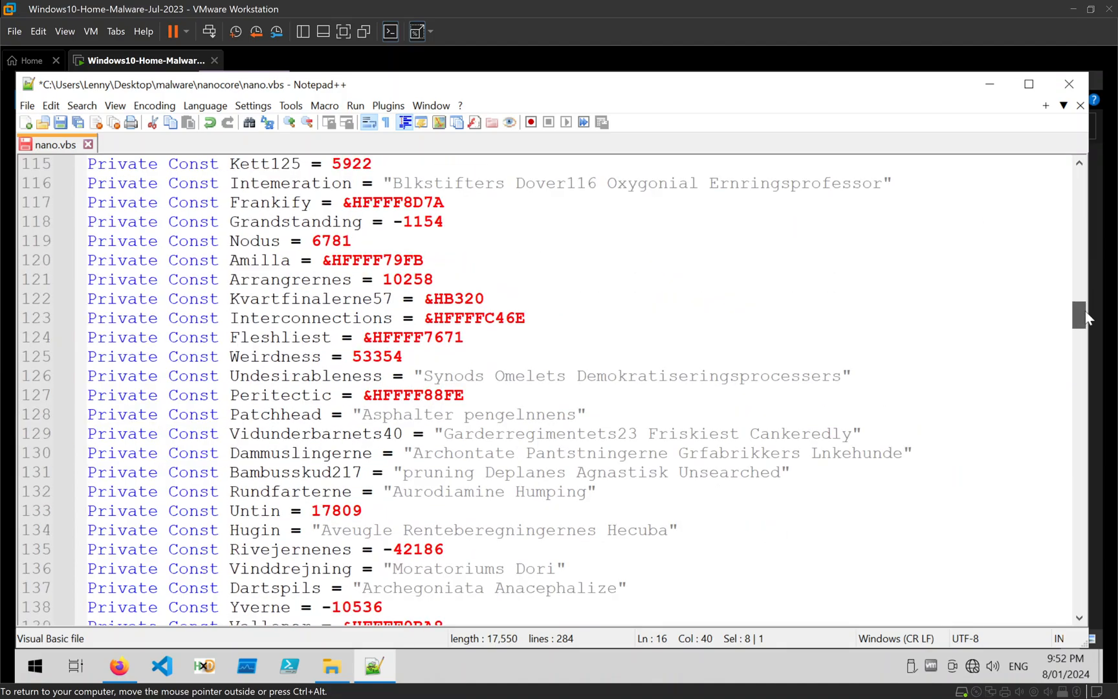
scroll(down, 3)
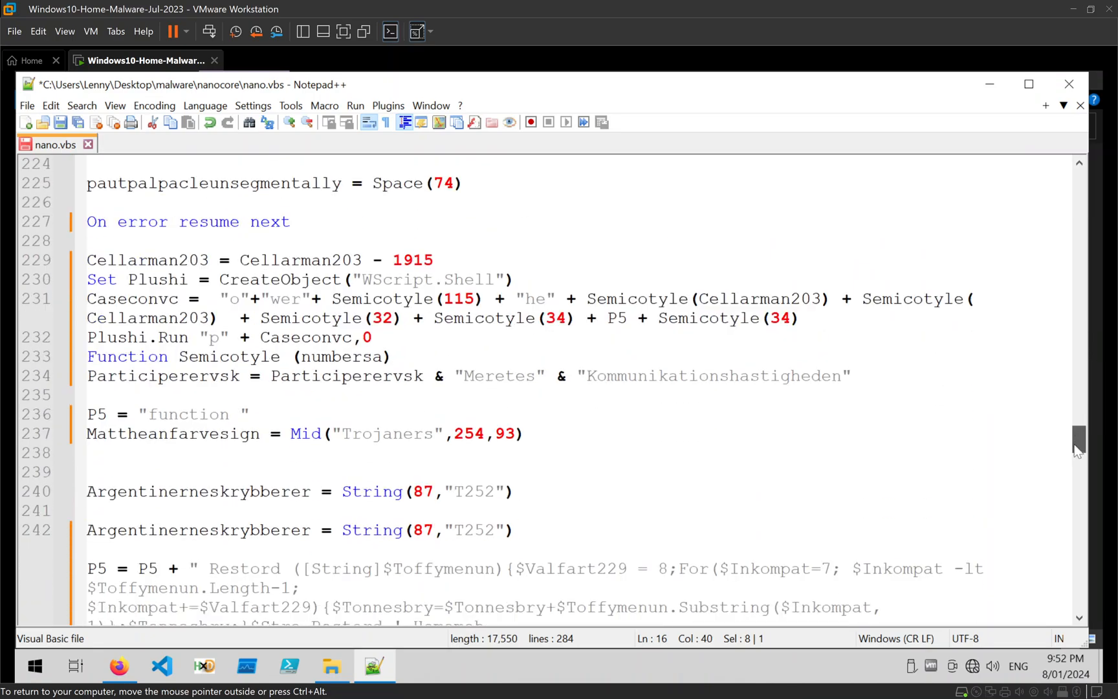
scroll(down, 3)
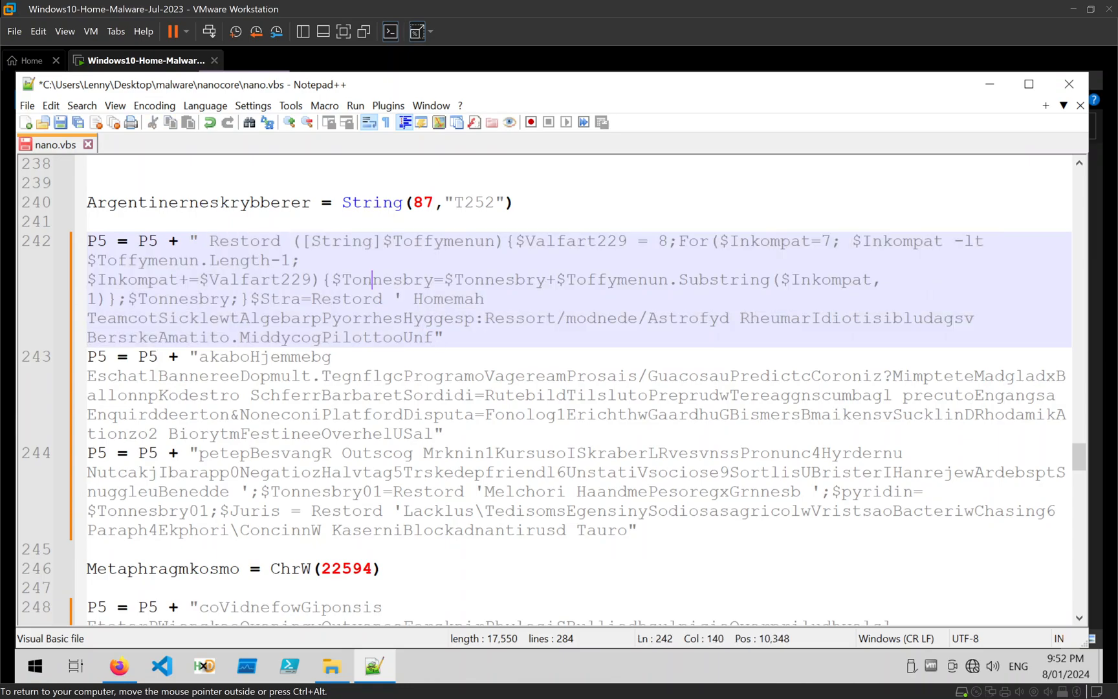
scroll(down, 3)
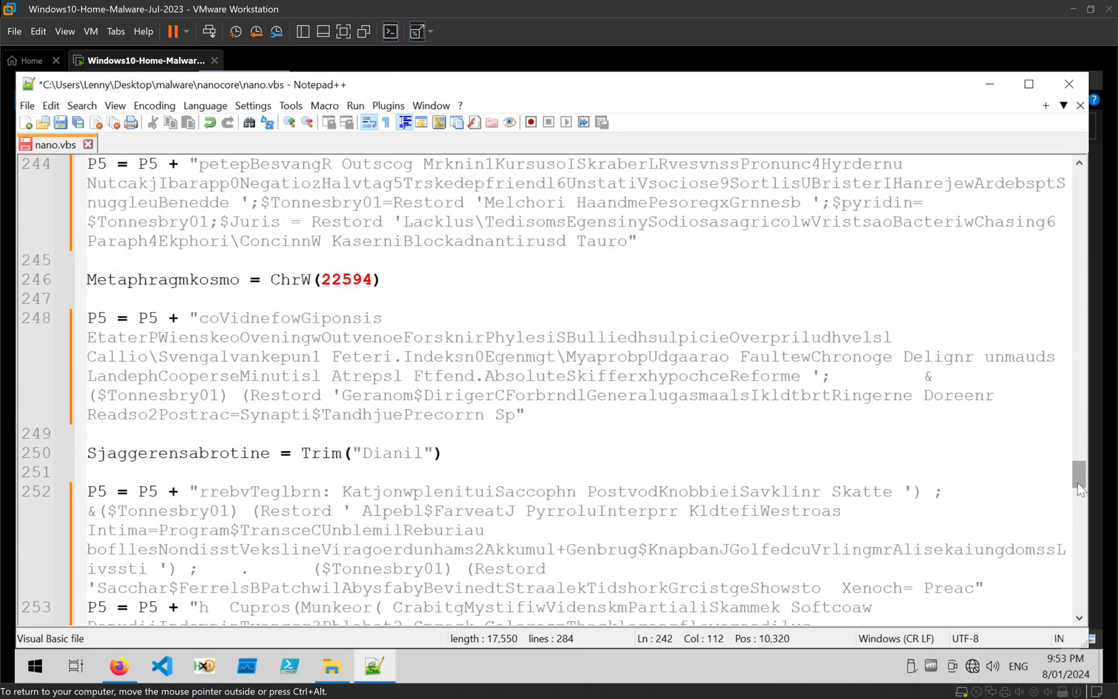
scroll(down, 3)
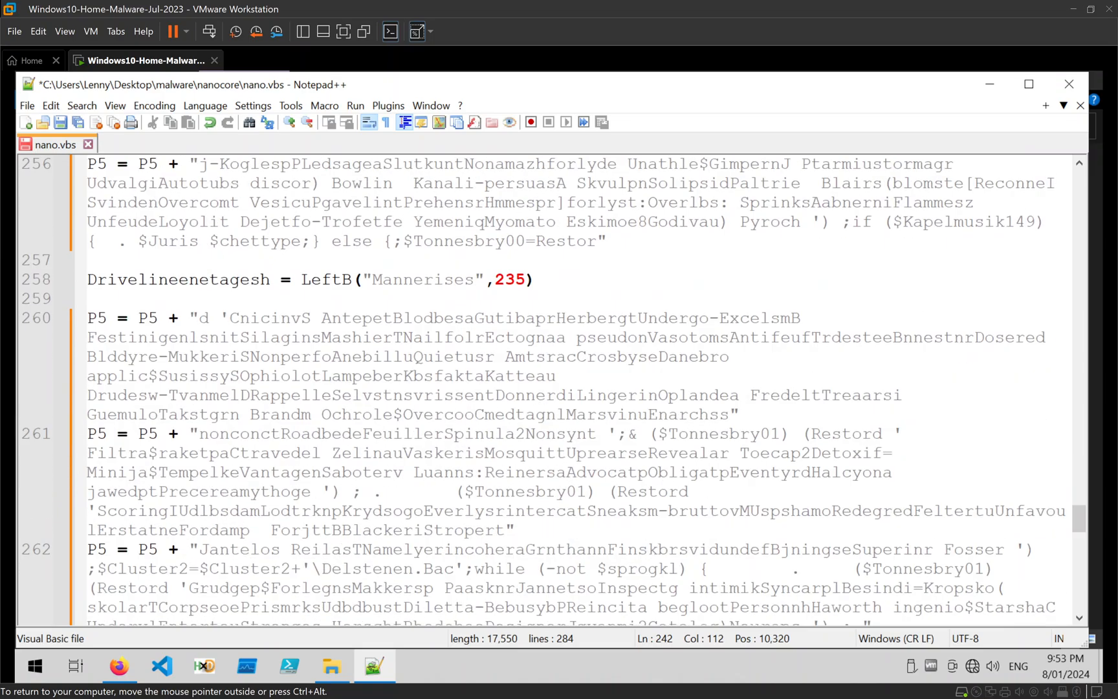
mouse_move(1079, 518)
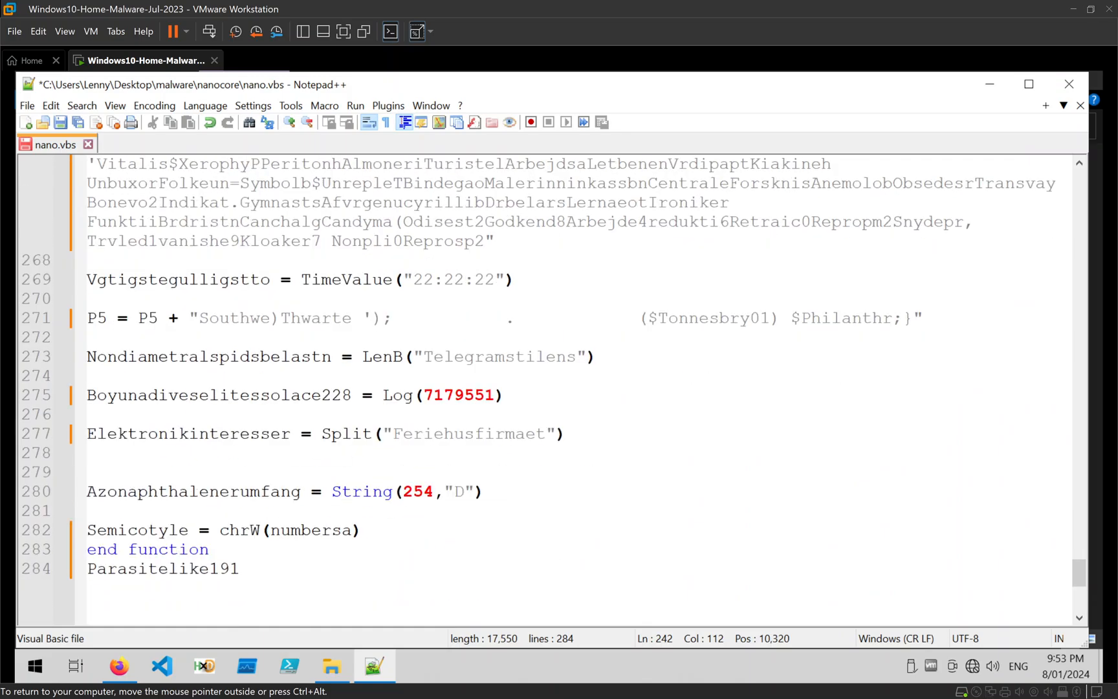
Select the P5 block from P5 = "function " through the last P5 line.
click(240, 568)
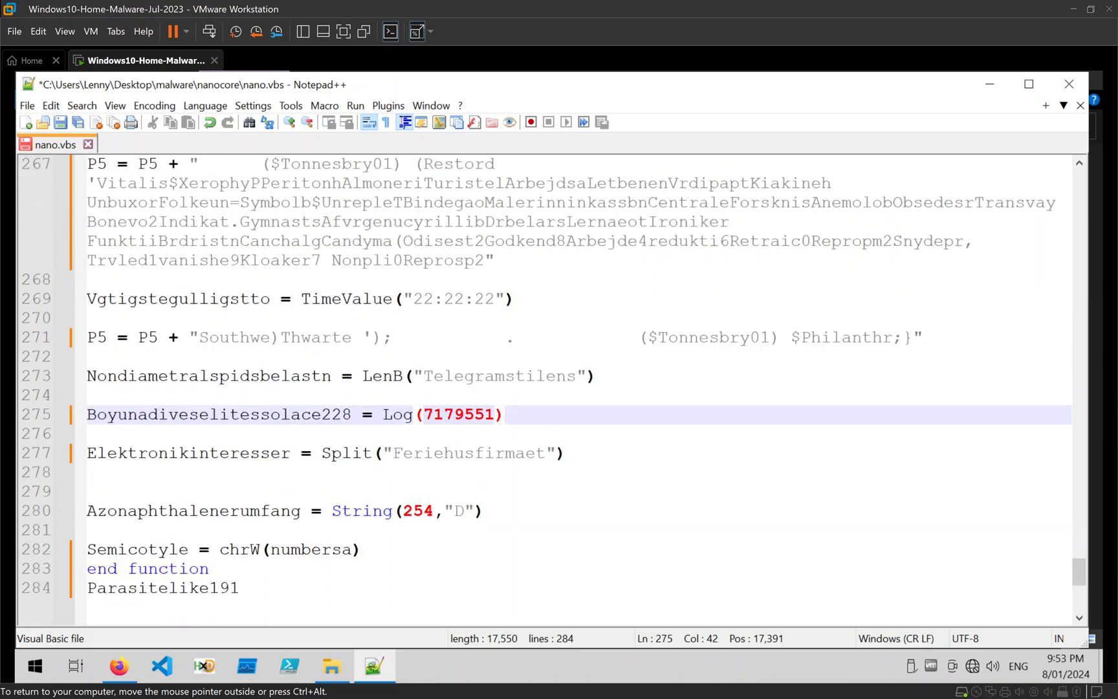
click(503, 414)
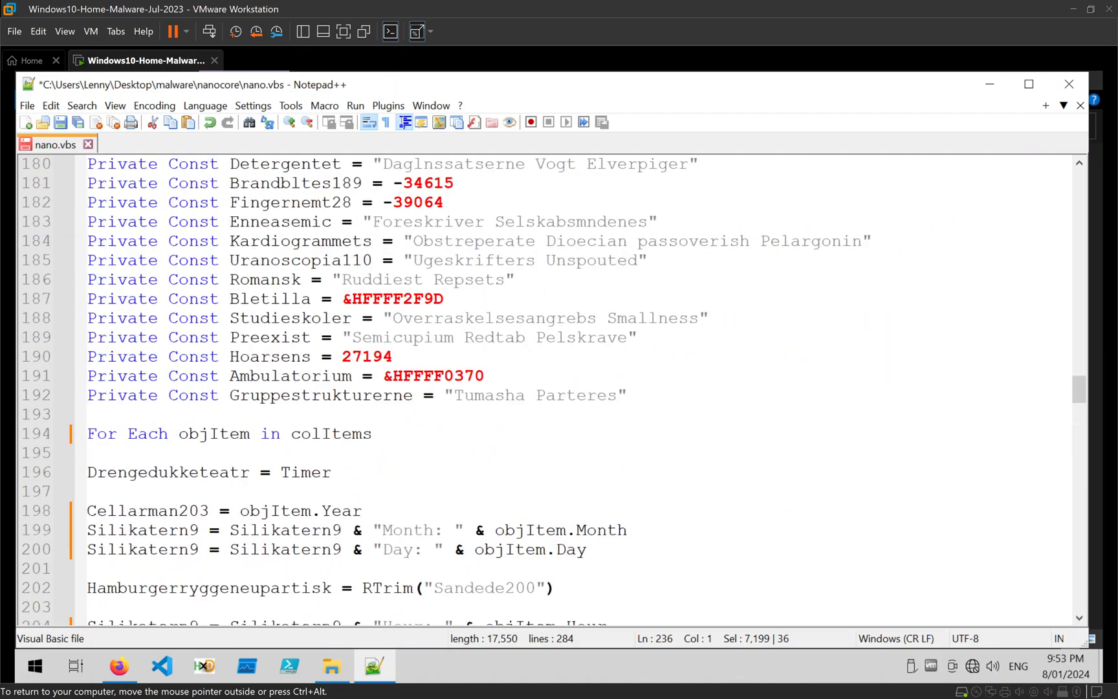
scroll(down, 3)
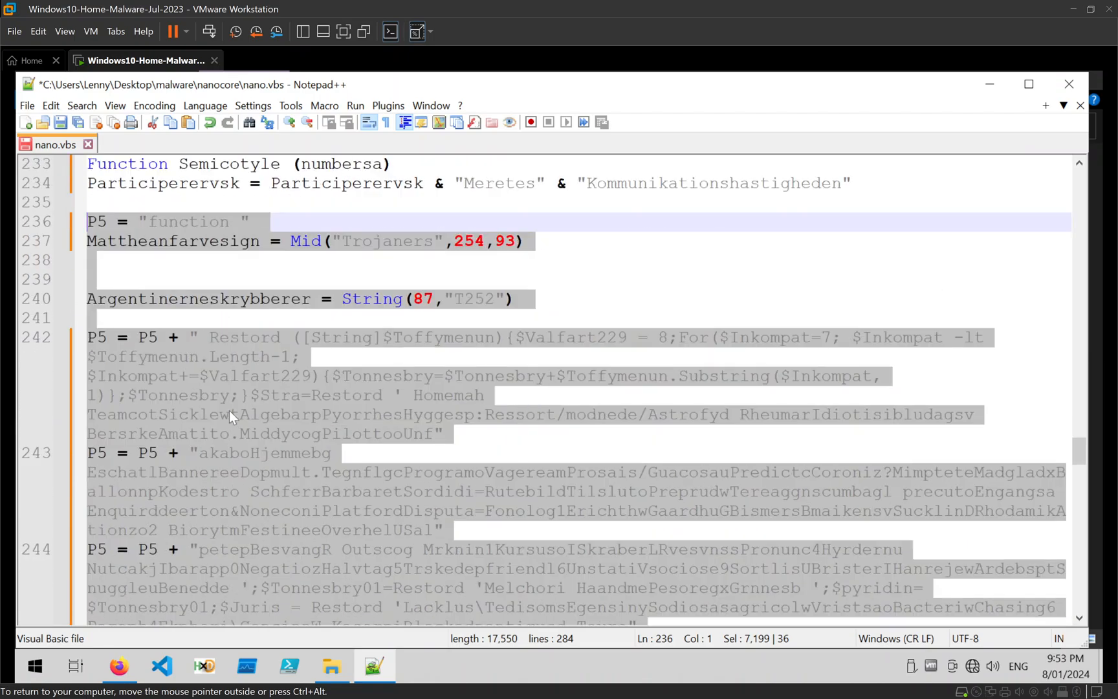
mouse_move(425, 346)
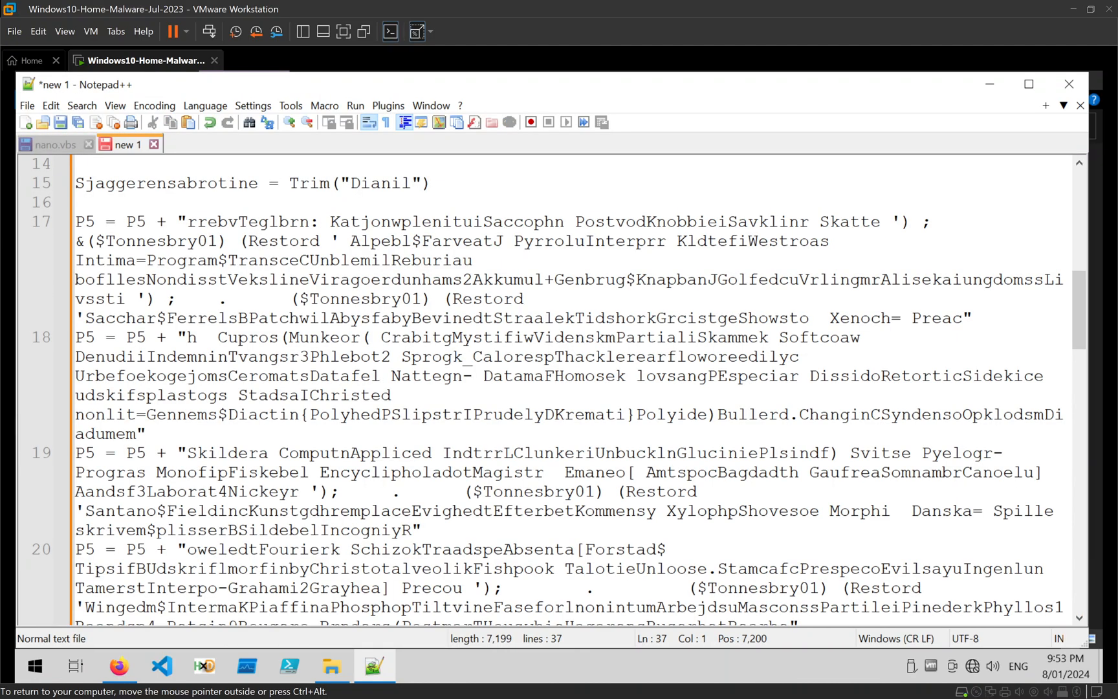
Paste the P5 block into a new tab set to Visual Basic with word wrap off.
click(205, 104)
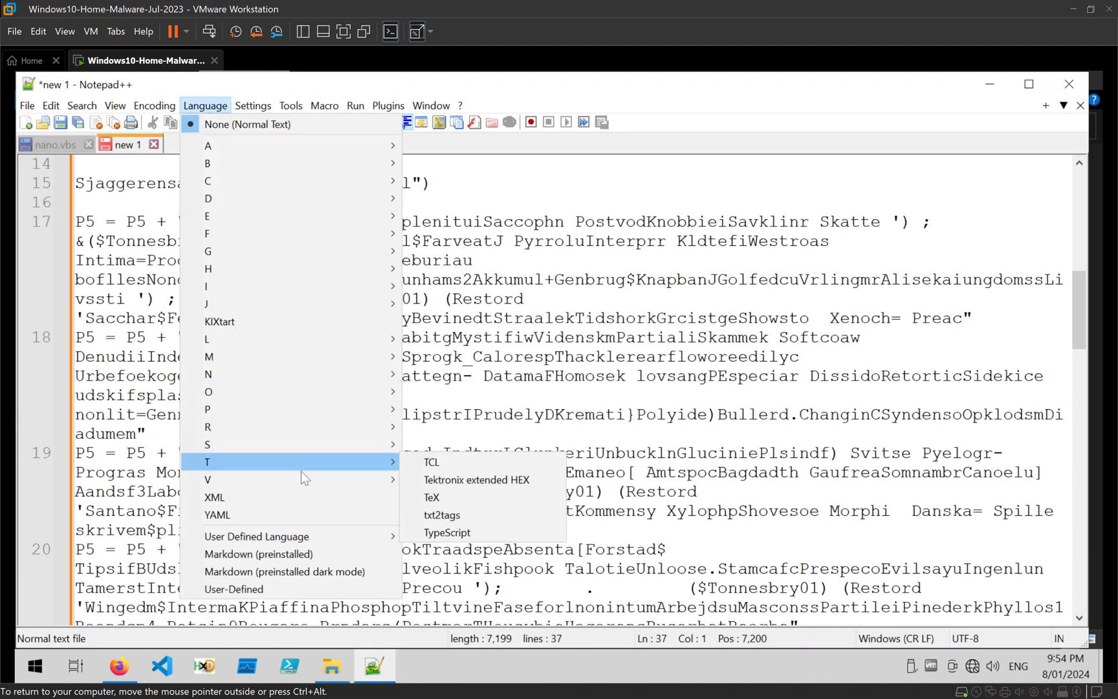
mouse_move(209, 357)
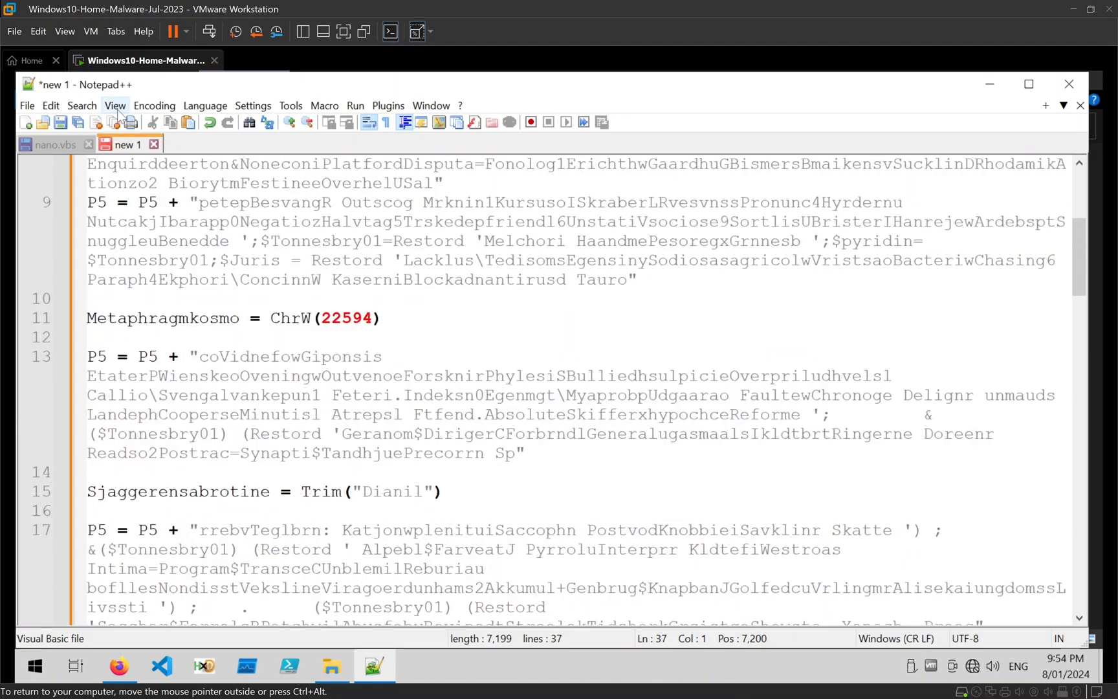
click(405, 122)
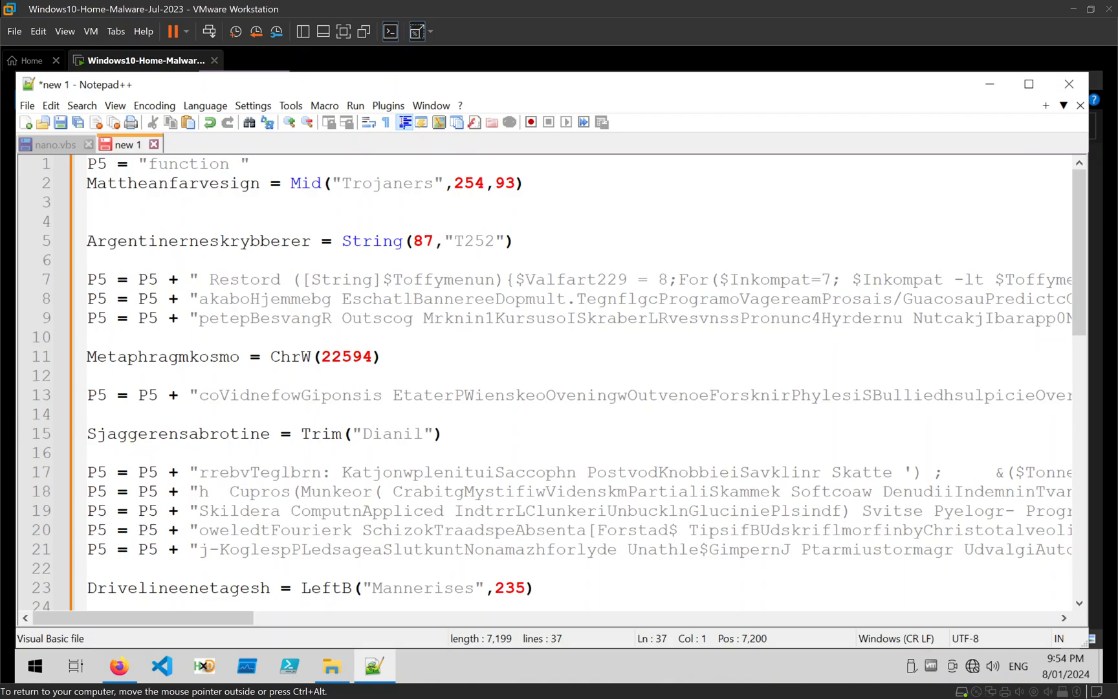
Remove the junk statements and blank lines, leaving 23 P5 lines.
scroll(down, 3)
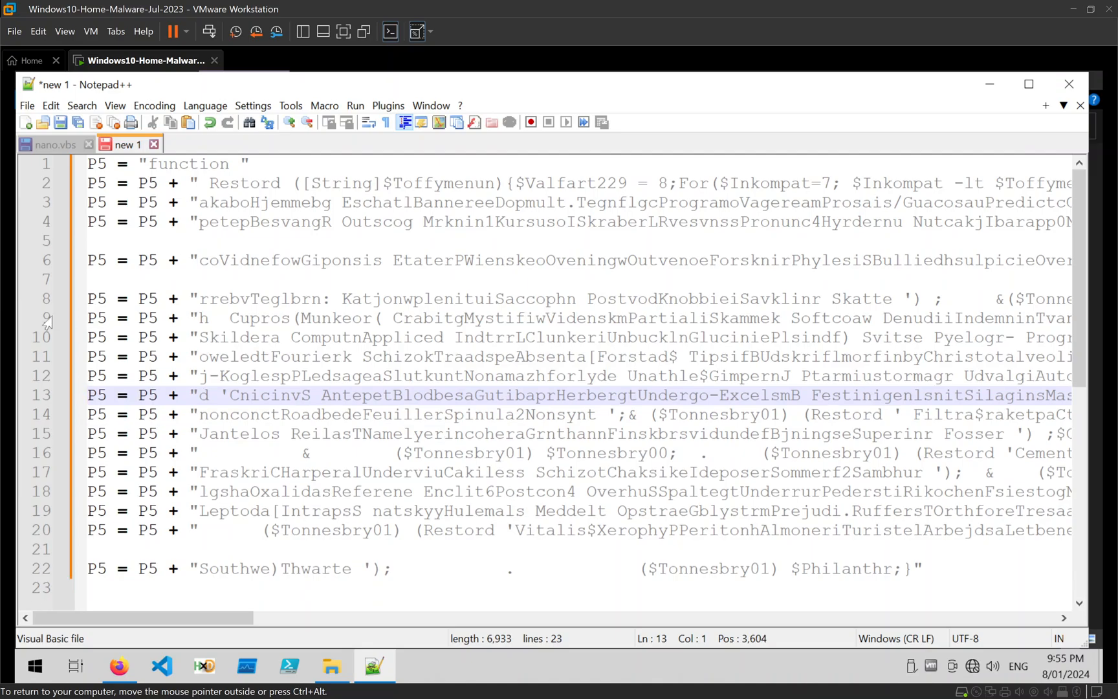
mouse_move(95, 305)
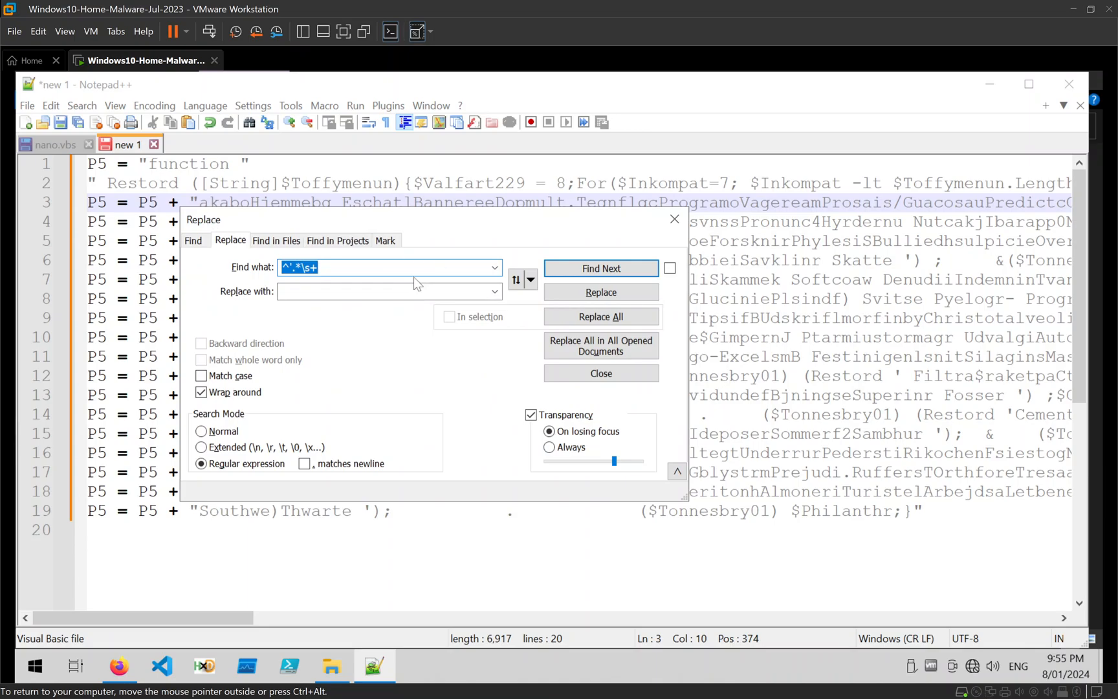
Strip every "P5 = P5 + " prefix using a Normal-mode Replace All.
text(P5)
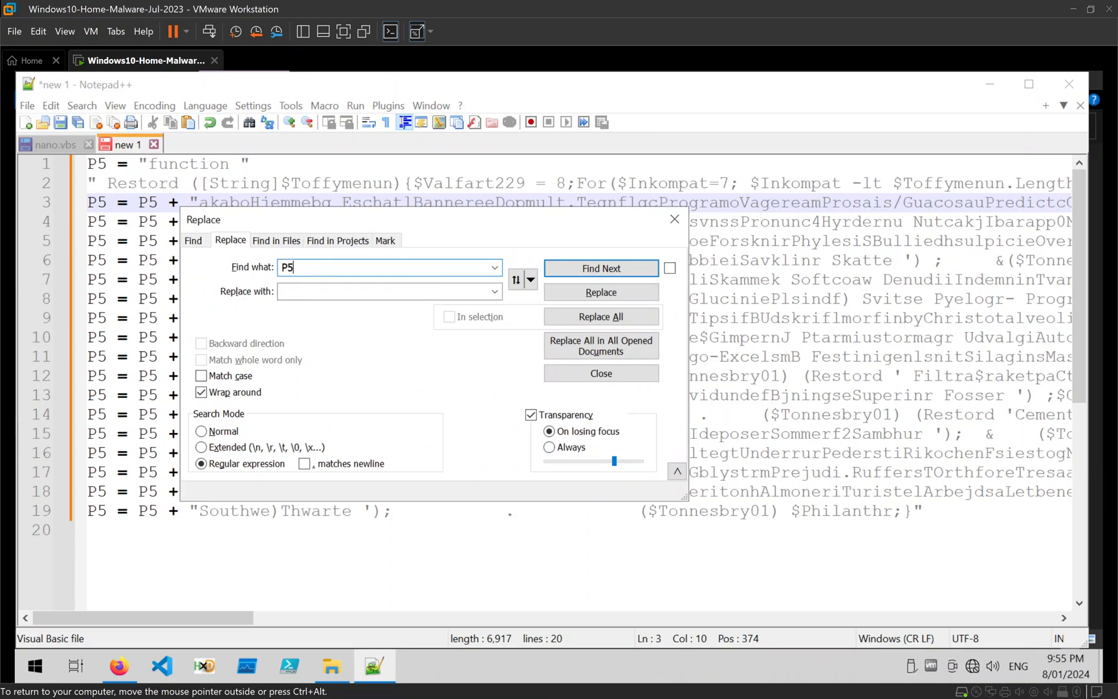
text(= P5 +)
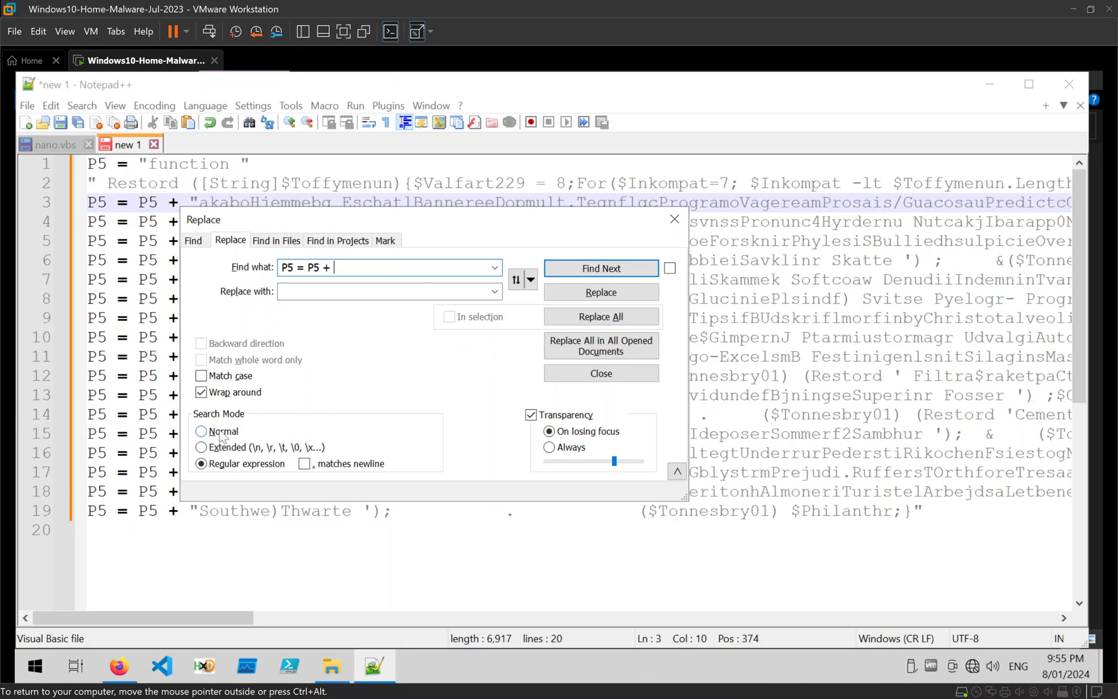
click(601, 316)
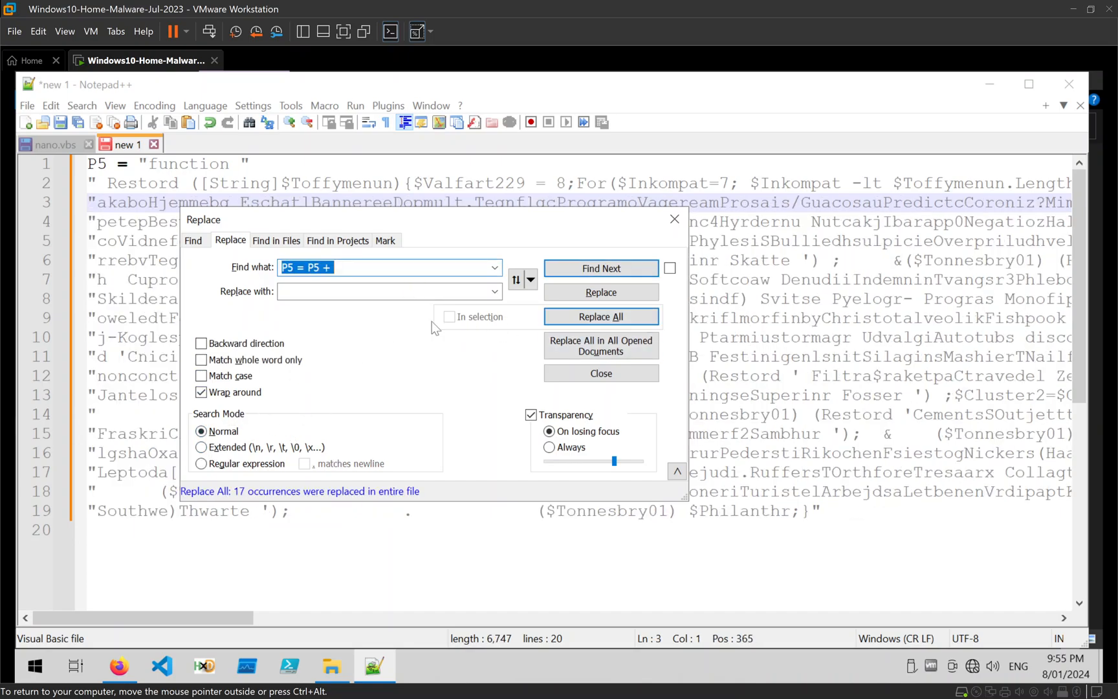
click(599, 373)
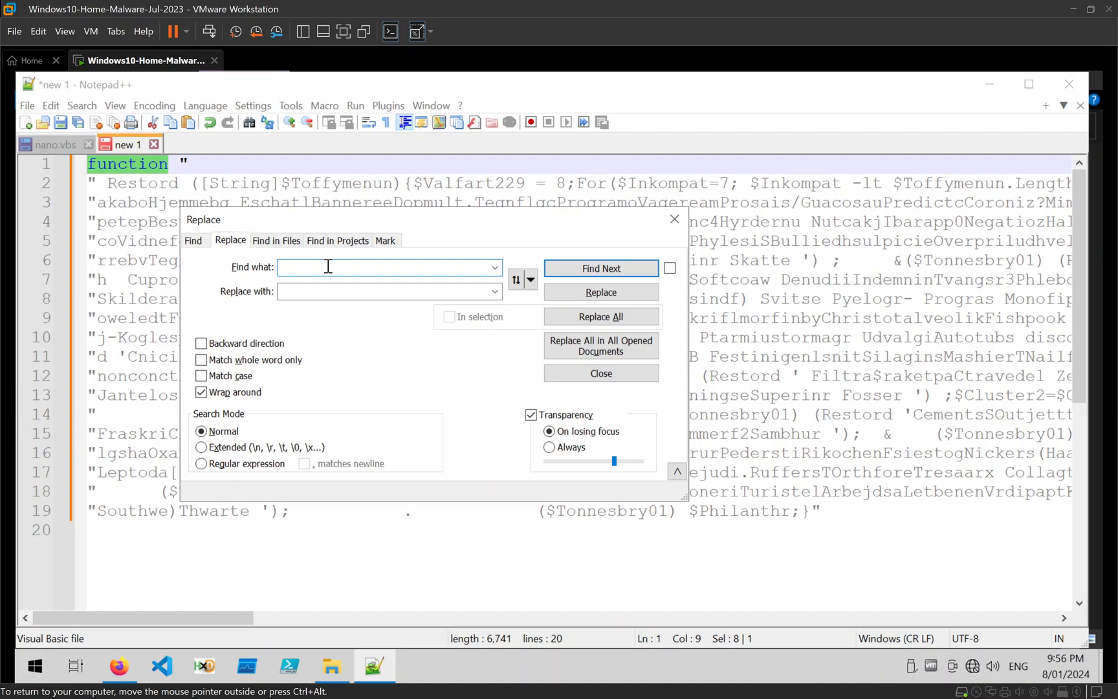
Join the quoted pieces into one PowerShell line with a regular-expression Replace All.
text(")
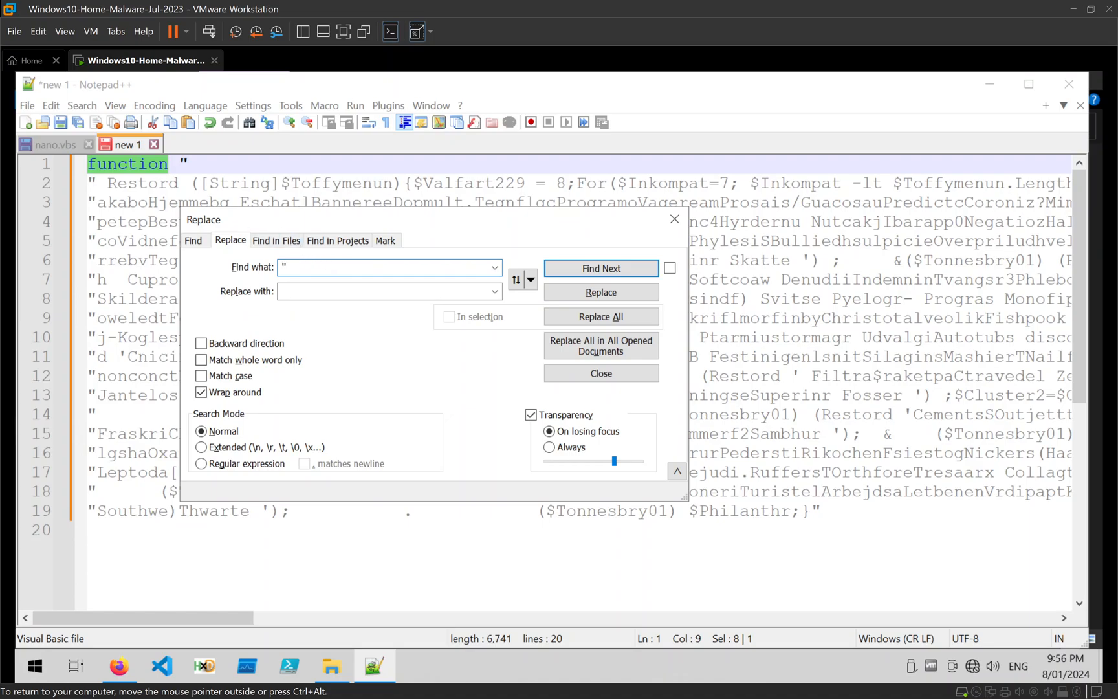
text(\s+)
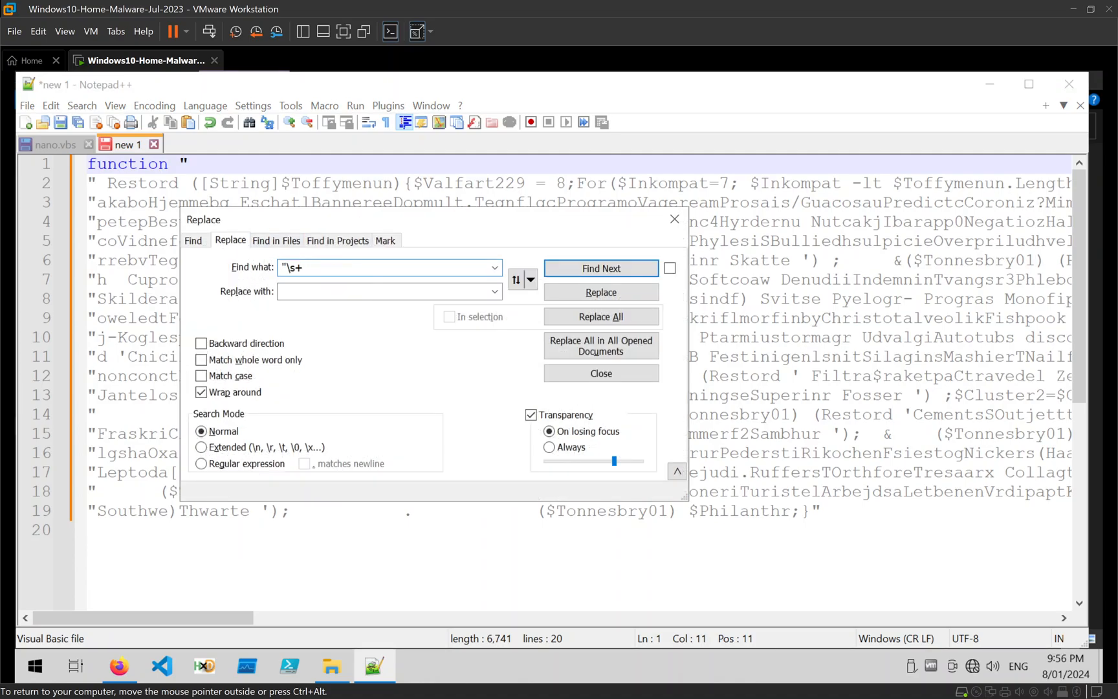
text(")
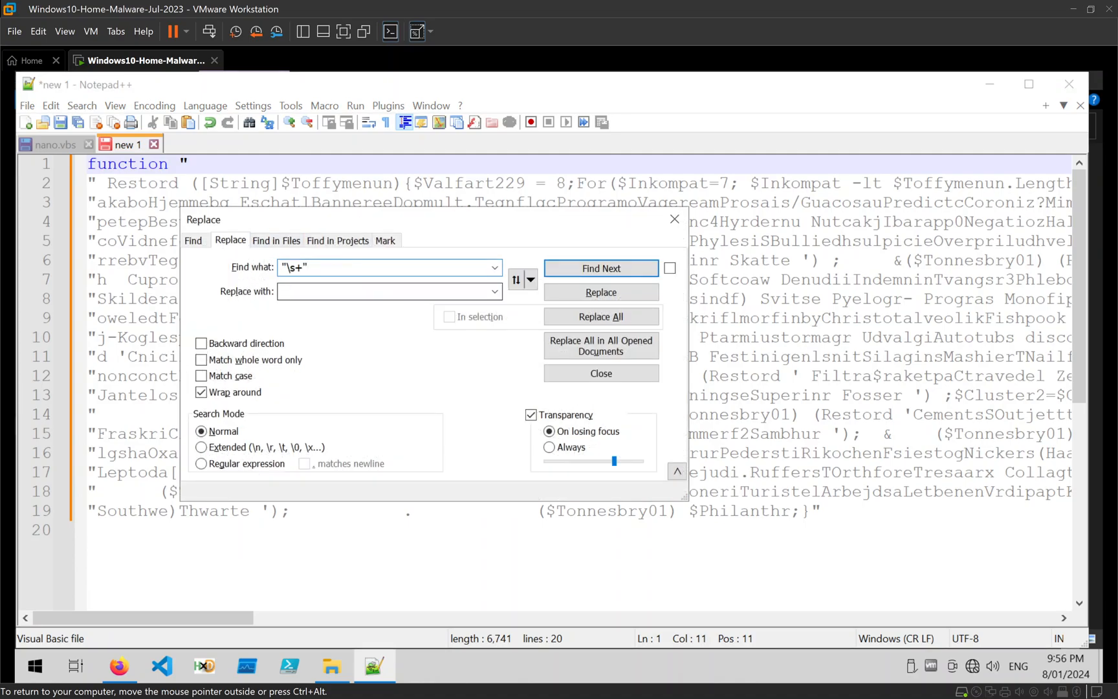
click(202, 463)
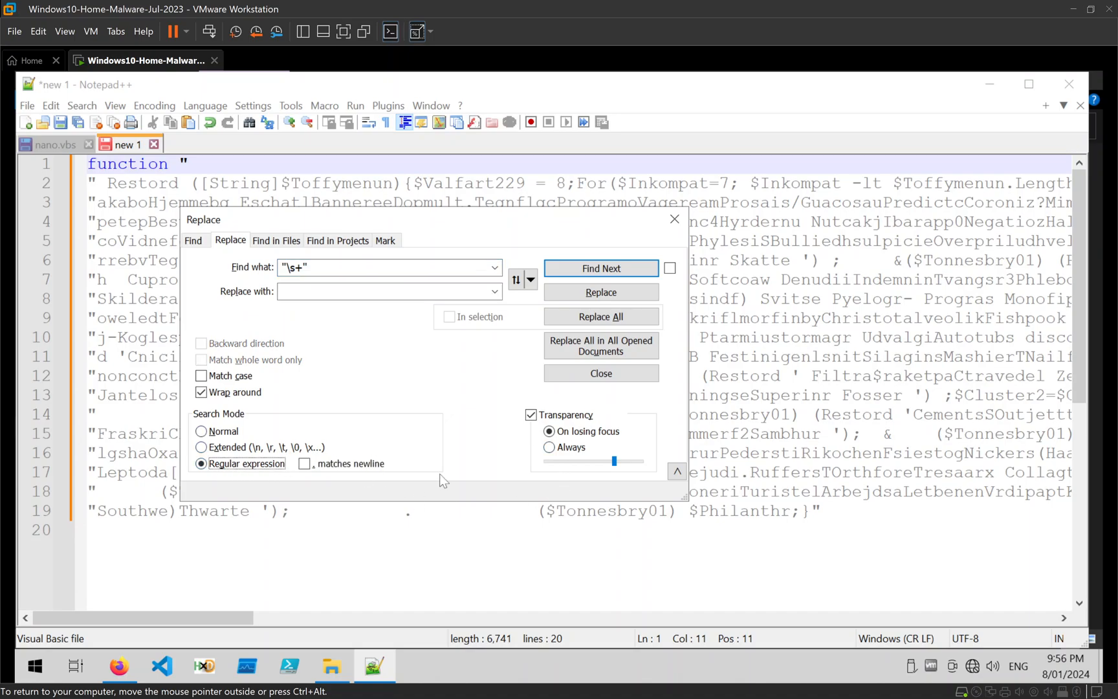
click(601, 315)
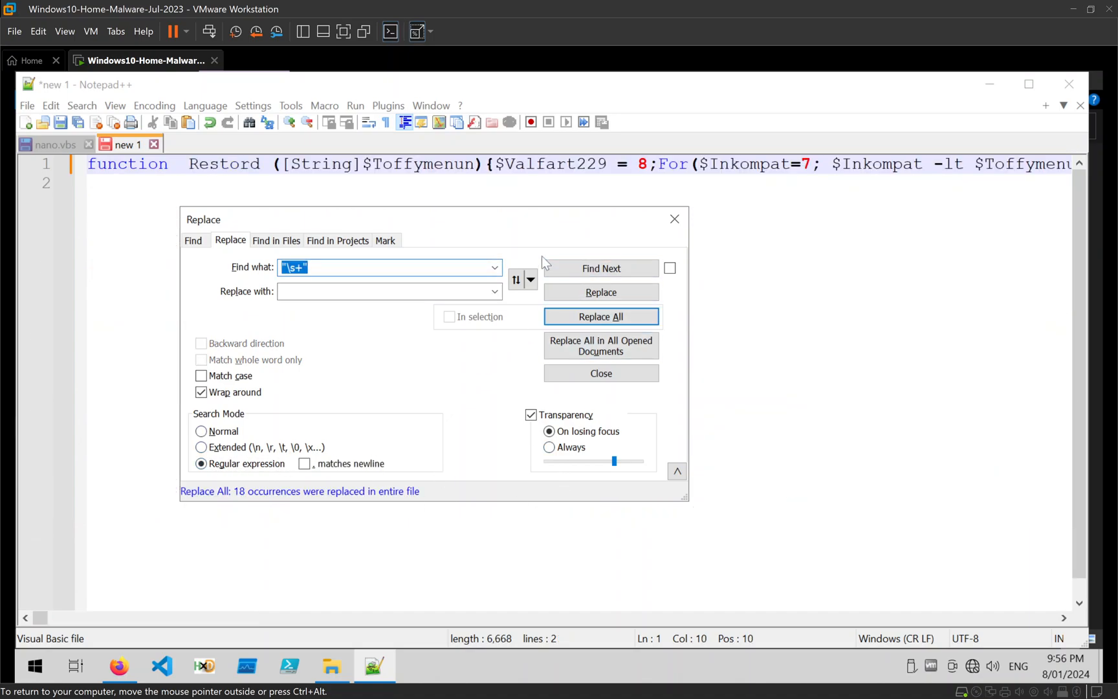
click(600, 373)
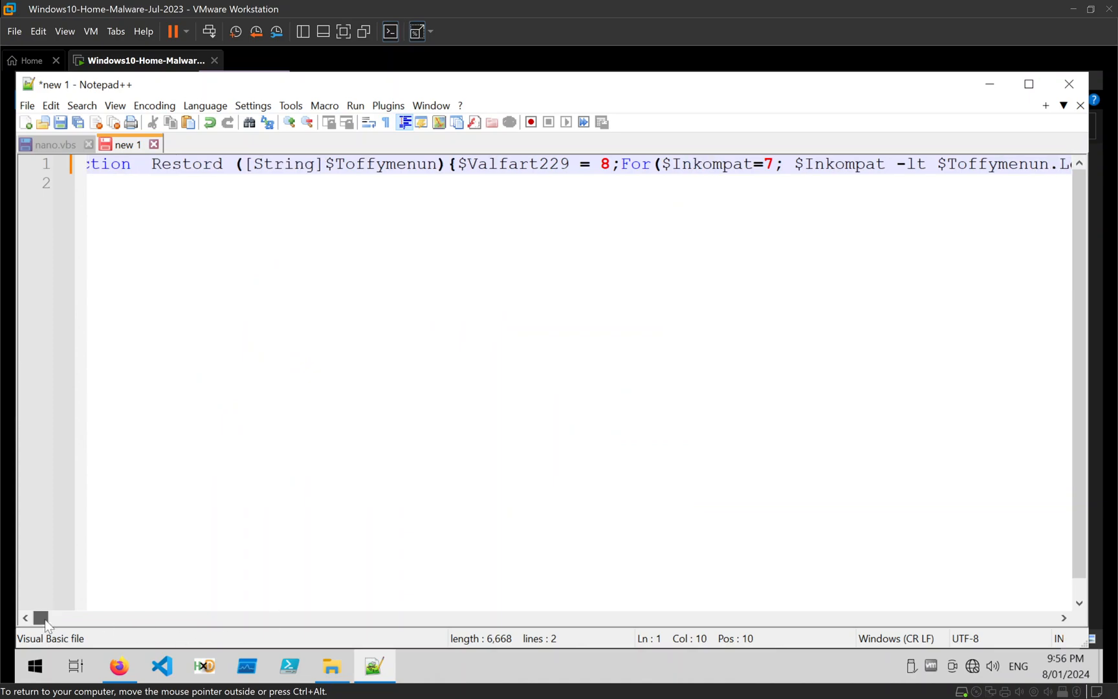
drag(40, 618, 268, 618)
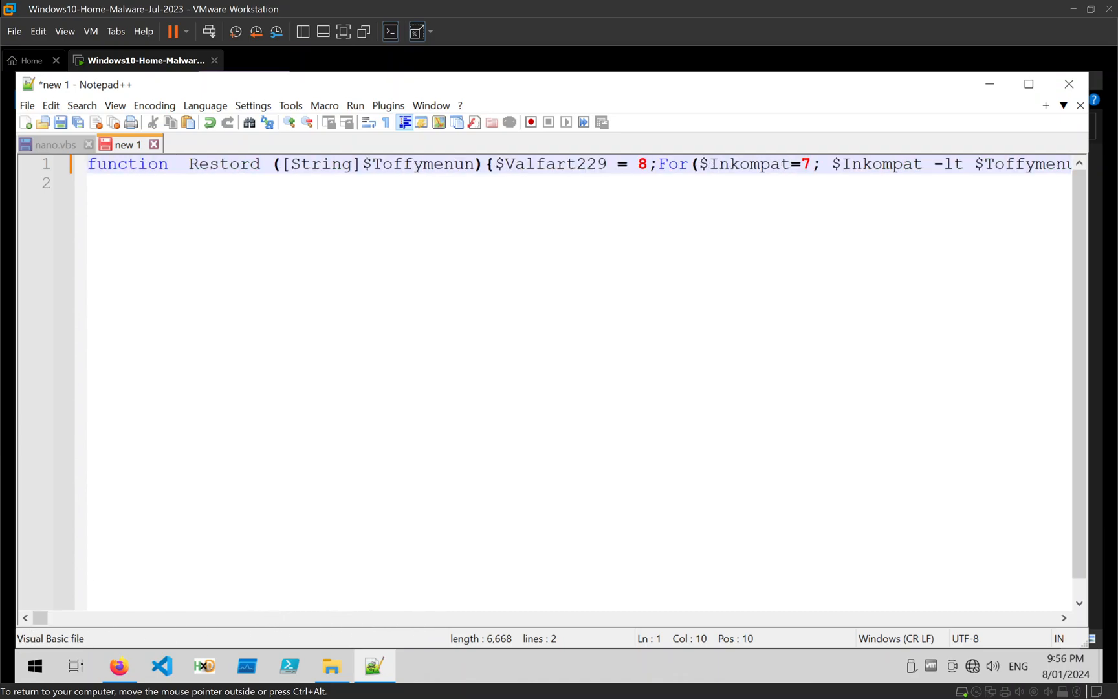
key(Backspace)
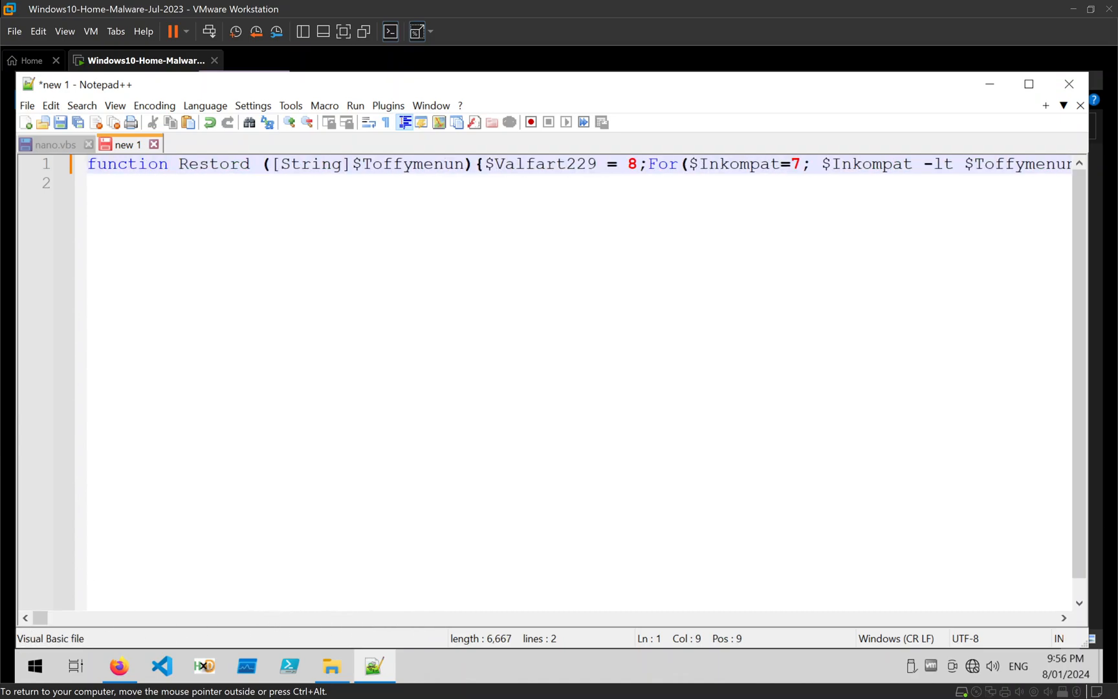
double_click(126, 163)
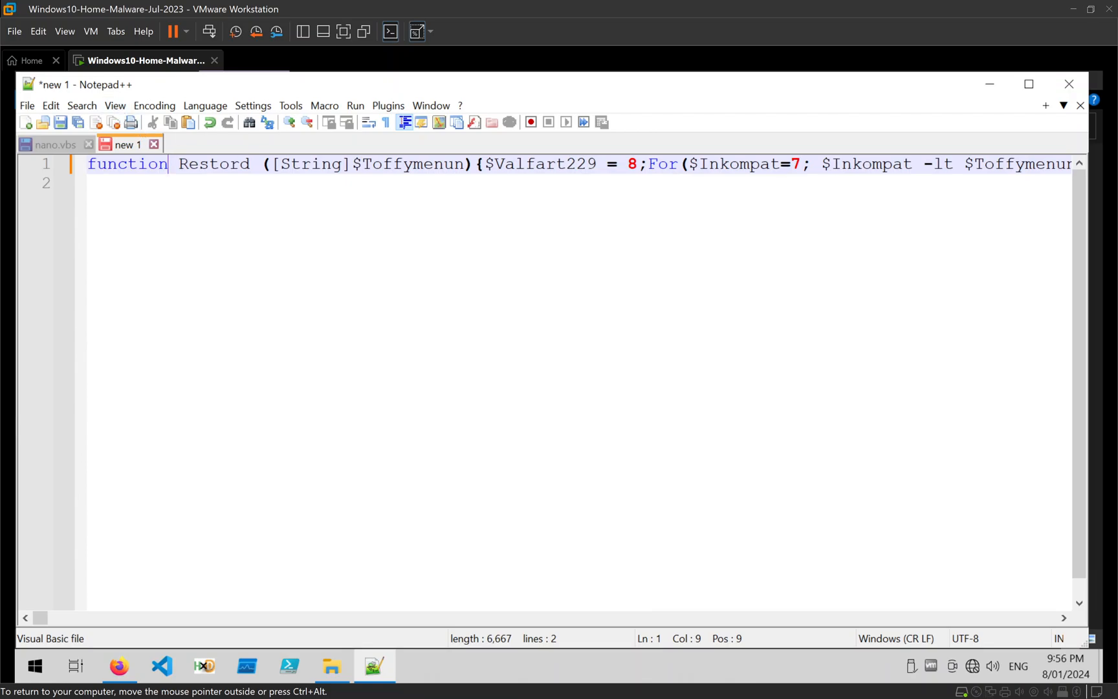
click(154, 105)
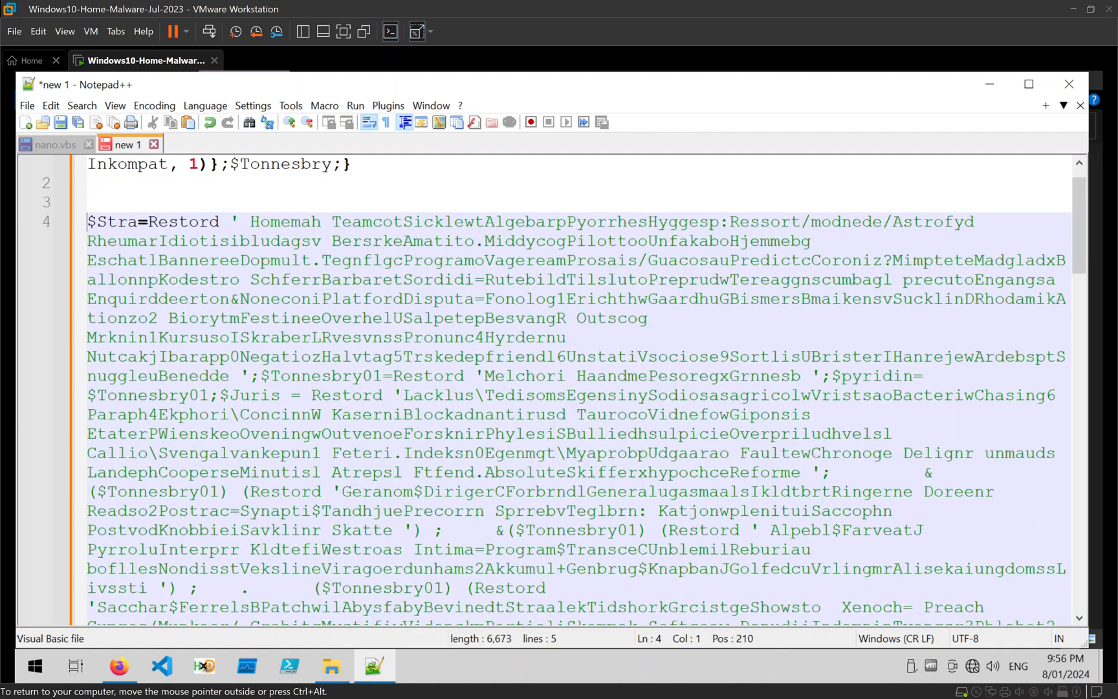
scroll(down, 3)
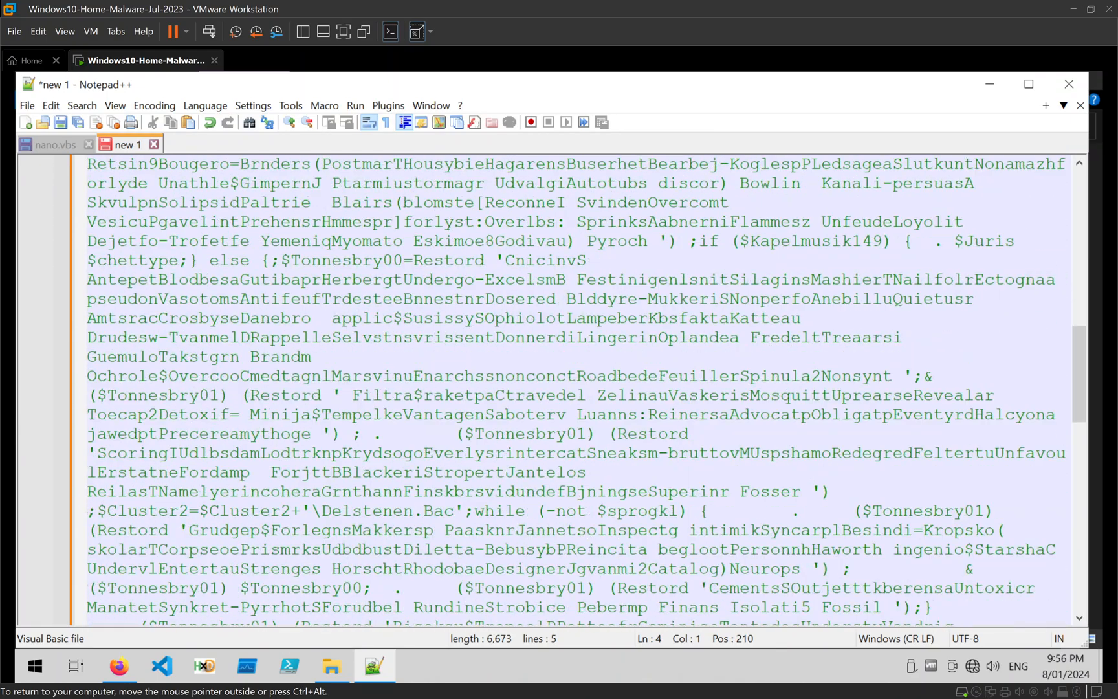
scroll(down, 3)
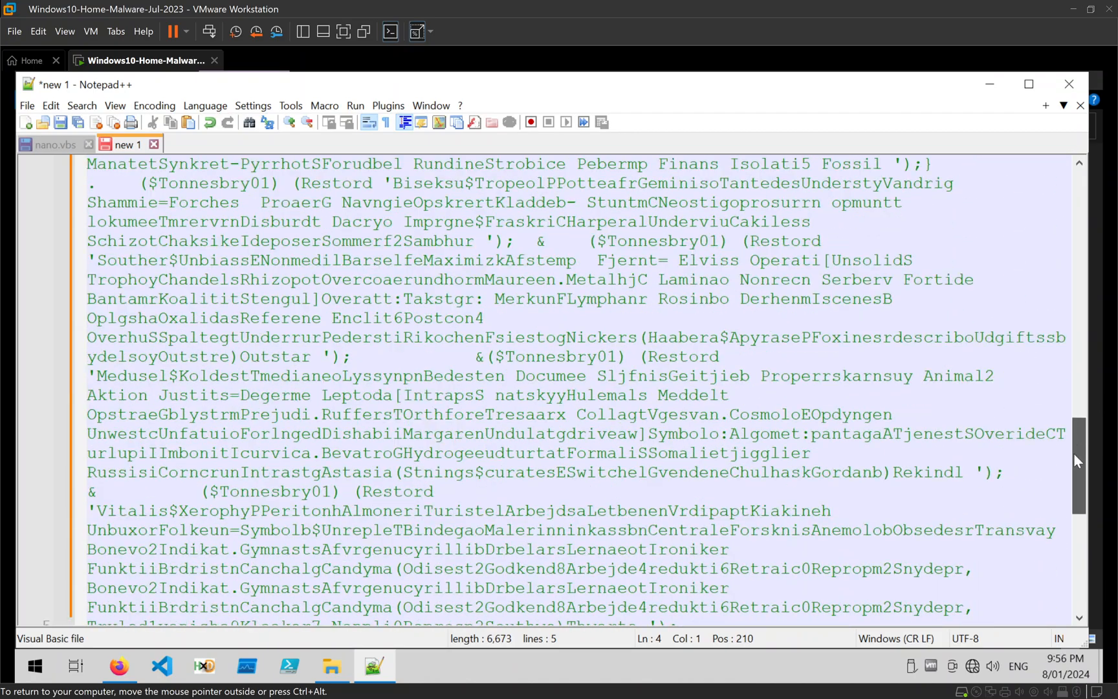
scroll(down, 3)
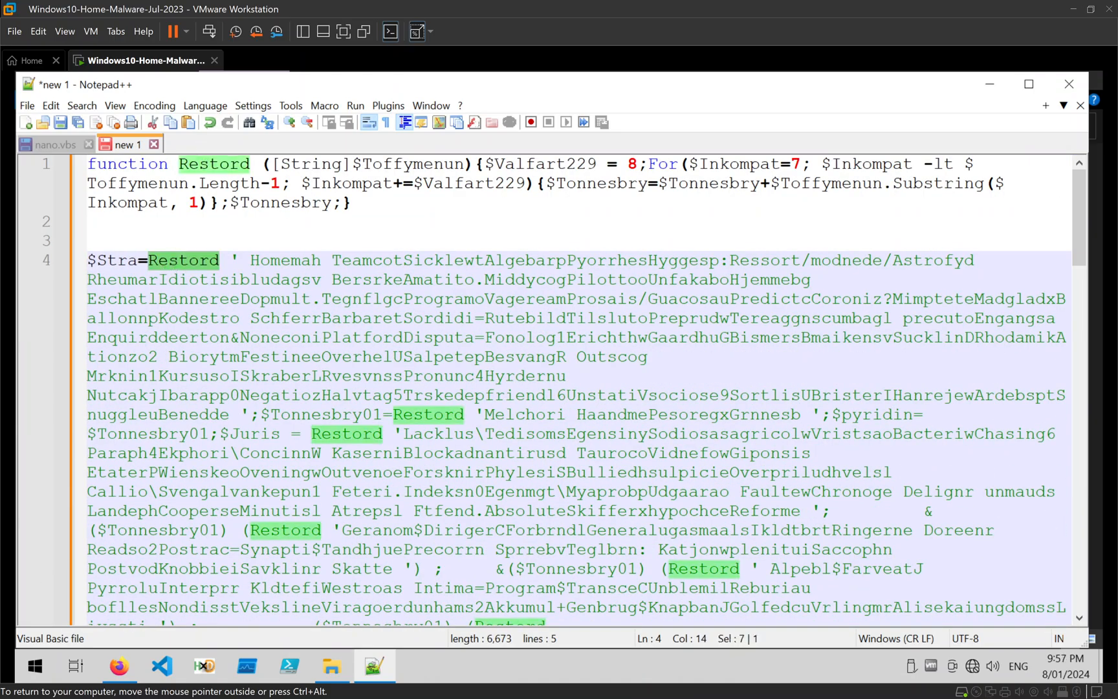
scroll(down, 3)
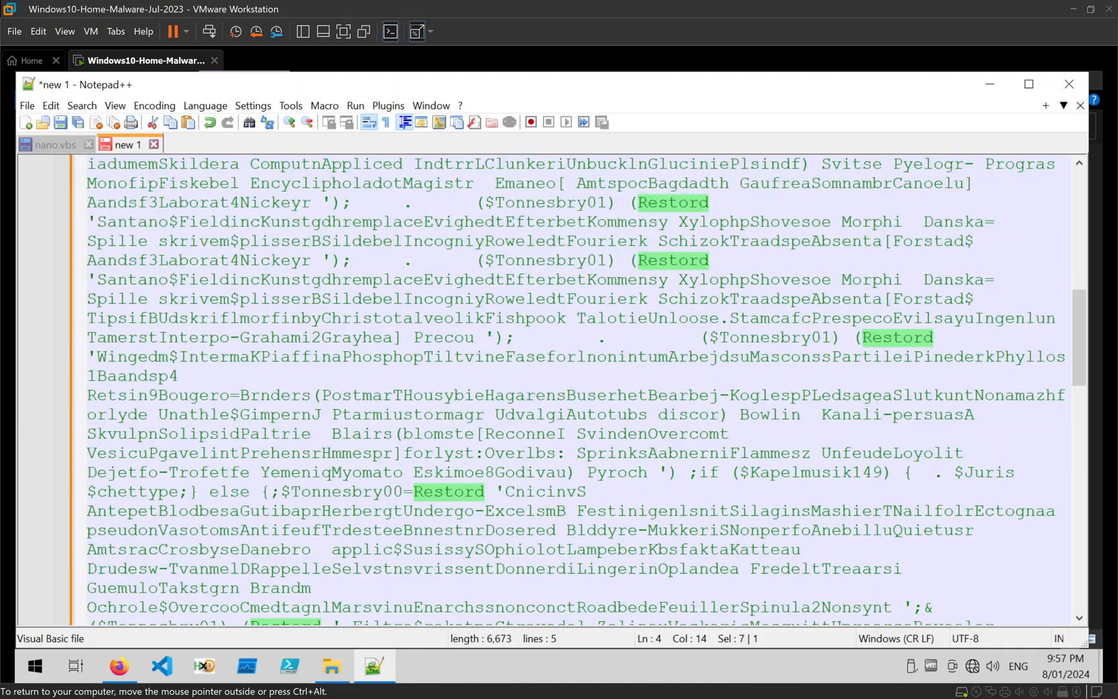
scroll(down, 3)
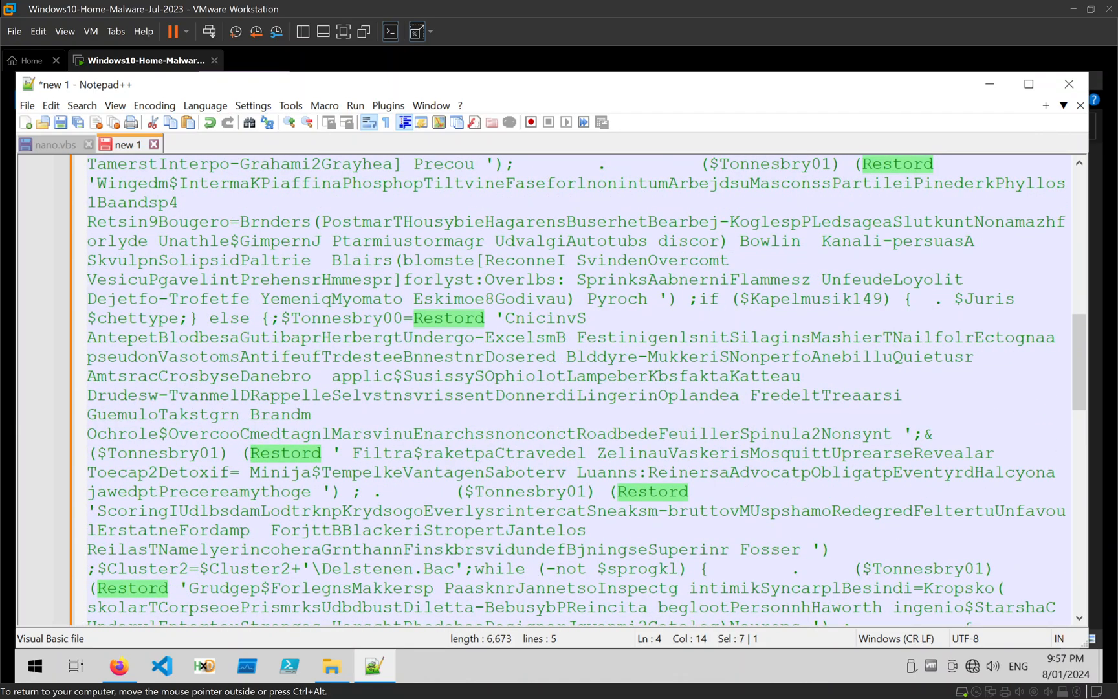
drag(491, 319, 558, 357)
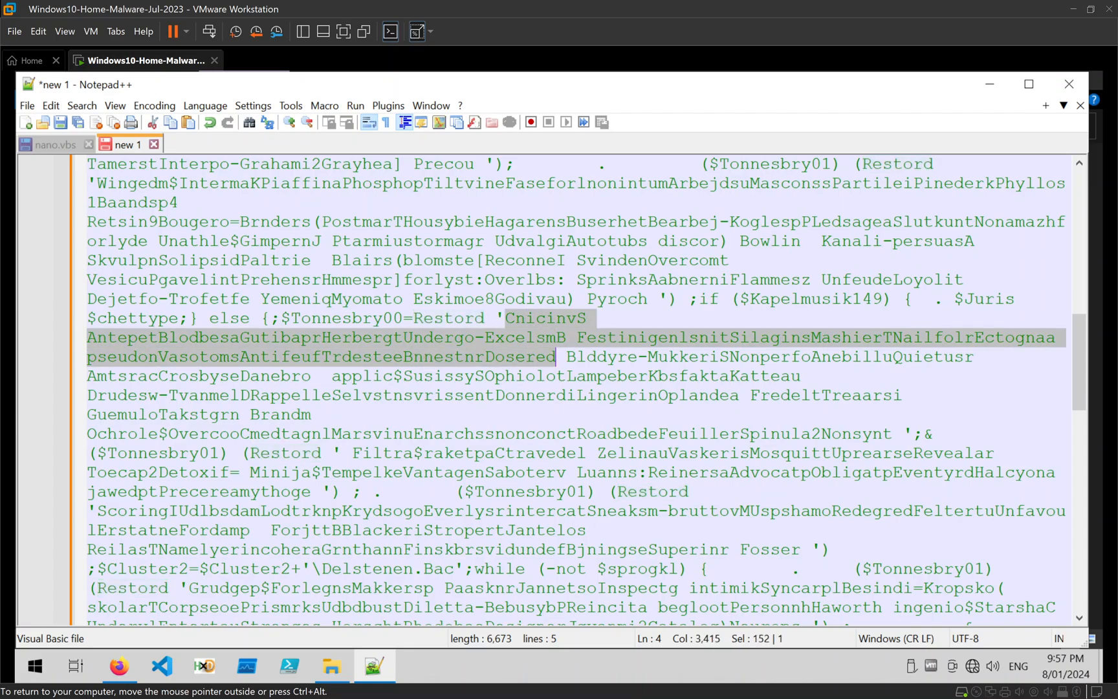
drag(554, 356, 310, 414)
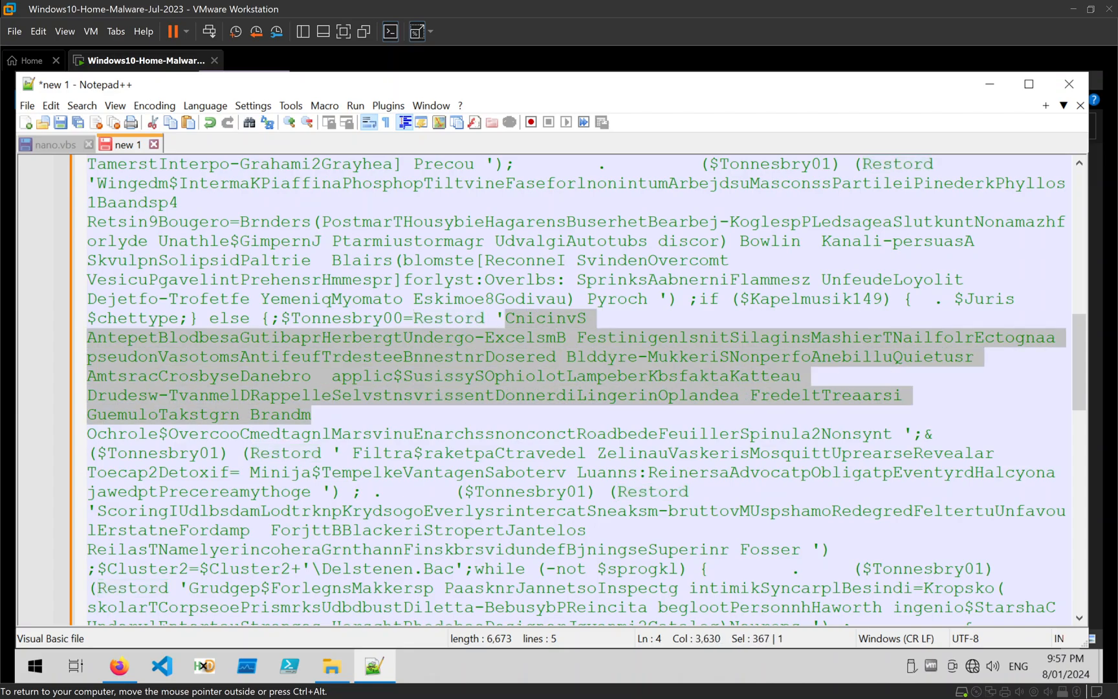
click(313, 453)
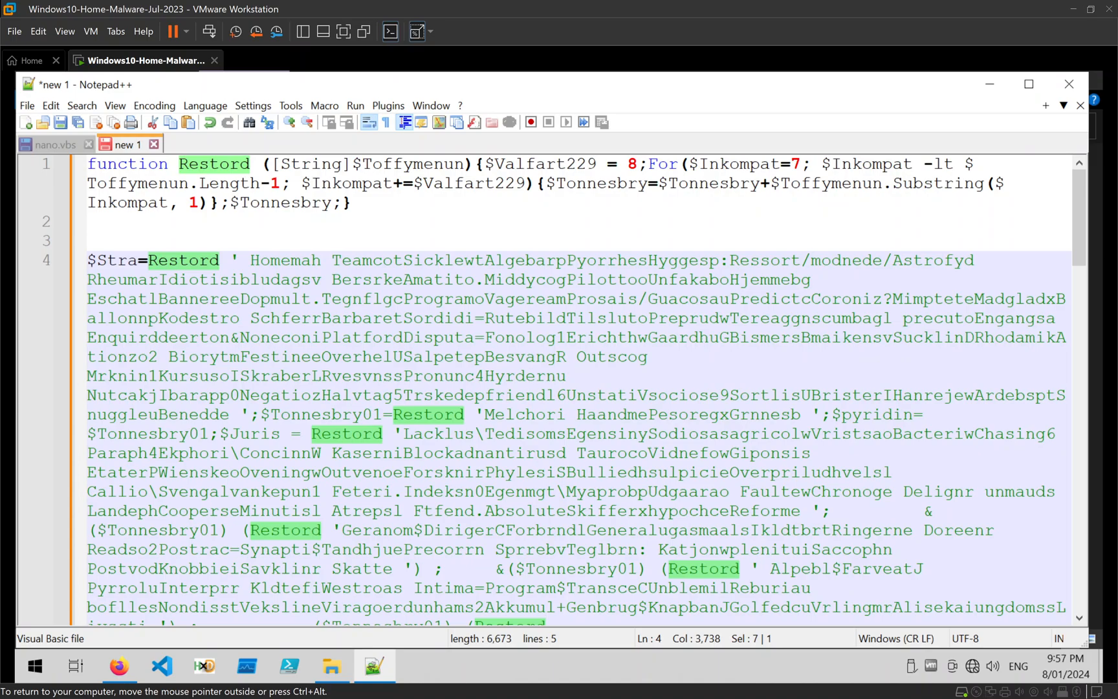
Put the function header, loop, loop body and return statement on separate lines.
key(Enter)
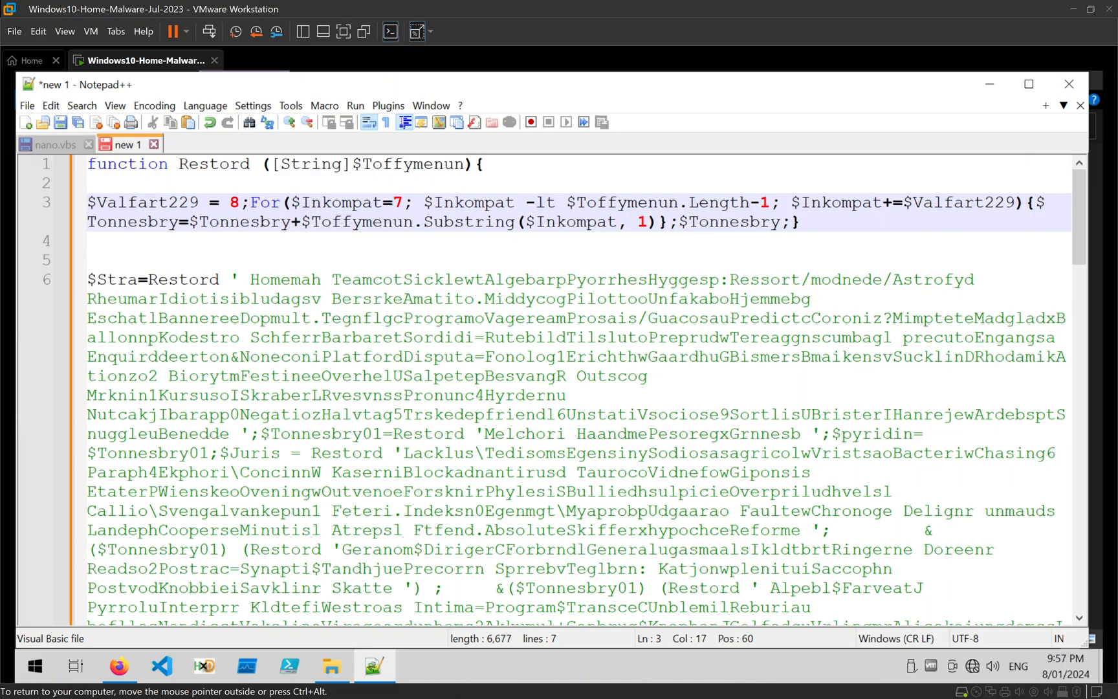
key(Enter)
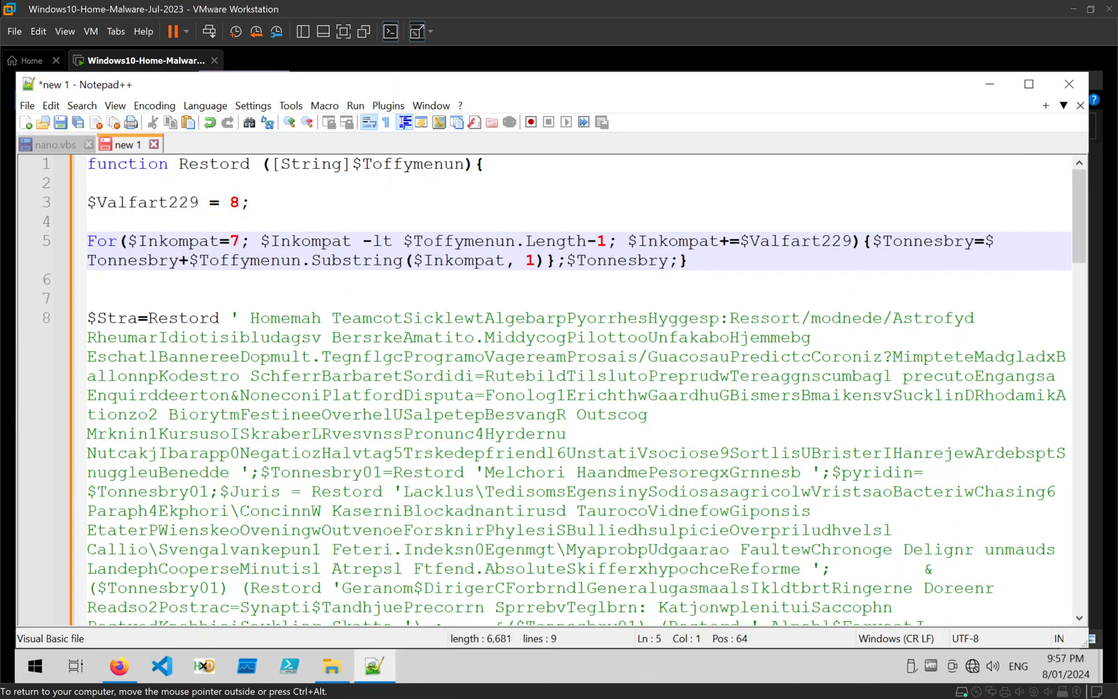
key(Enter)
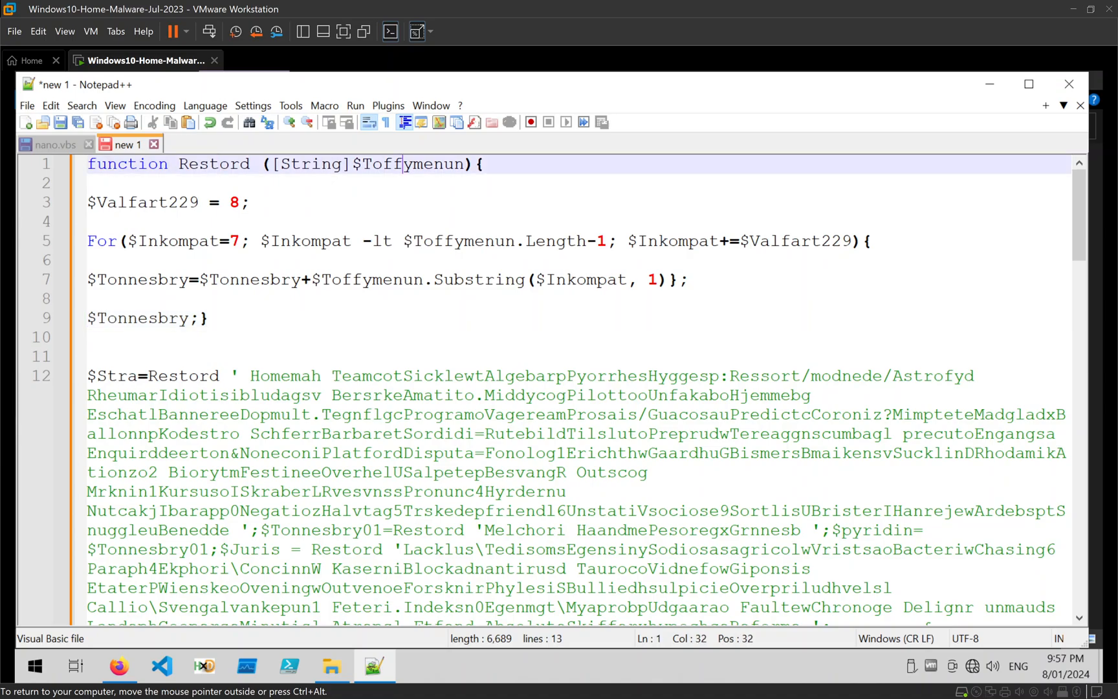
Highlight the uses of Toffymenun, Inkompat and Valfart229.
double_click(413, 163)
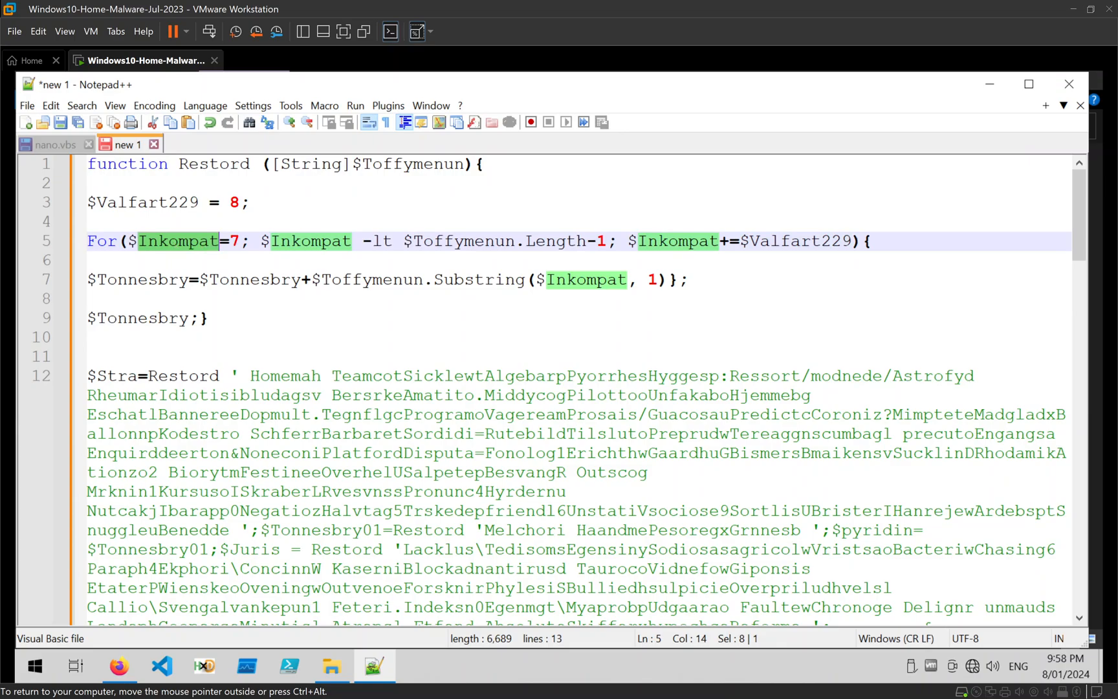
double_click(462, 240)
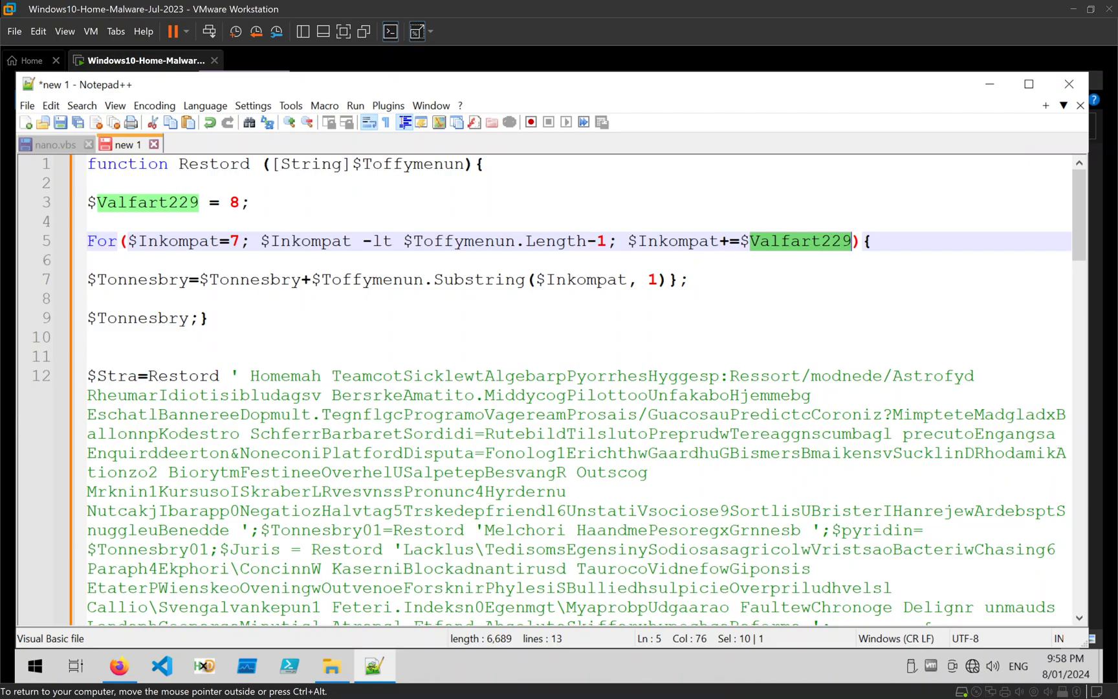
double_click(413, 163)
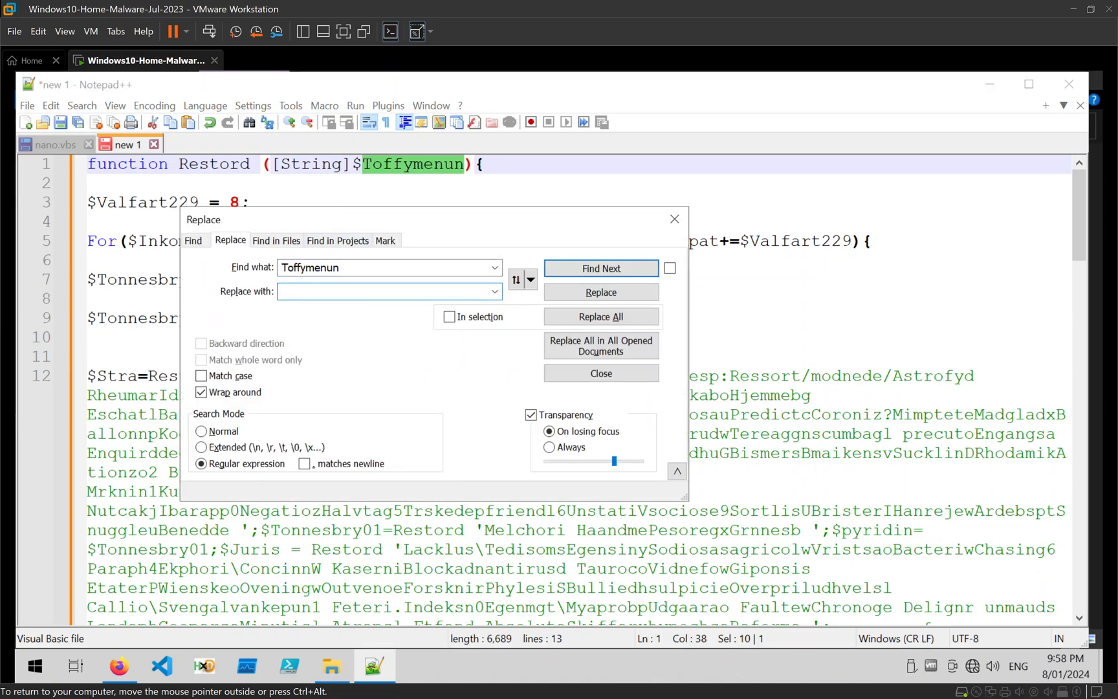
Rename Toffymenun to arg1 and Valfart229 to eight throughout the file.
text(arg1)
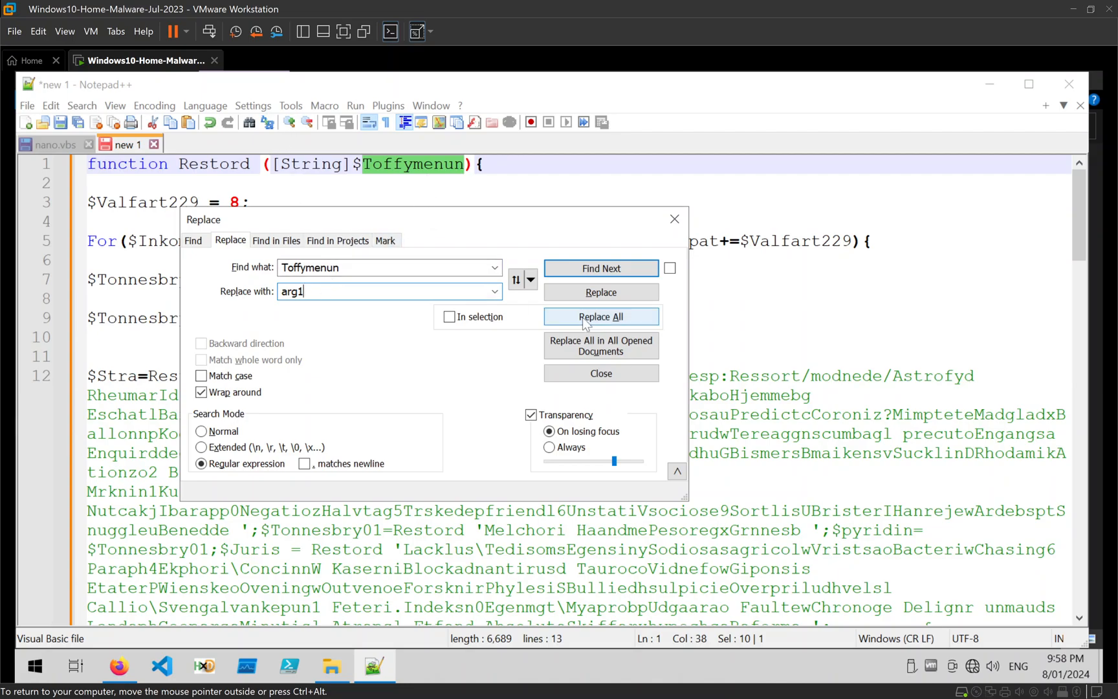
click(601, 316)
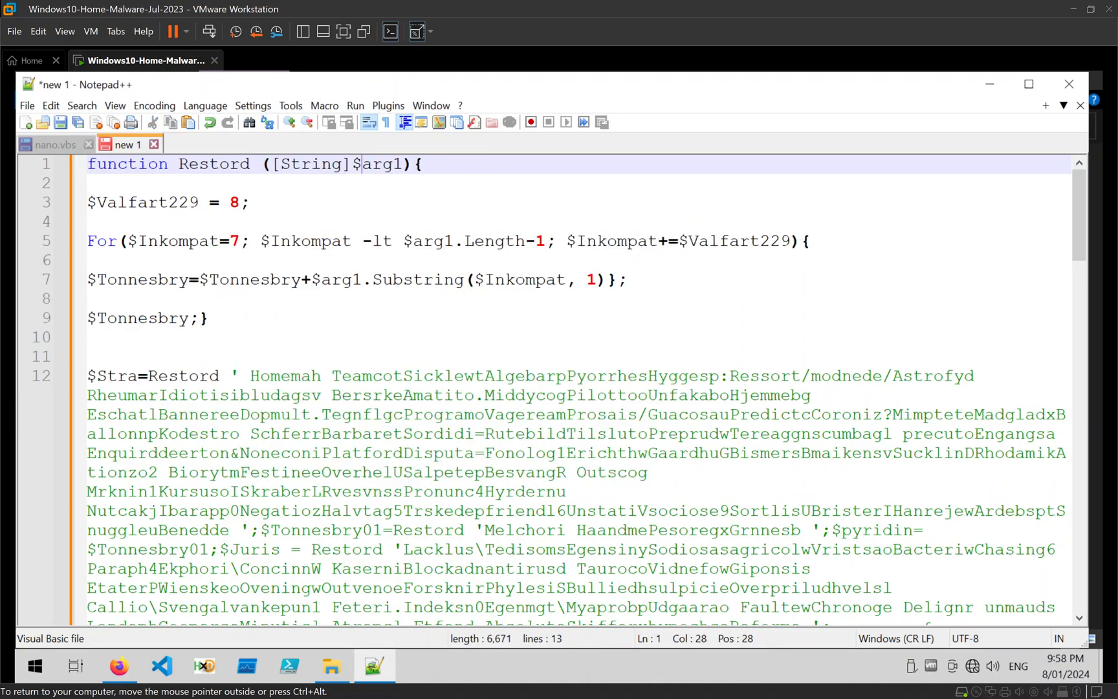
double_click(148, 203)
text(eight)
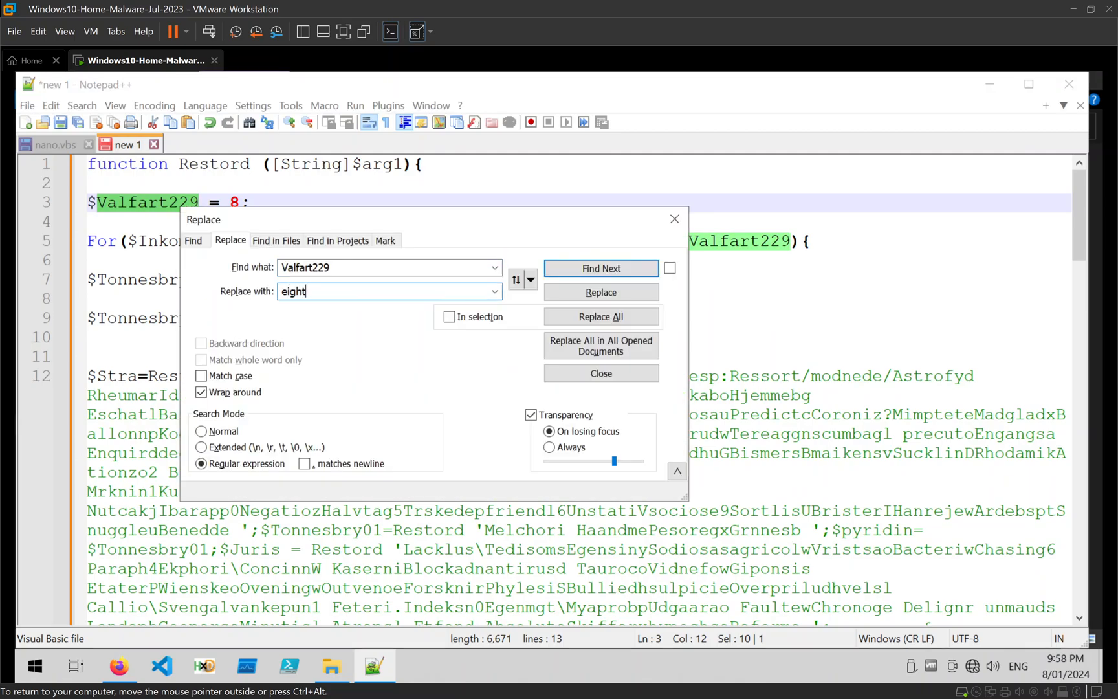
click(600, 316)
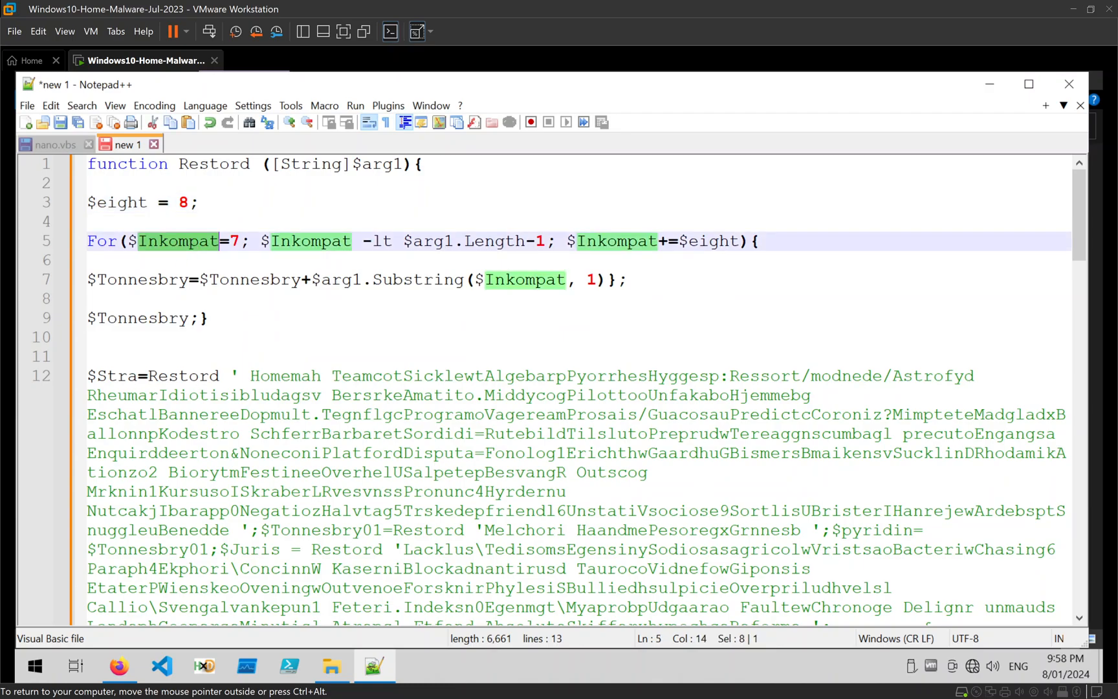
mouse_move(219, 254)
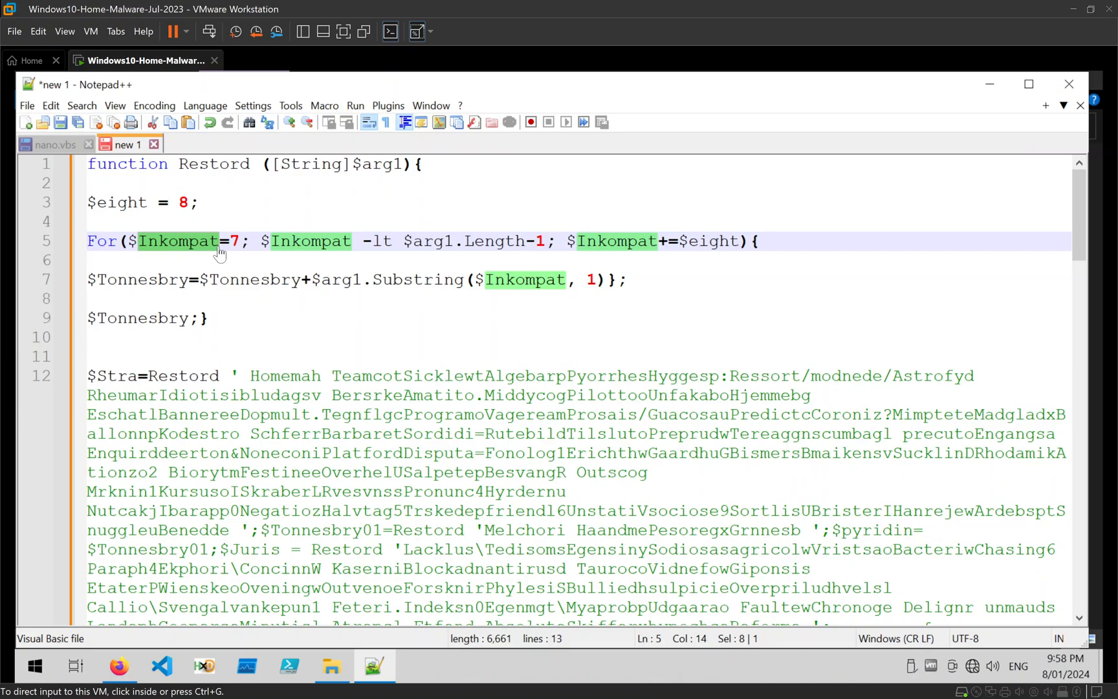
Rename Inkompat to counter and Tonnesbry to output throughout the file.
click(218, 240)
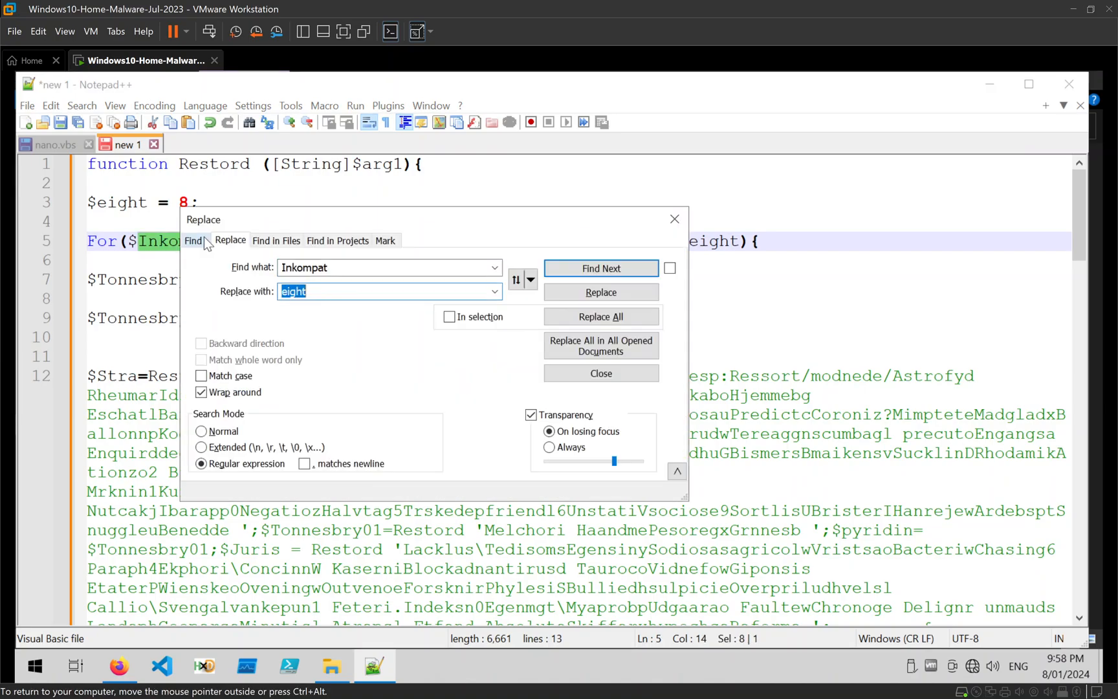
text(counter)
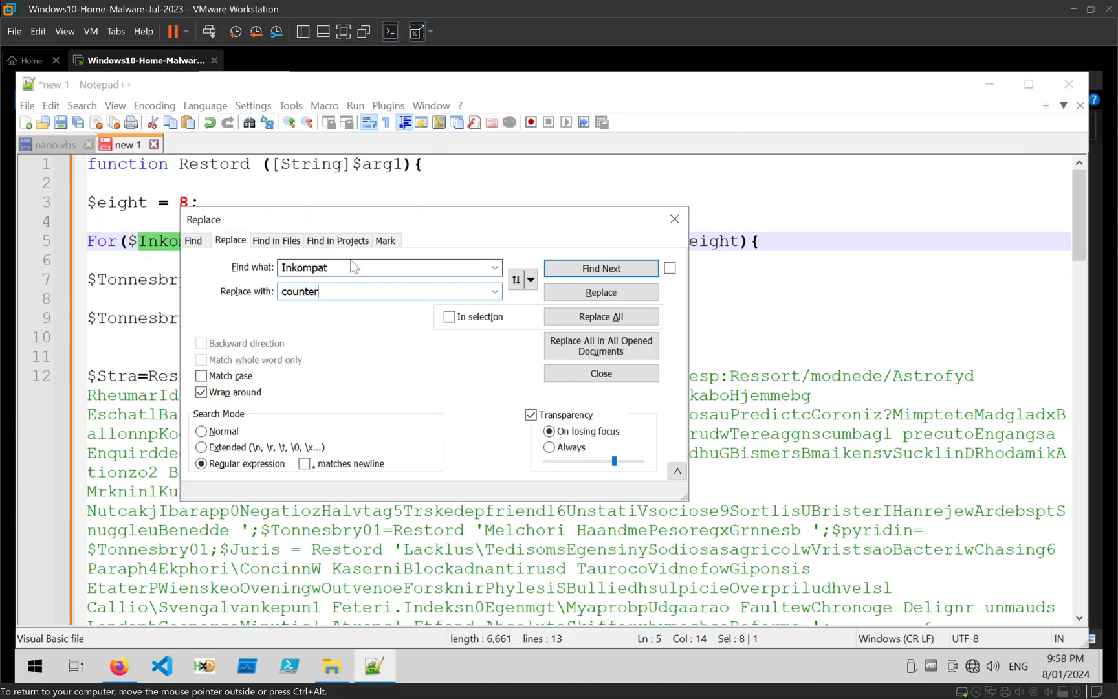
click(600, 316)
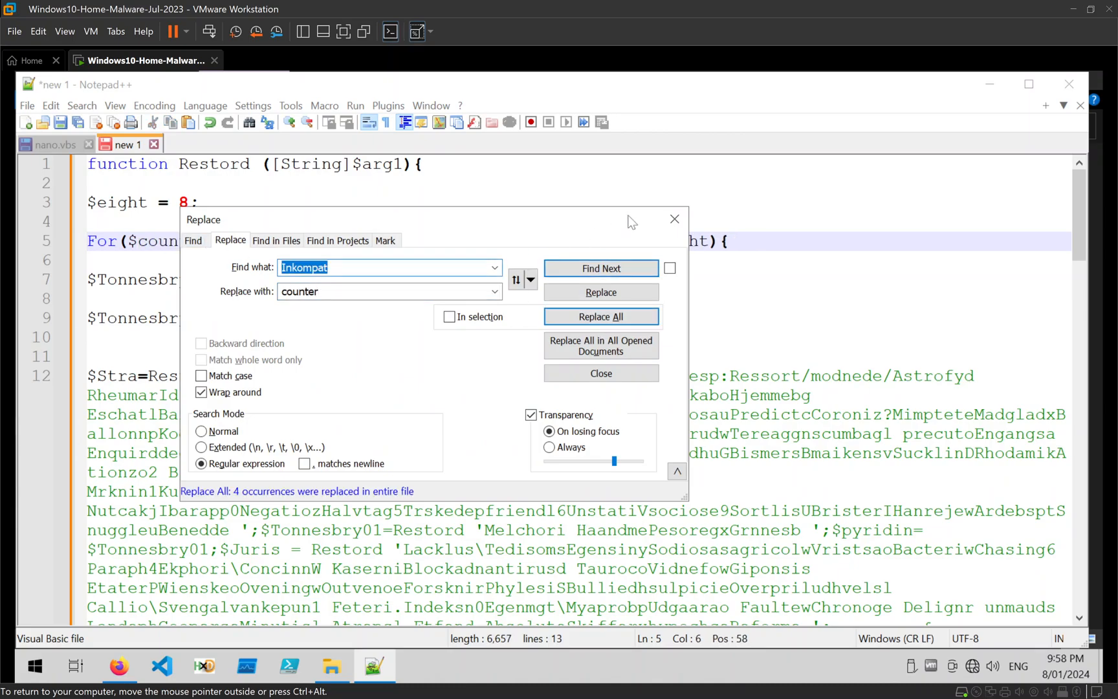
click(600, 372)
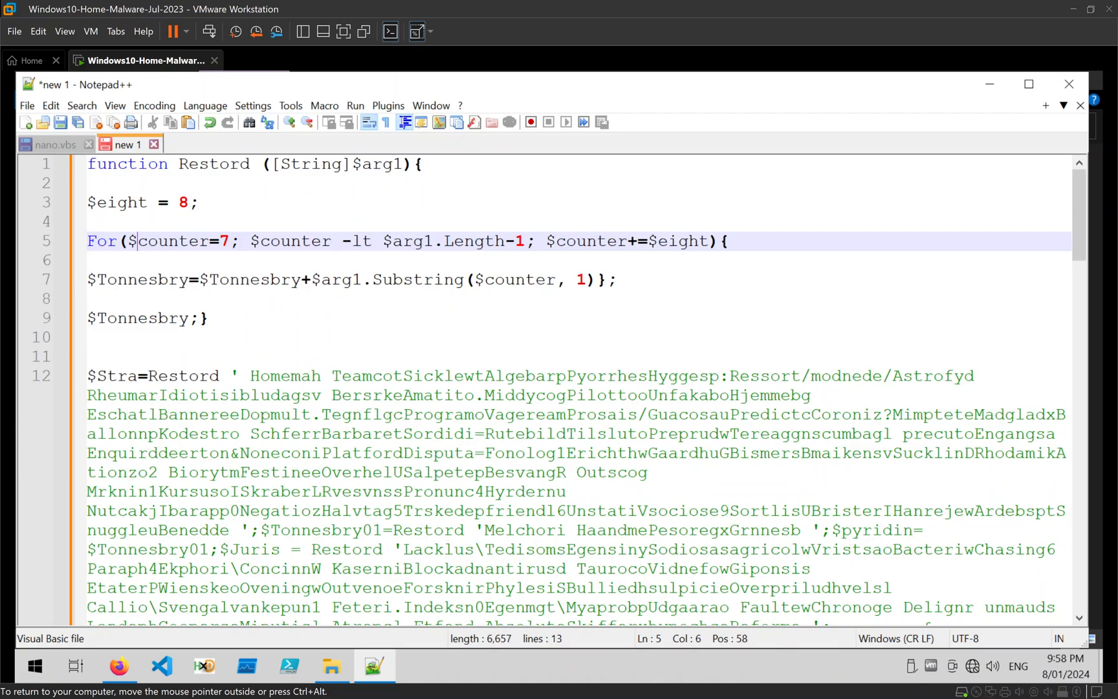
double_click(142, 279)
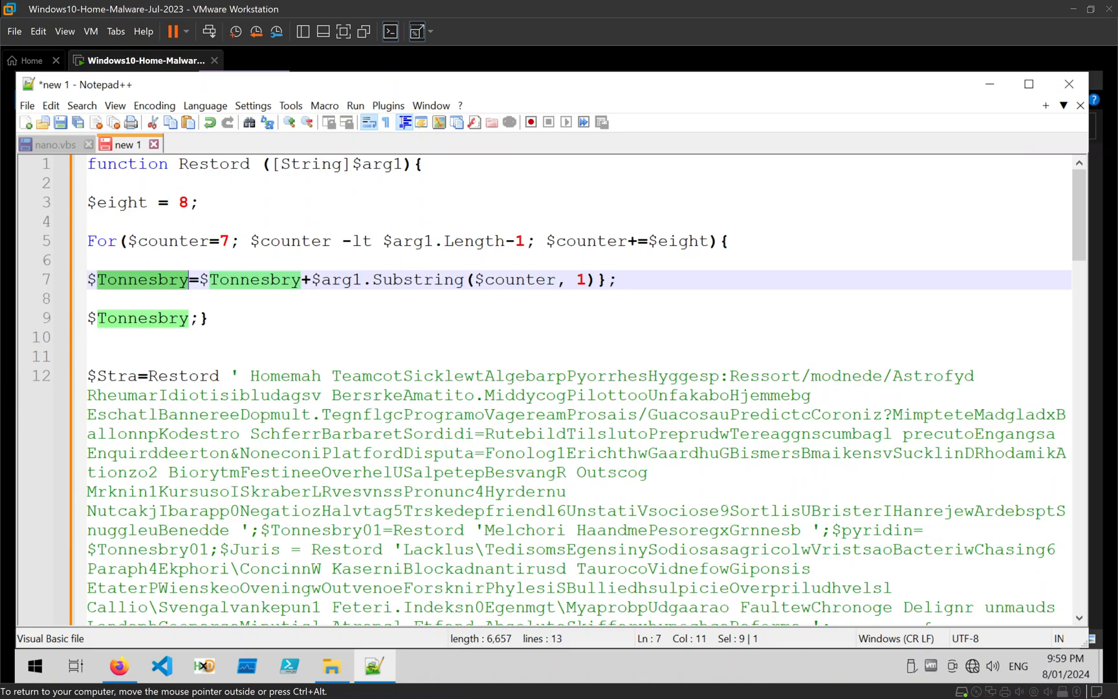
text(outpu)
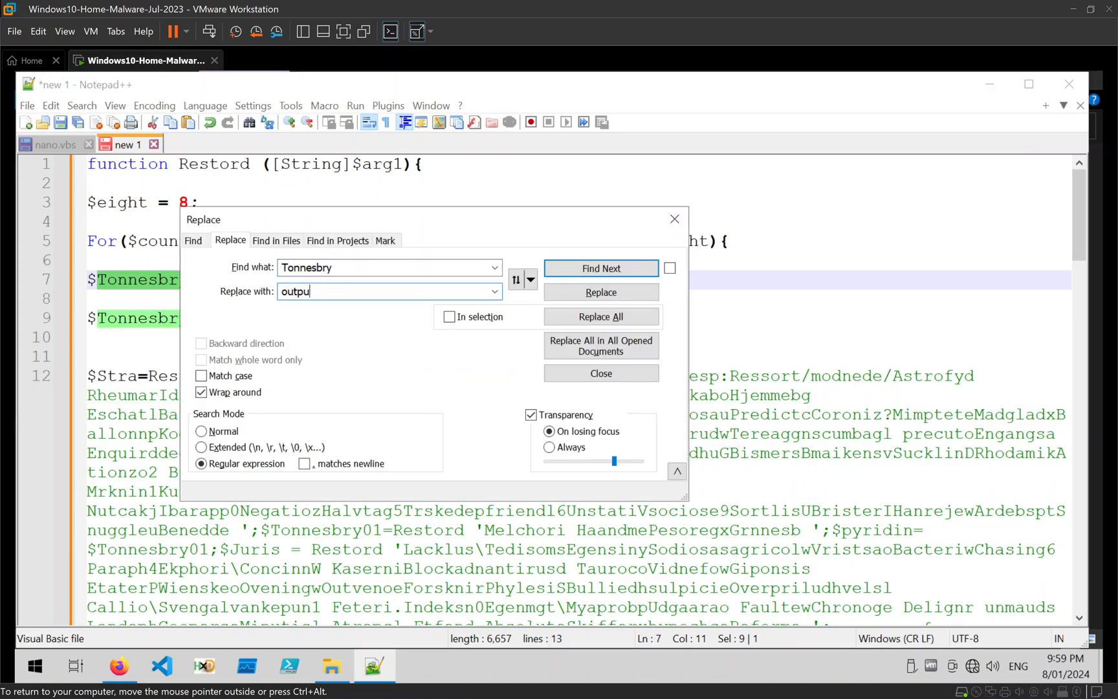
click(602, 316)
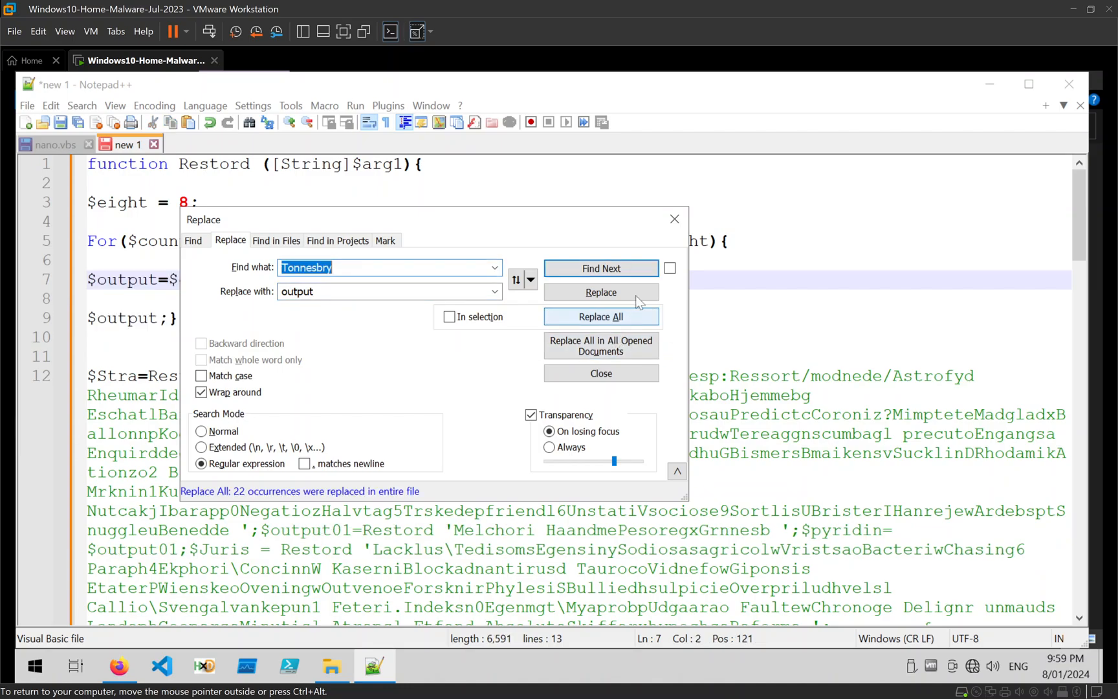
click(601, 373)
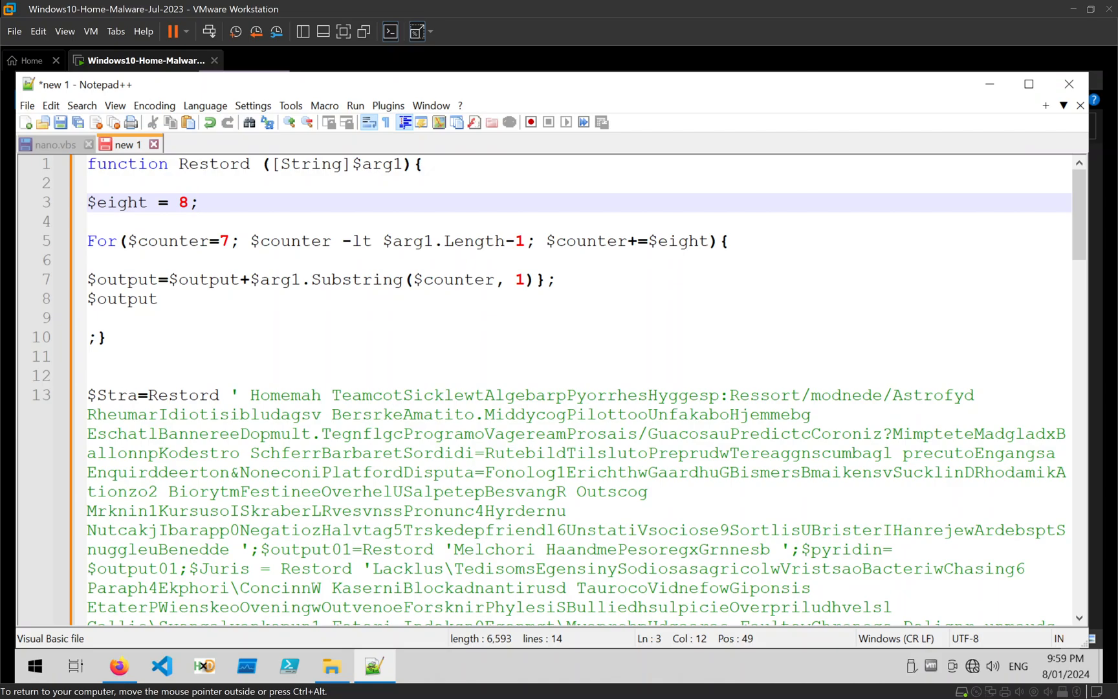
Mark out the long encoded string passed to Restord for $Stra.
drag(250, 241, 523, 241)
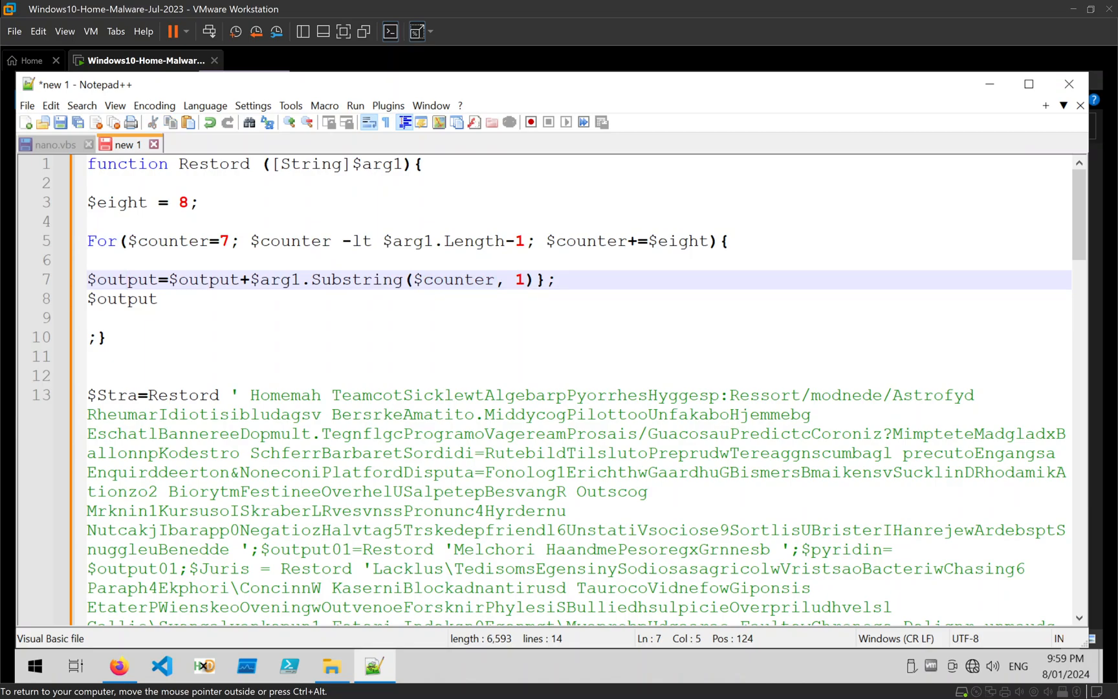
click(125, 279)
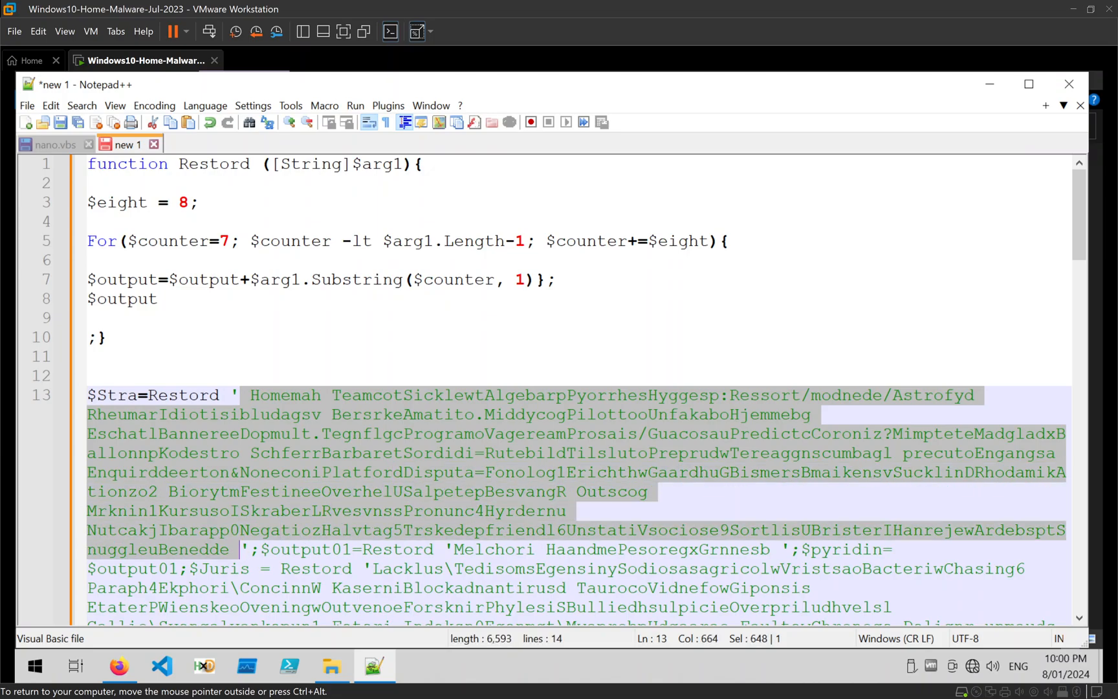
mouse_move(359, 455)
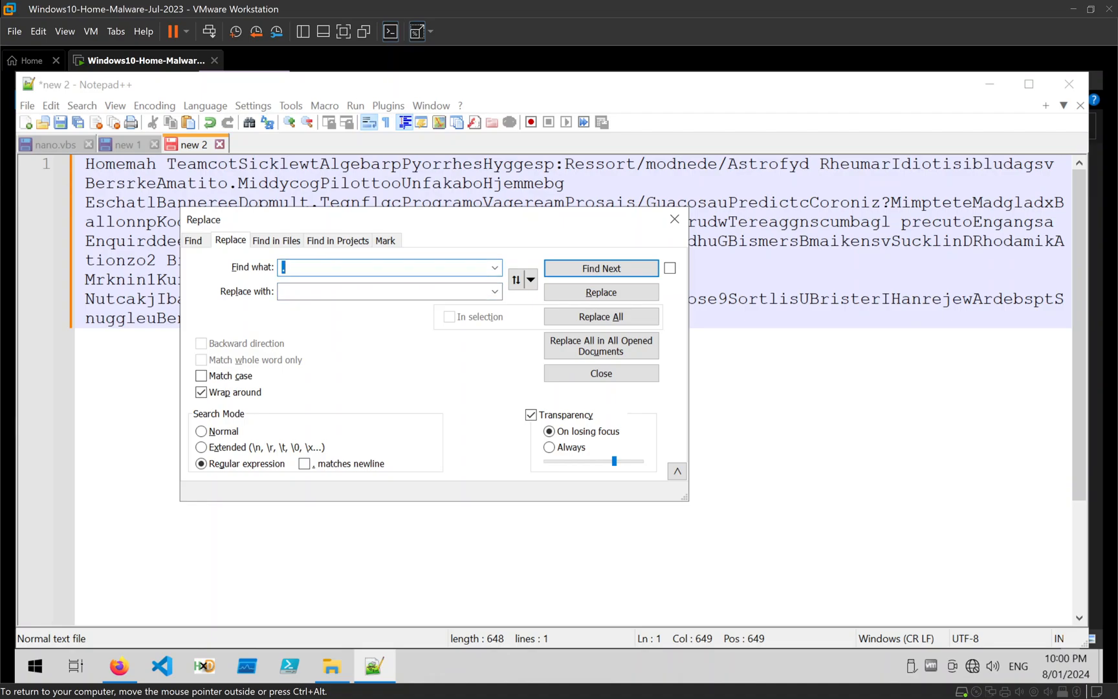
Enter the find pattern ........(.) with replacement $1 in the Replace dialog.
text(.)
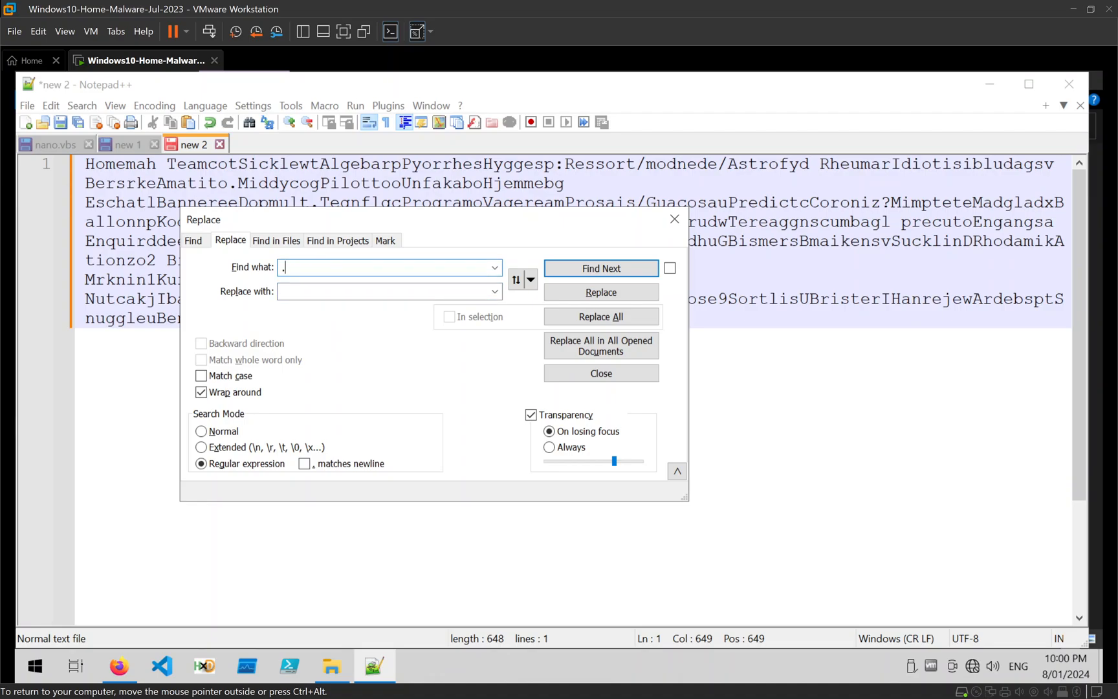
text(.....)
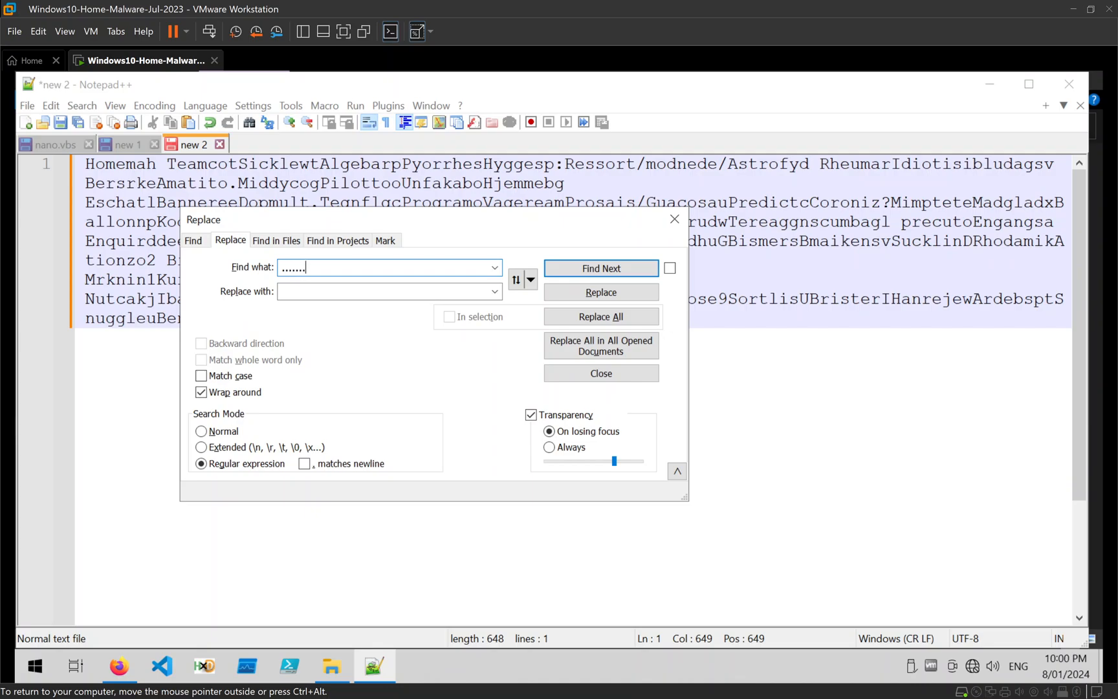
text(.)
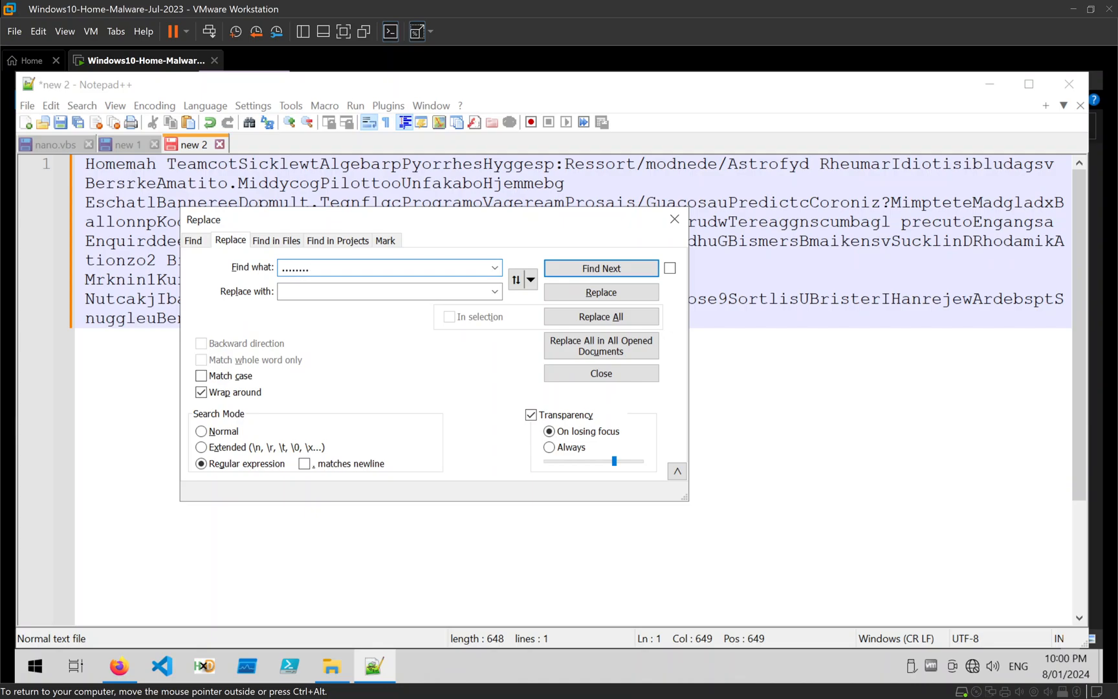
click(389, 291)
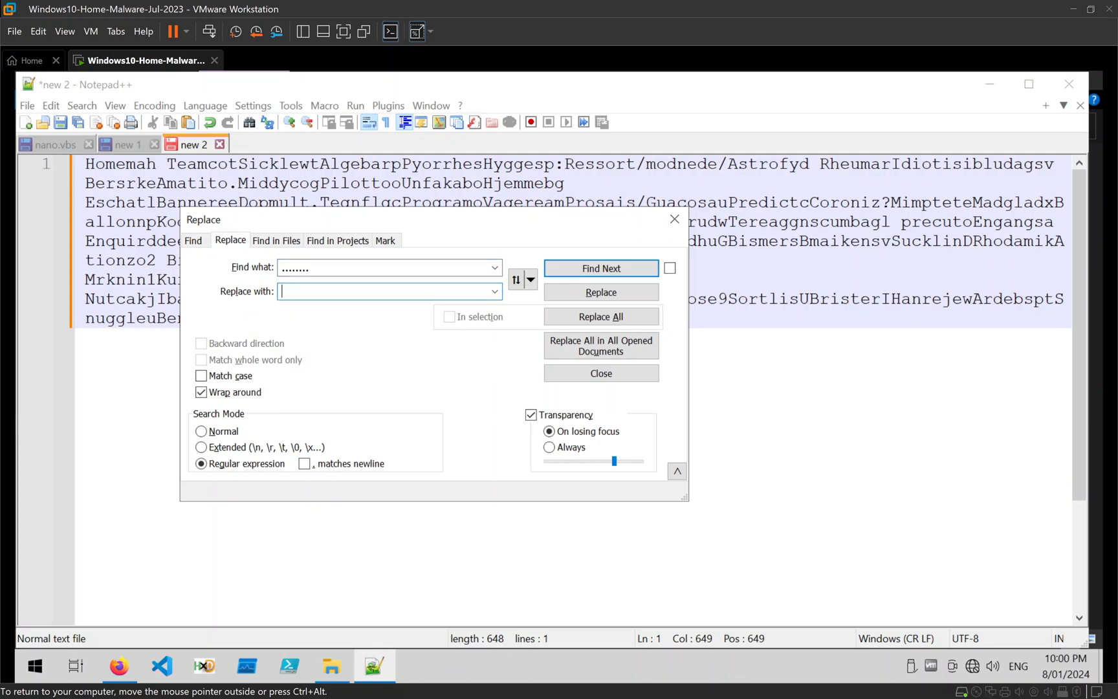
click(389, 291)
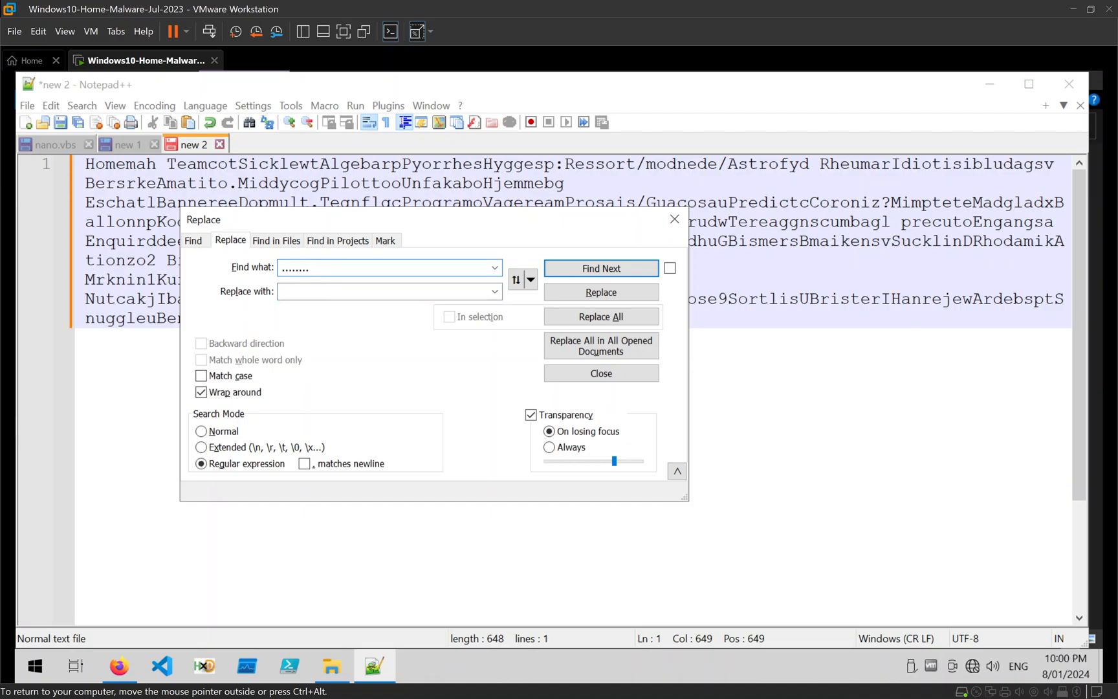
text((.))
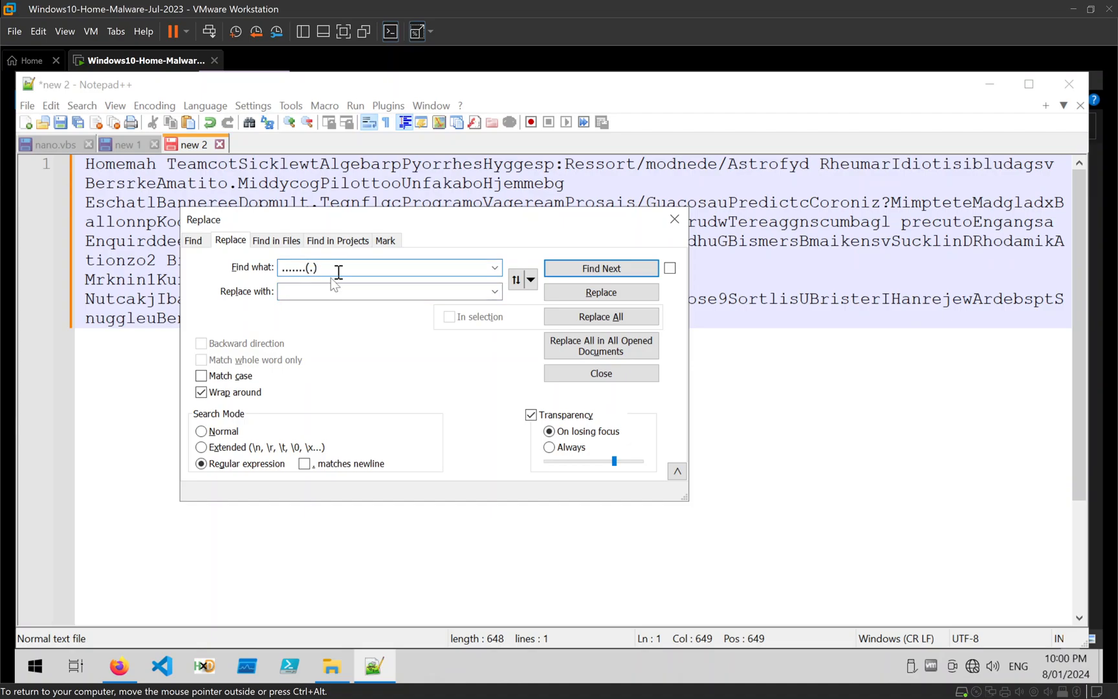
click(389, 291)
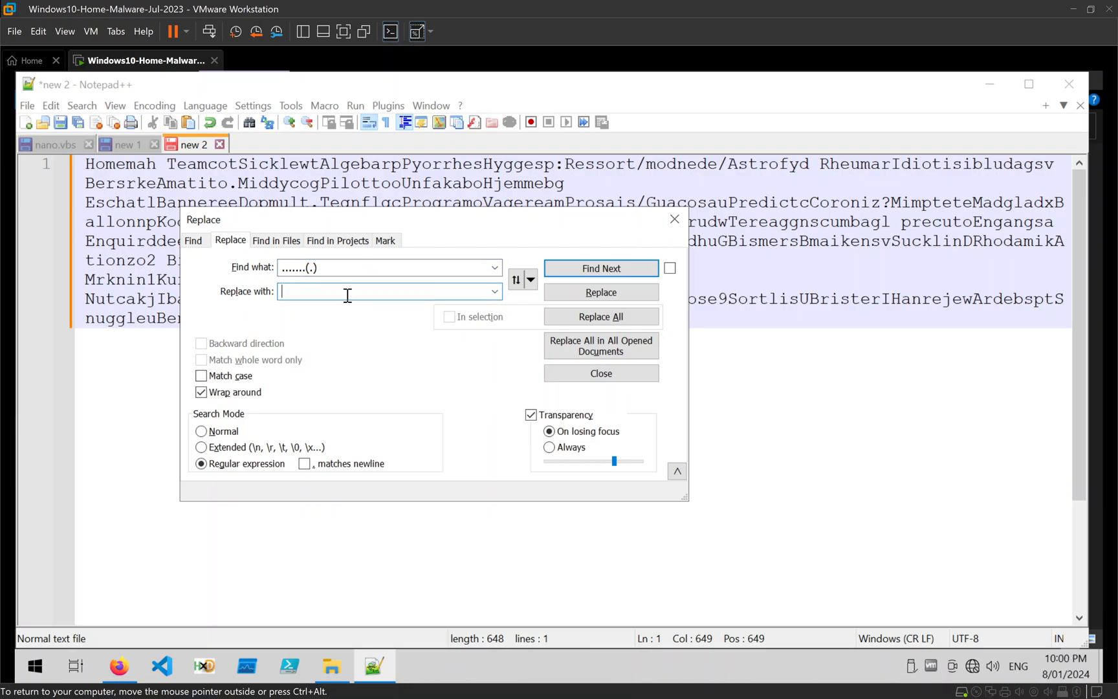
text($1)
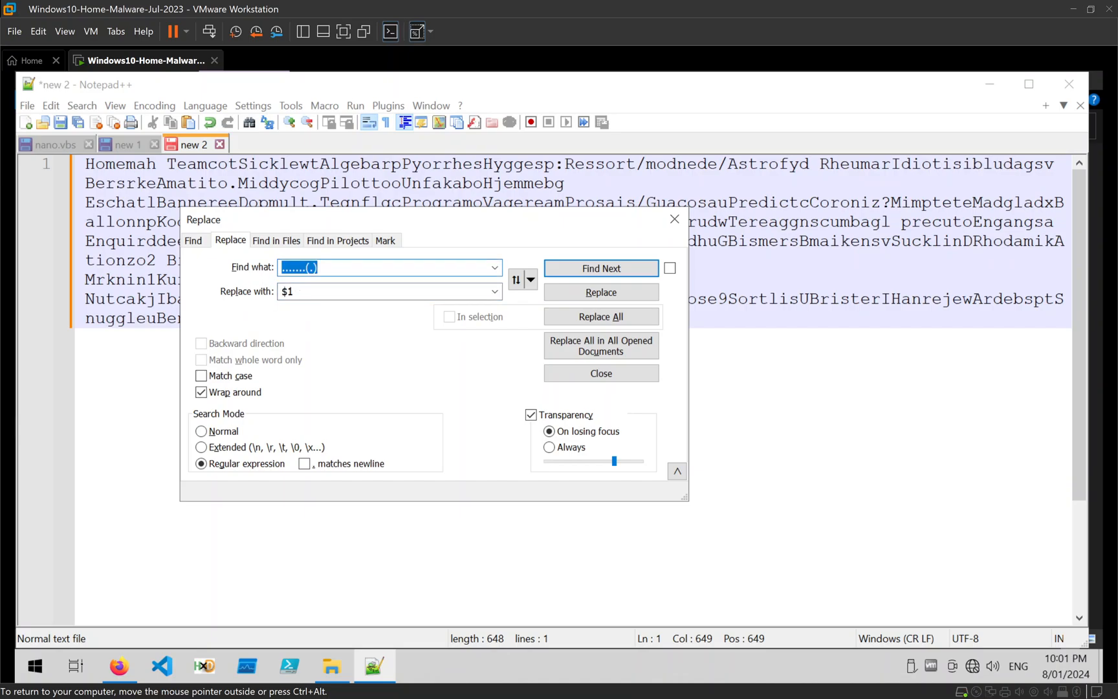
Enable regular expression mode, Replace All to decode the URL, and close the dialog.
click(389, 291)
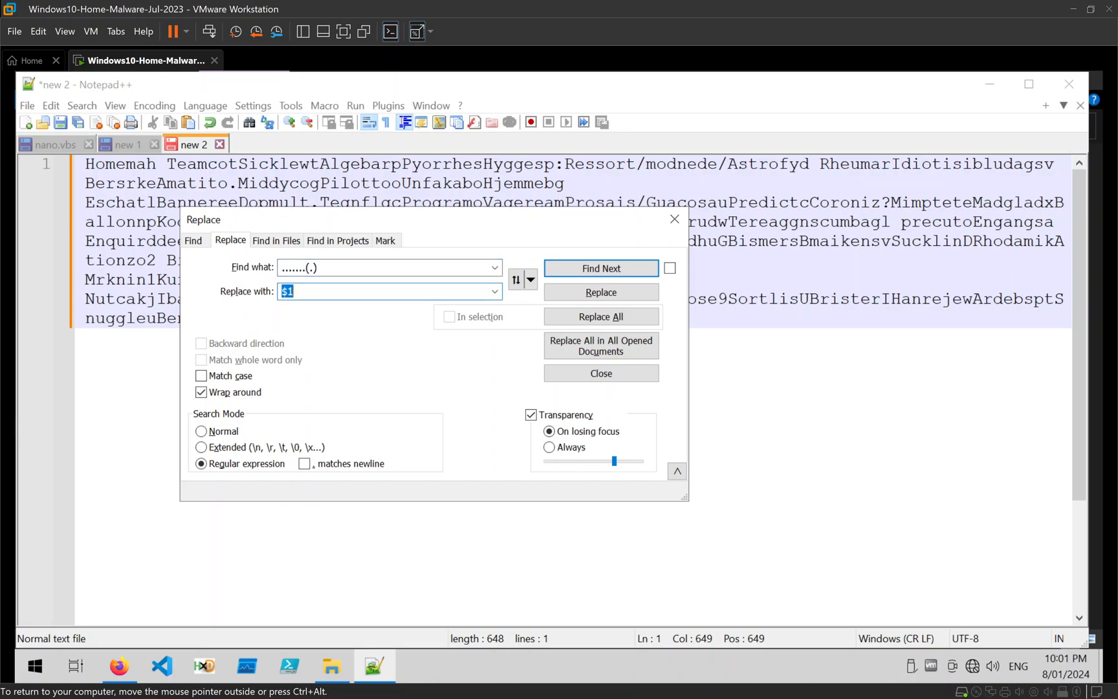
click(321, 291)
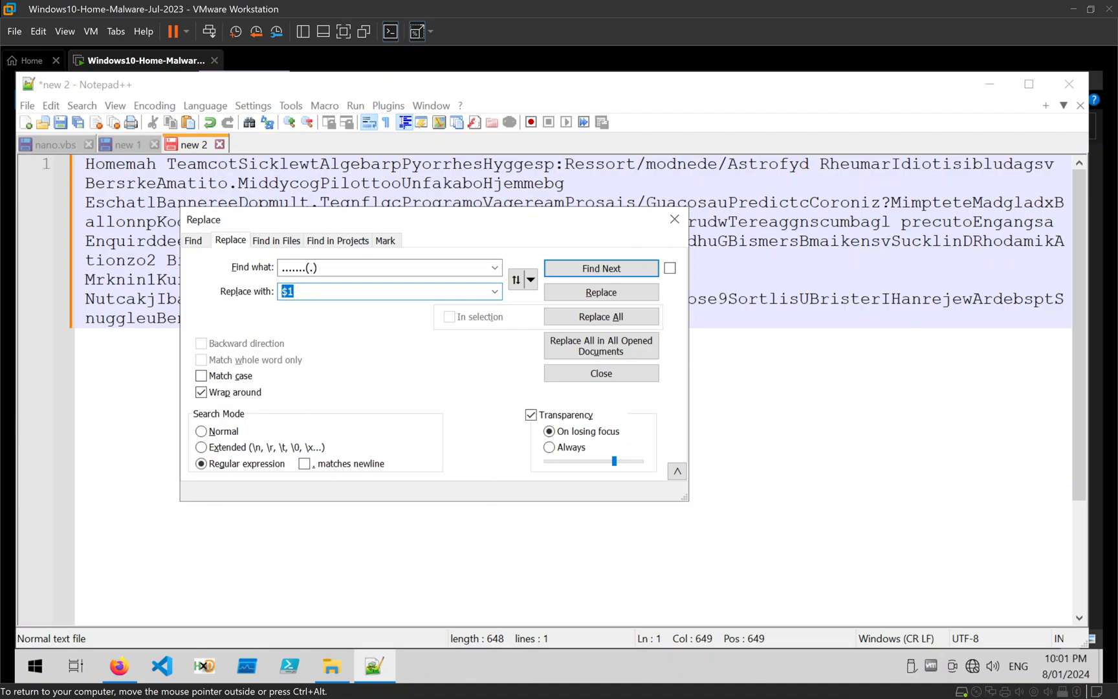
click(385, 267)
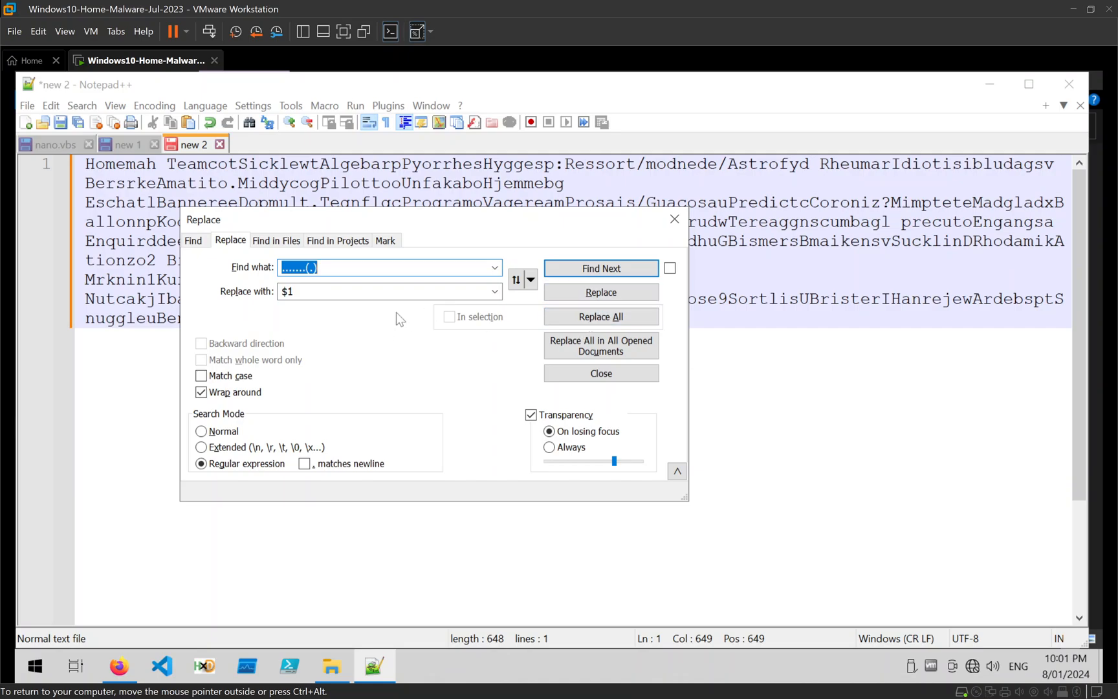
click(601, 316)
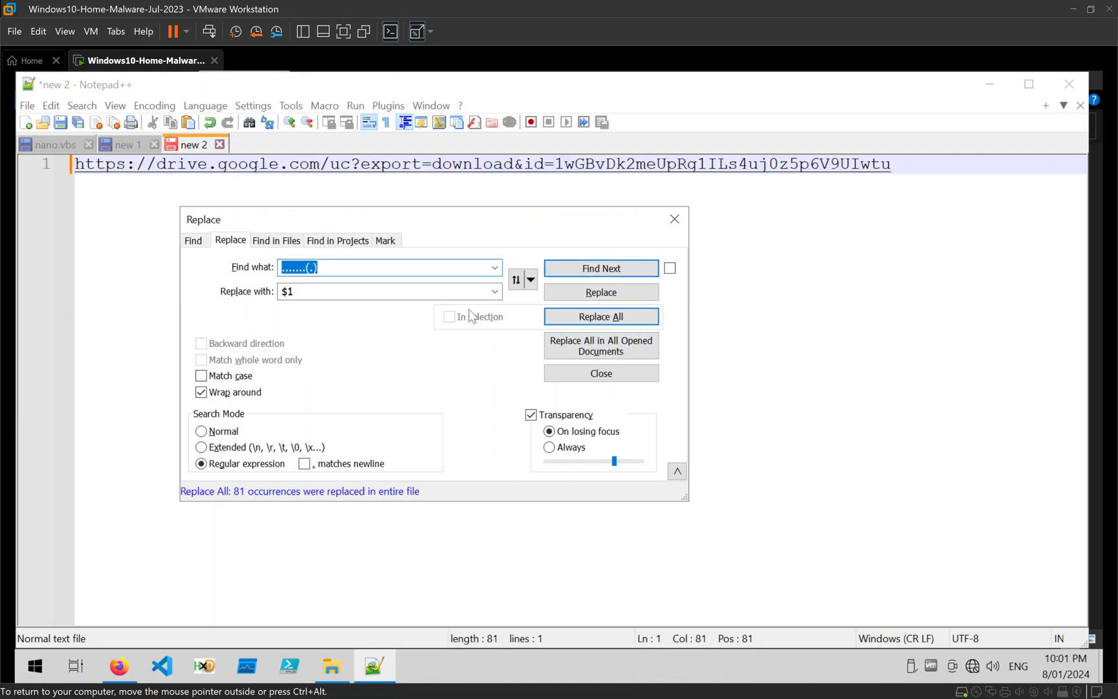
click(601, 373)
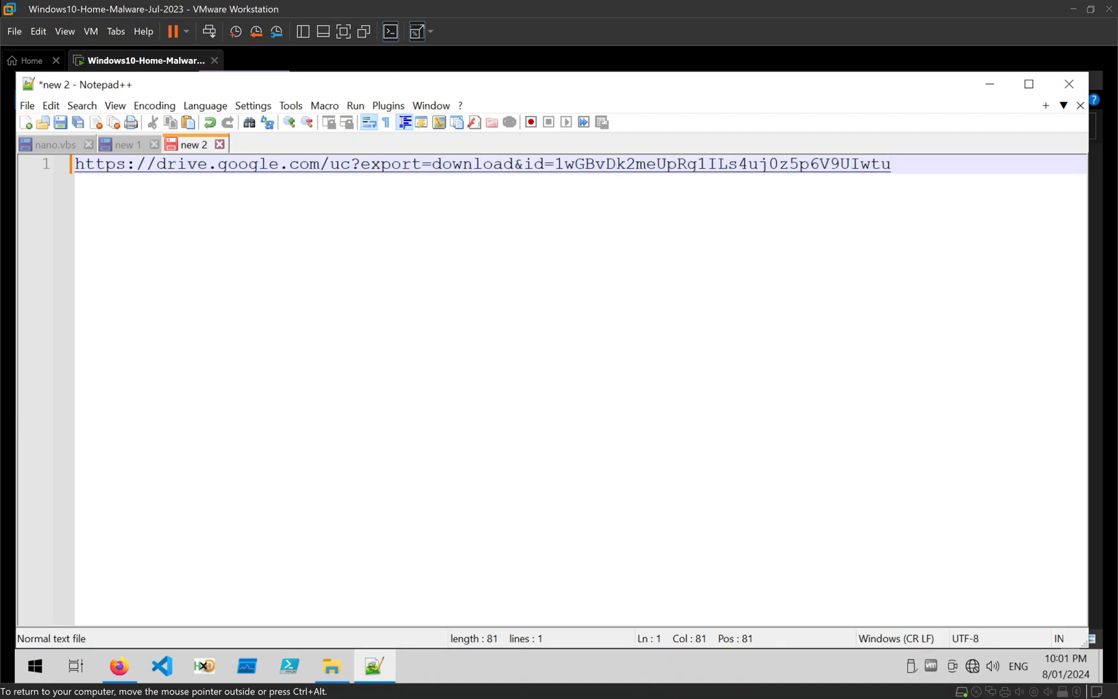
Return to the obfuscated loader script tab and scroll through its Restord calls.
click(125, 144)
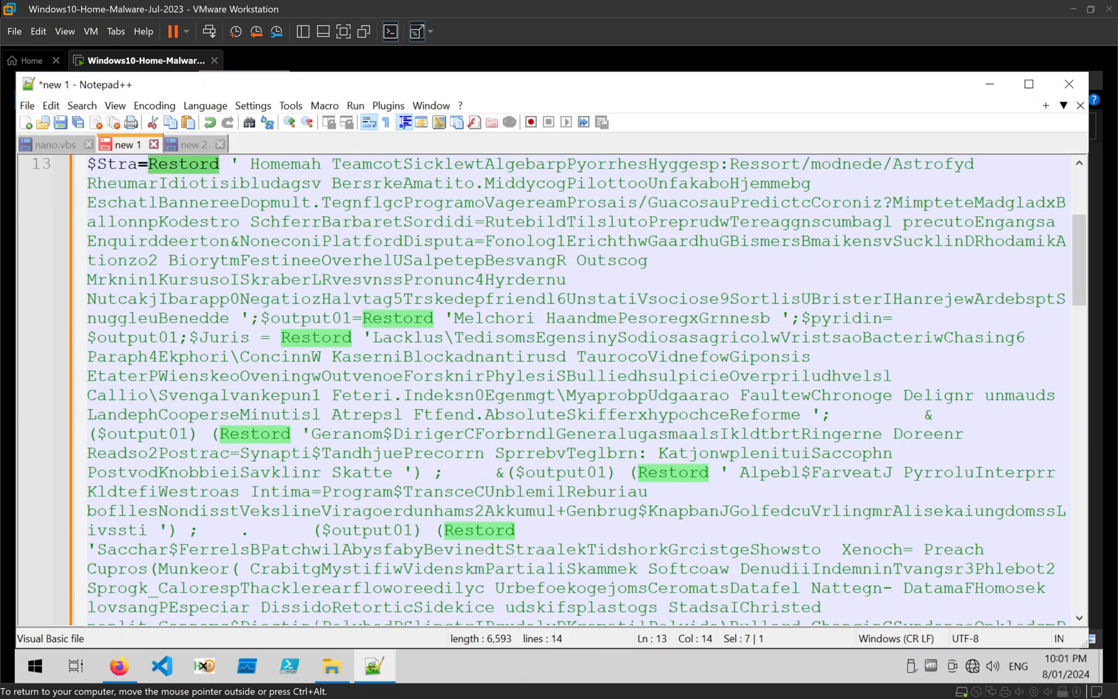
scroll(down, 3)
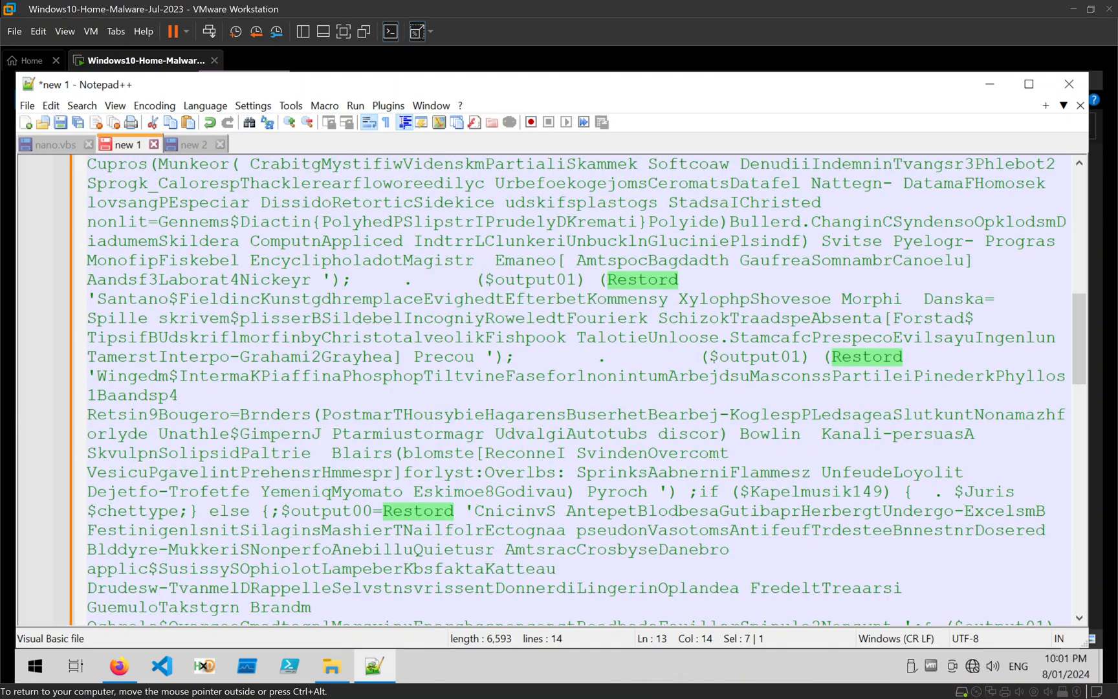
scroll(down, 3)
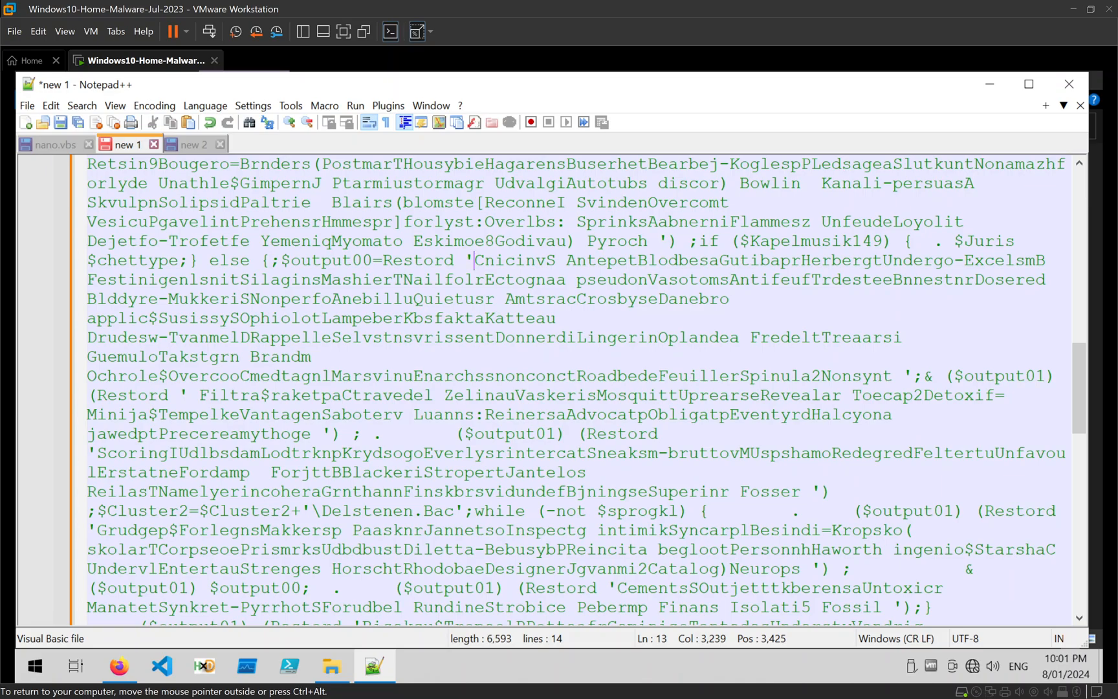
drag(476, 259, 313, 356)
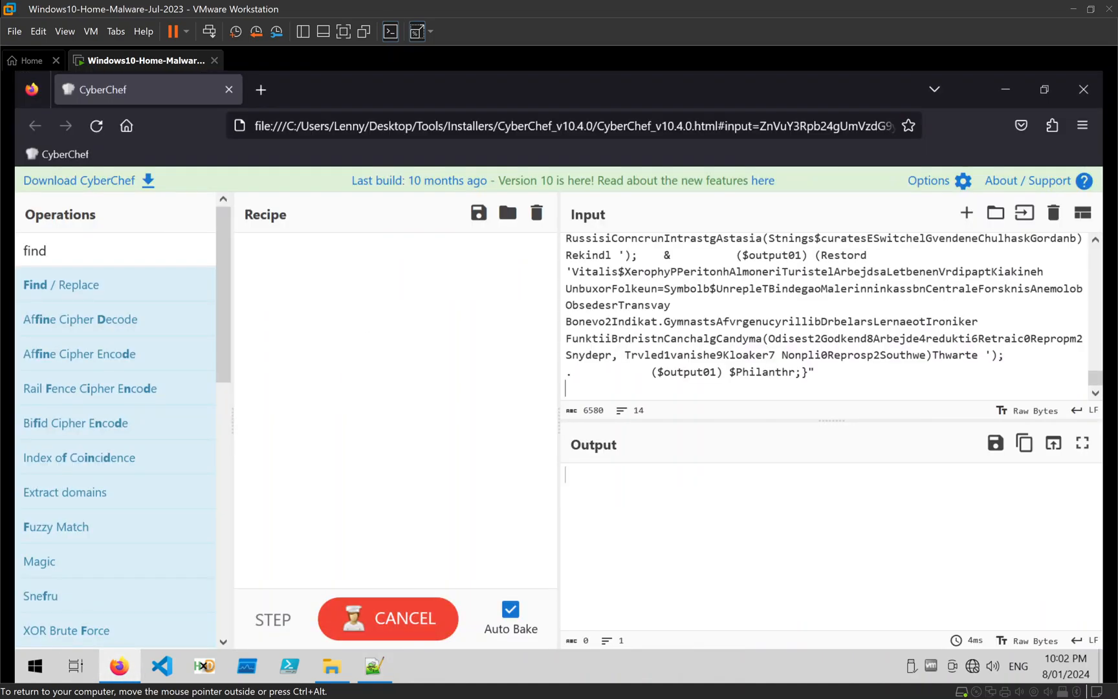
Replace the operation search term with 'regex' to find the Regular expression operation.
click(388, 618)
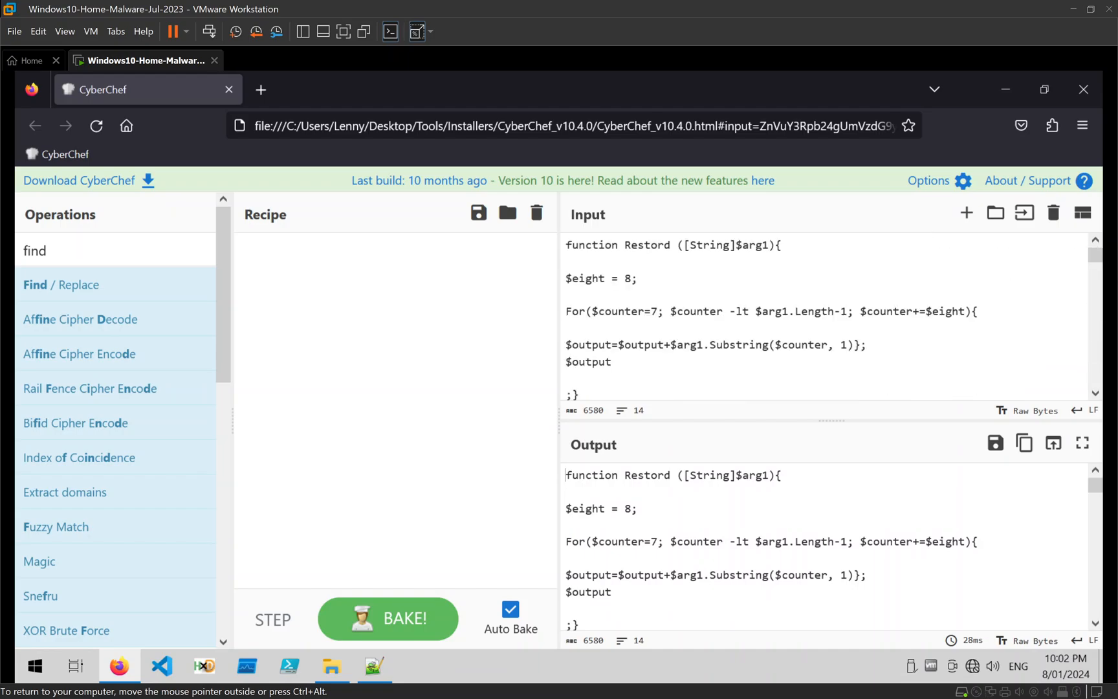
click(114, 250)
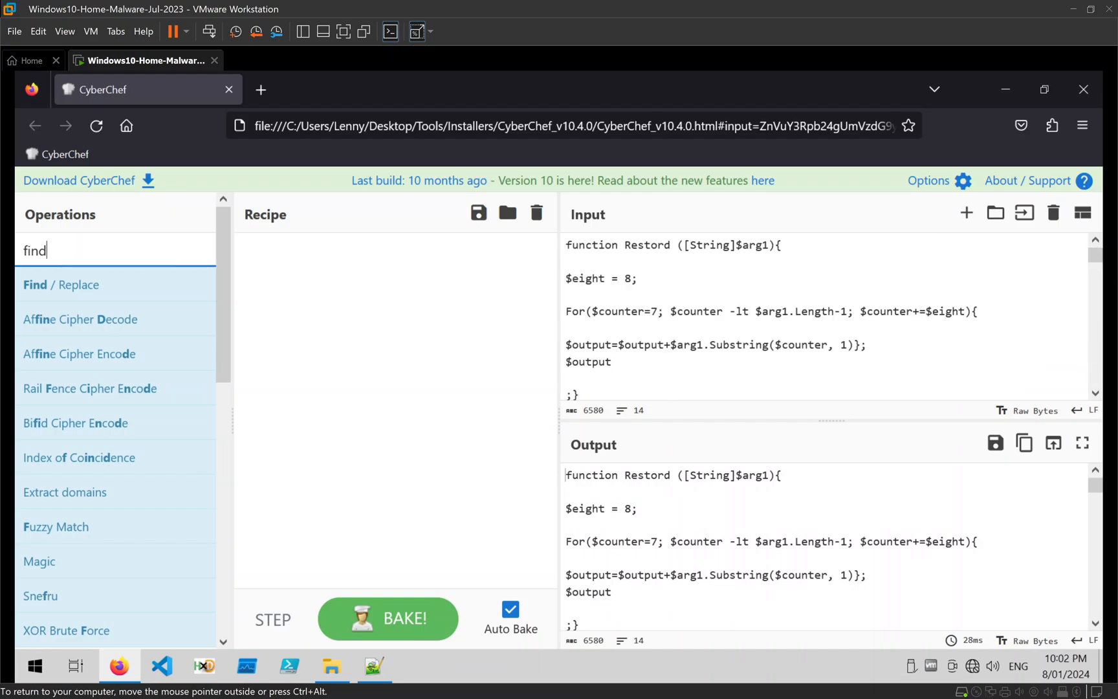
double_click(34, 251)
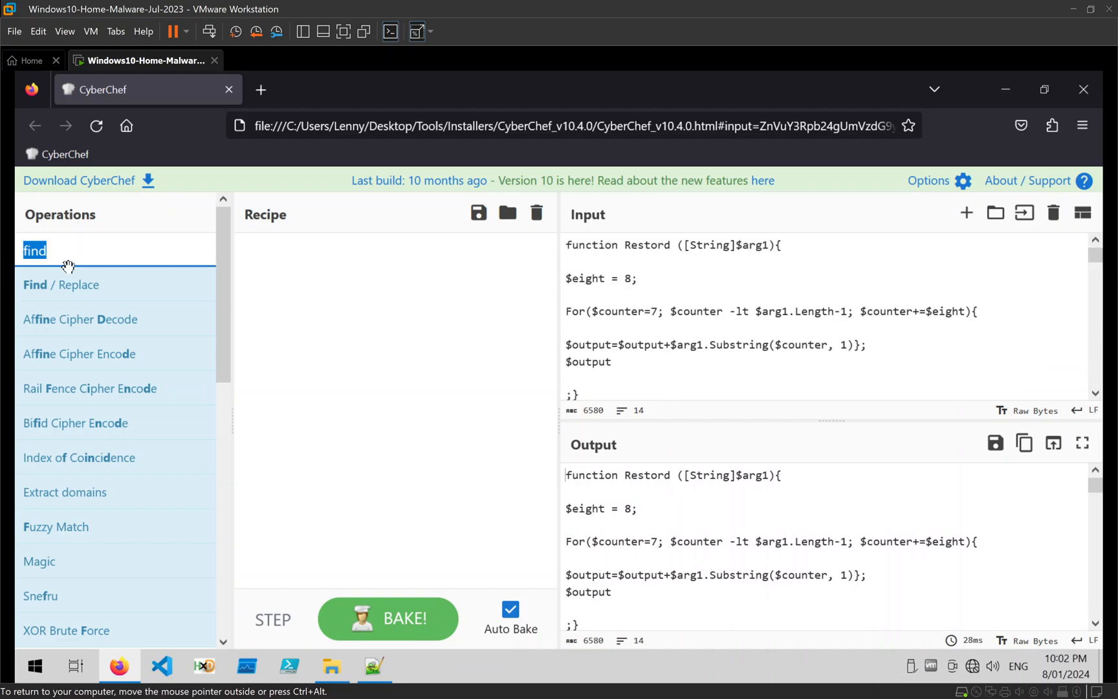
text(fi)
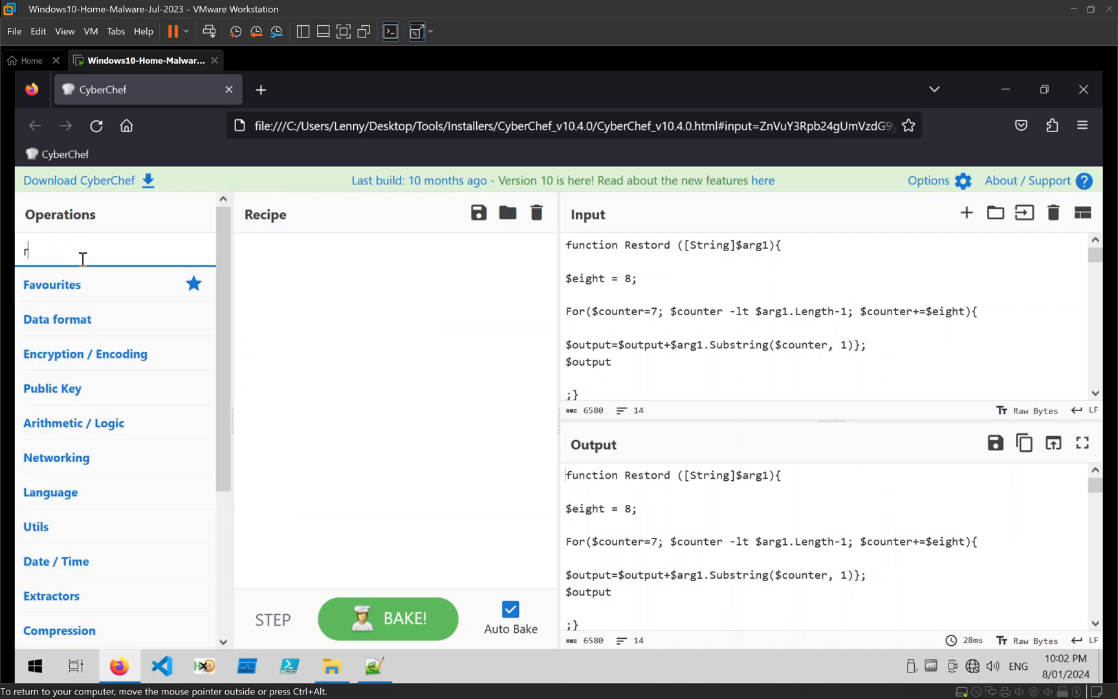
text(egex)
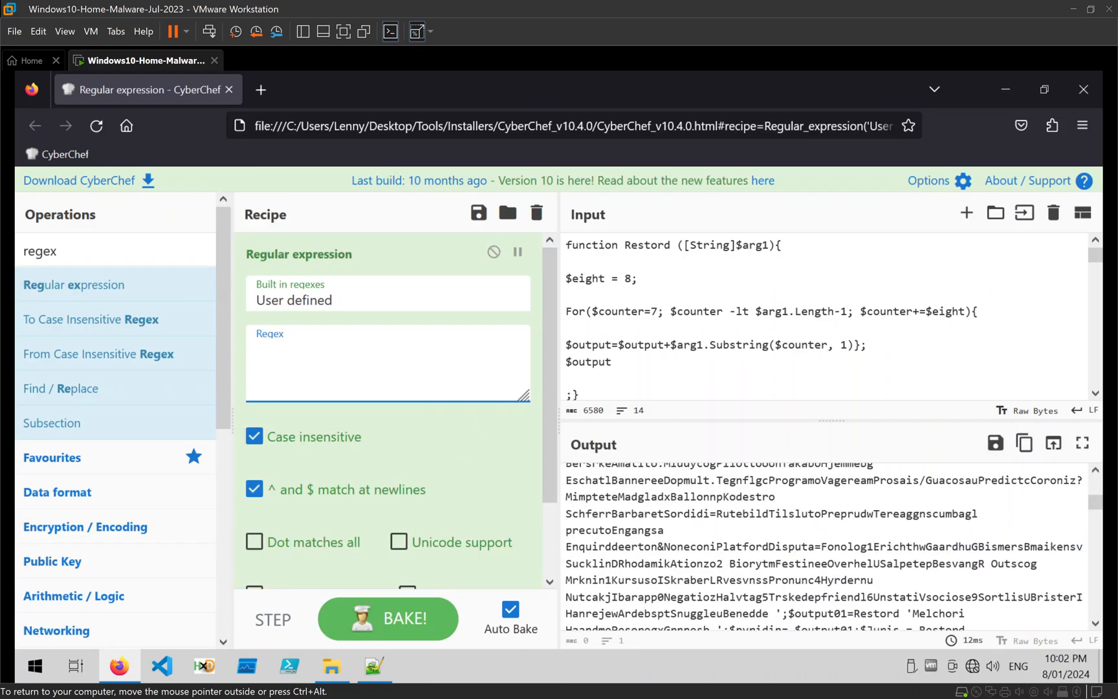
Build the quoted-string pattern and wrap [^']+ in parentheses, giving '([^']+)'.
text(')
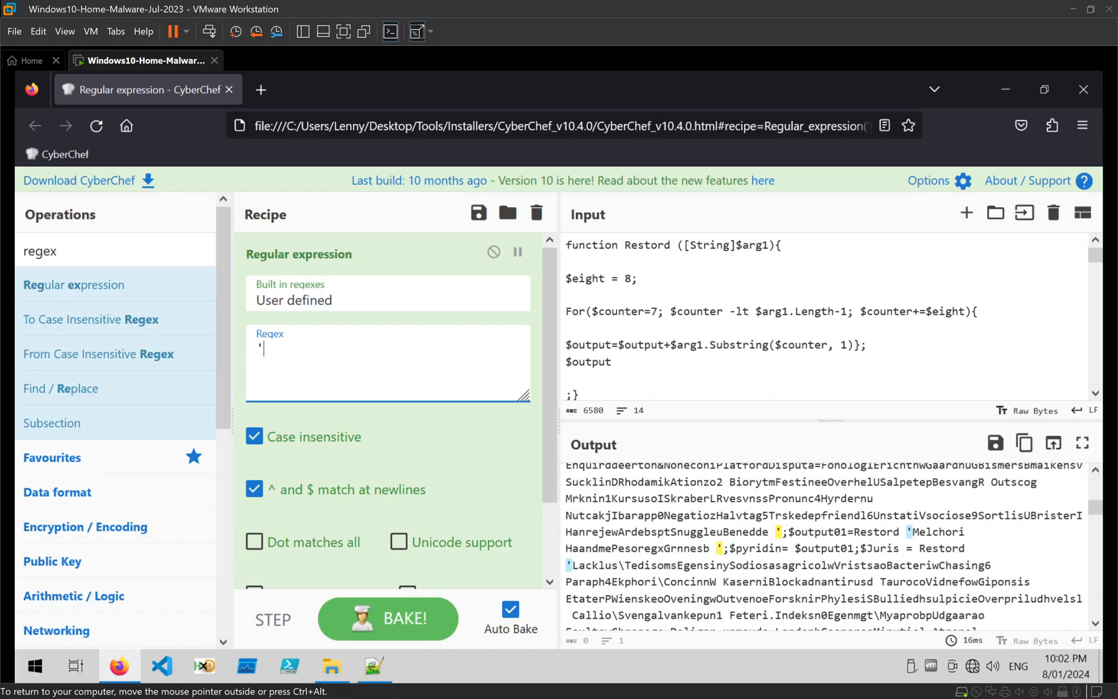
text([)
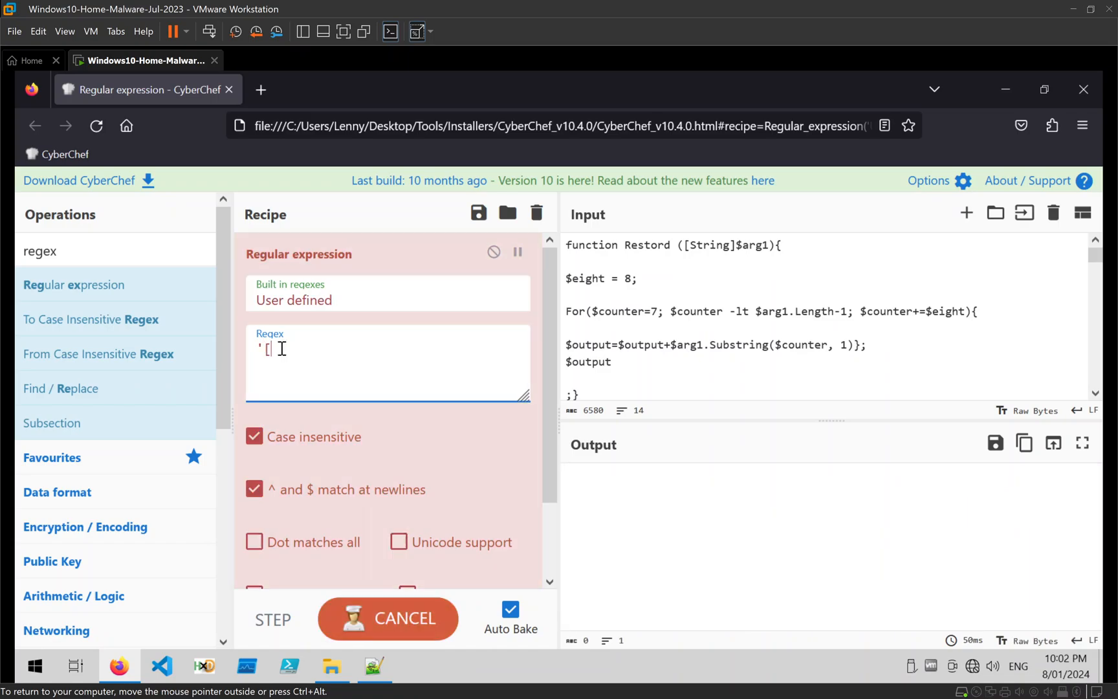
text(^)
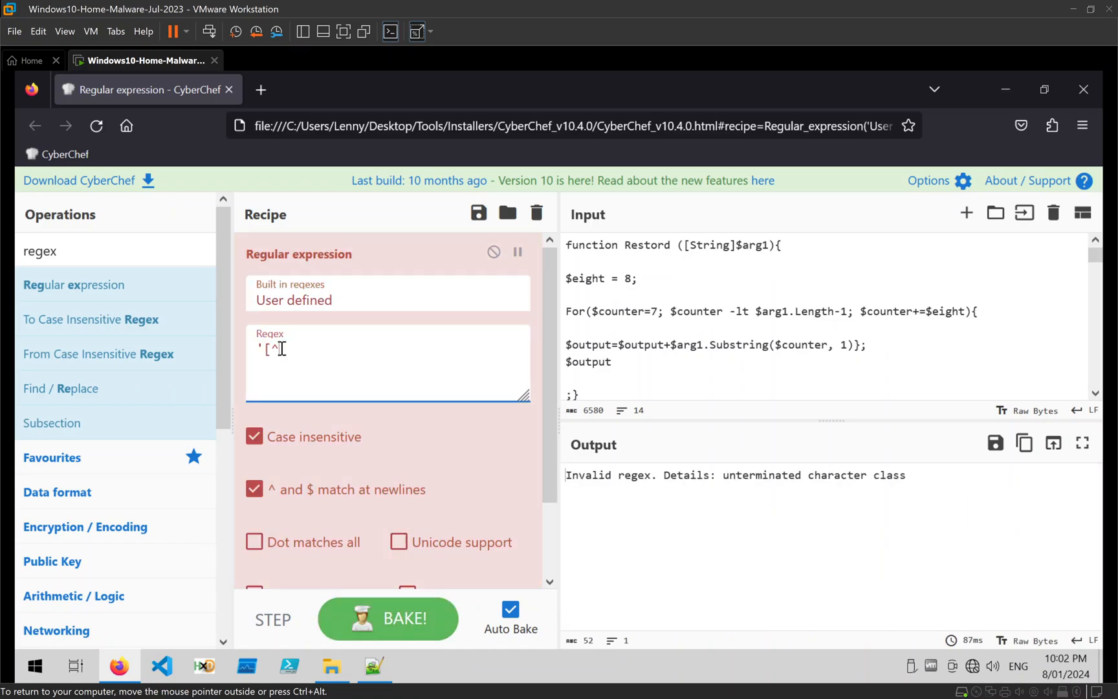
text(]})
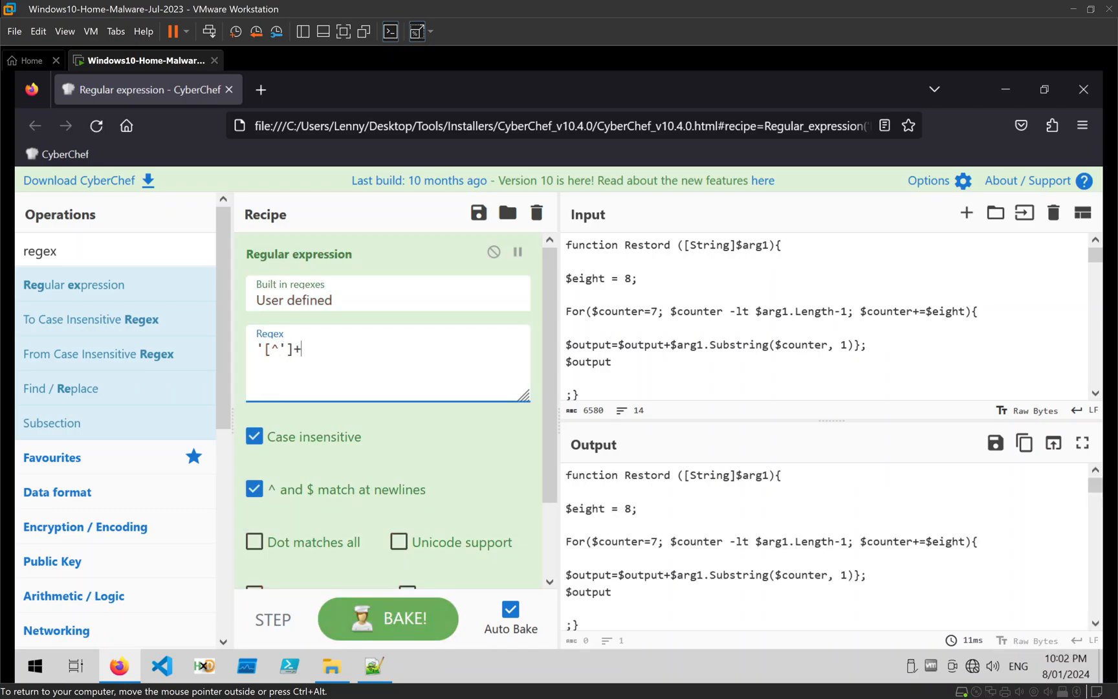
text(')
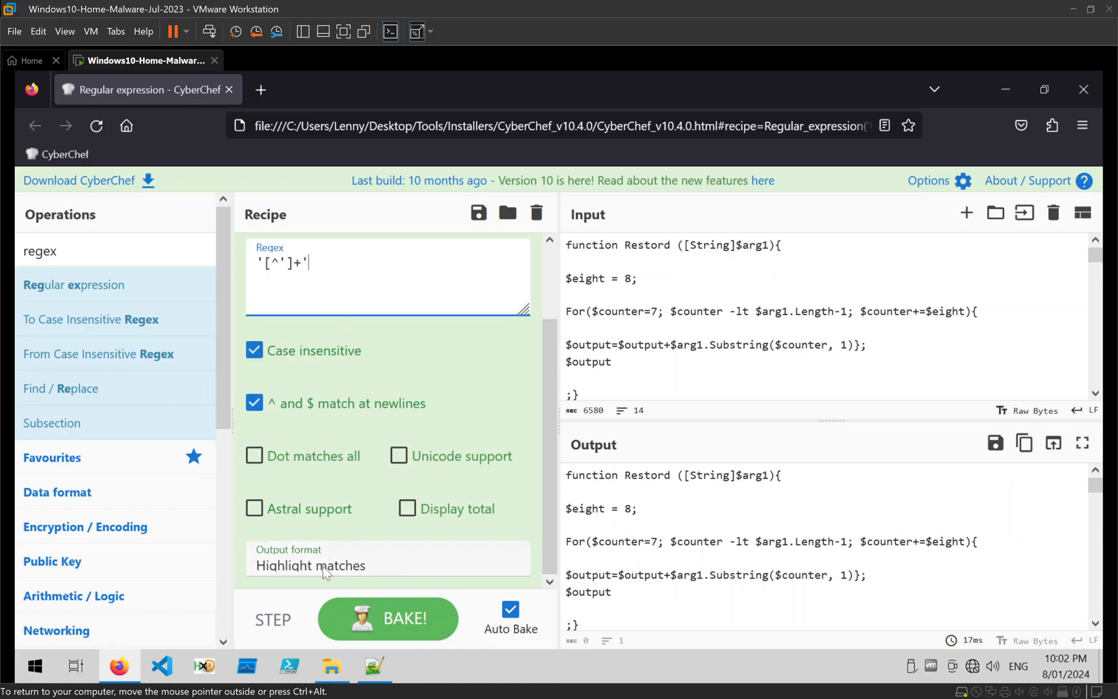
click(388, 618)
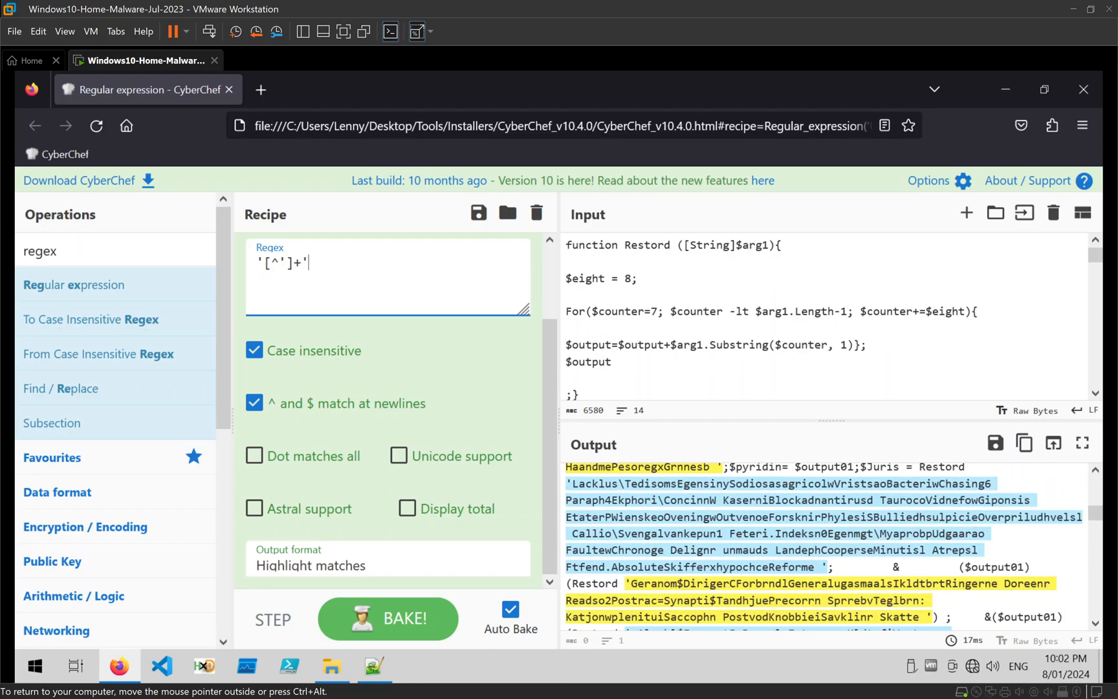
scroll(down, 3)
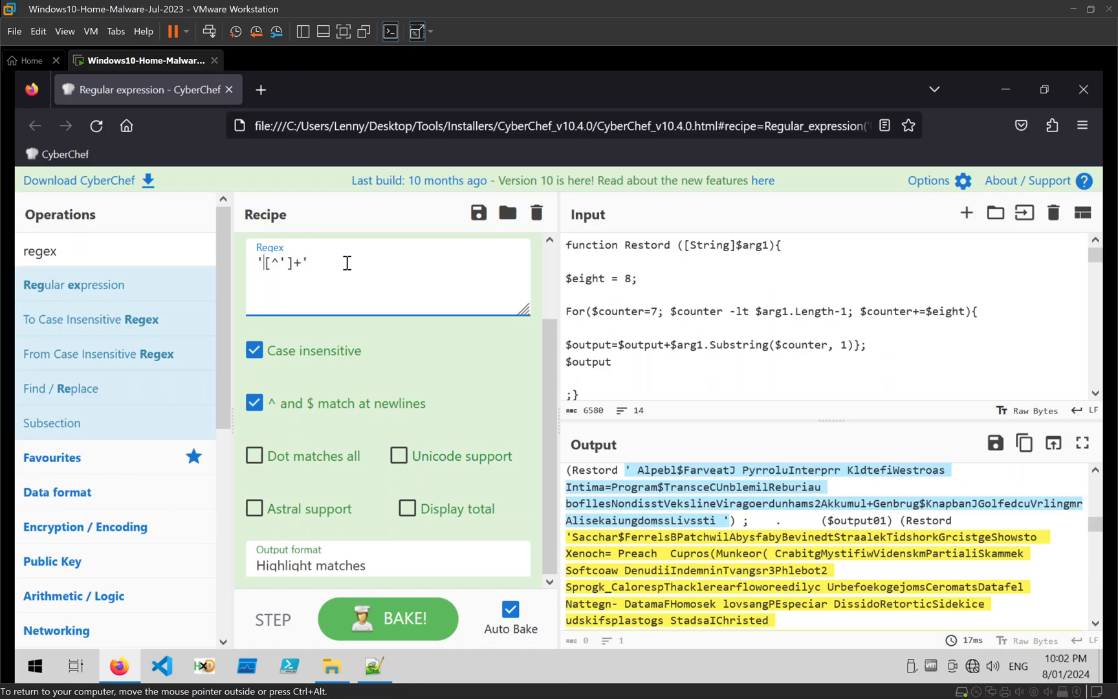
text(()
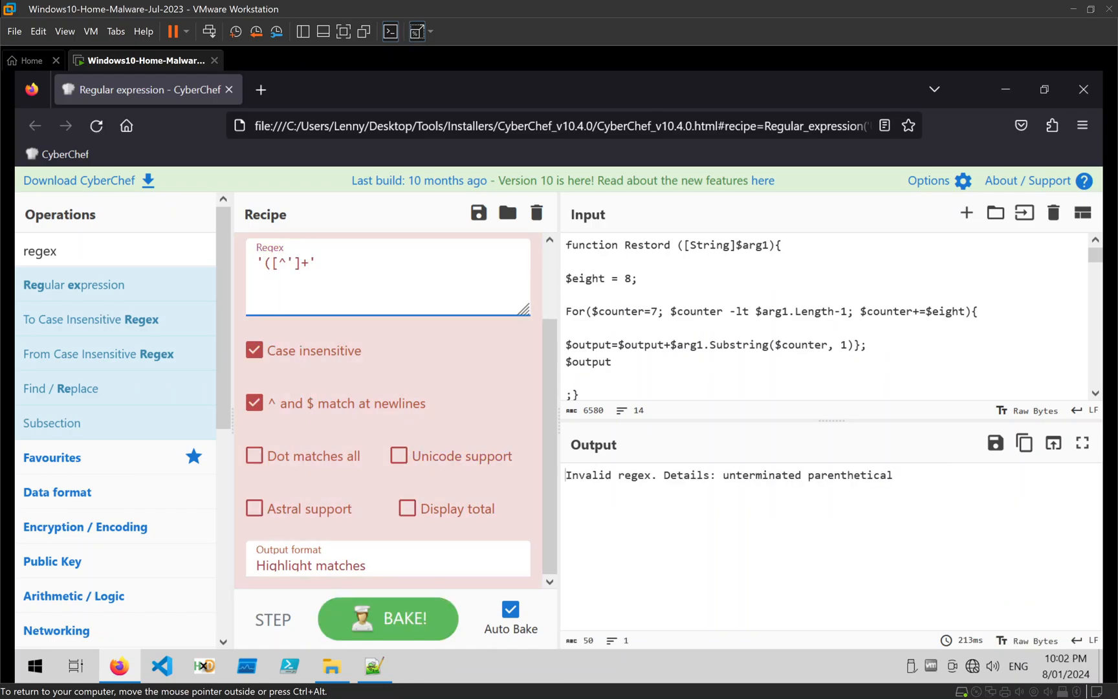
text())
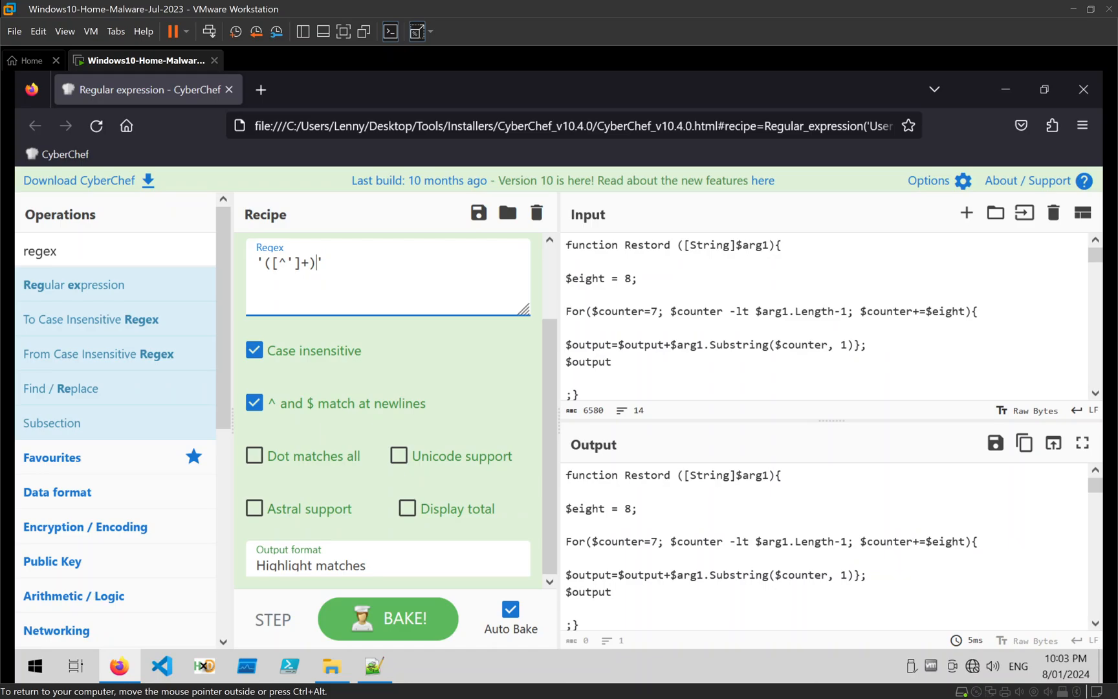
Set Output format to List capture groups and search operations for 'fork'.
click(387, 565)
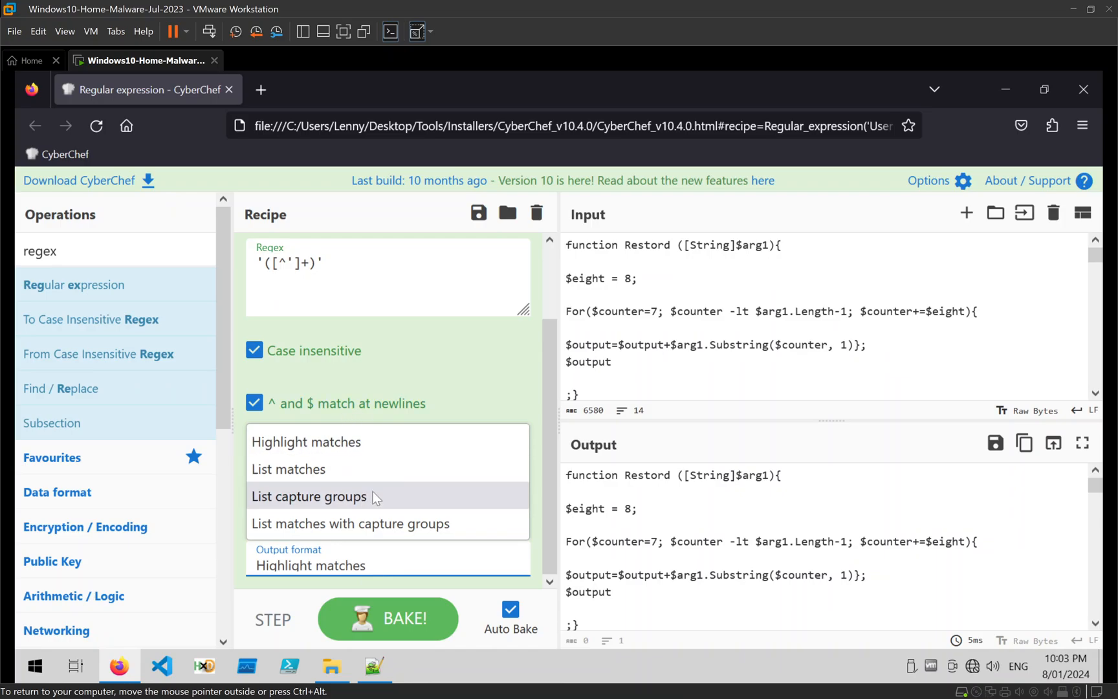
click(309, 496)
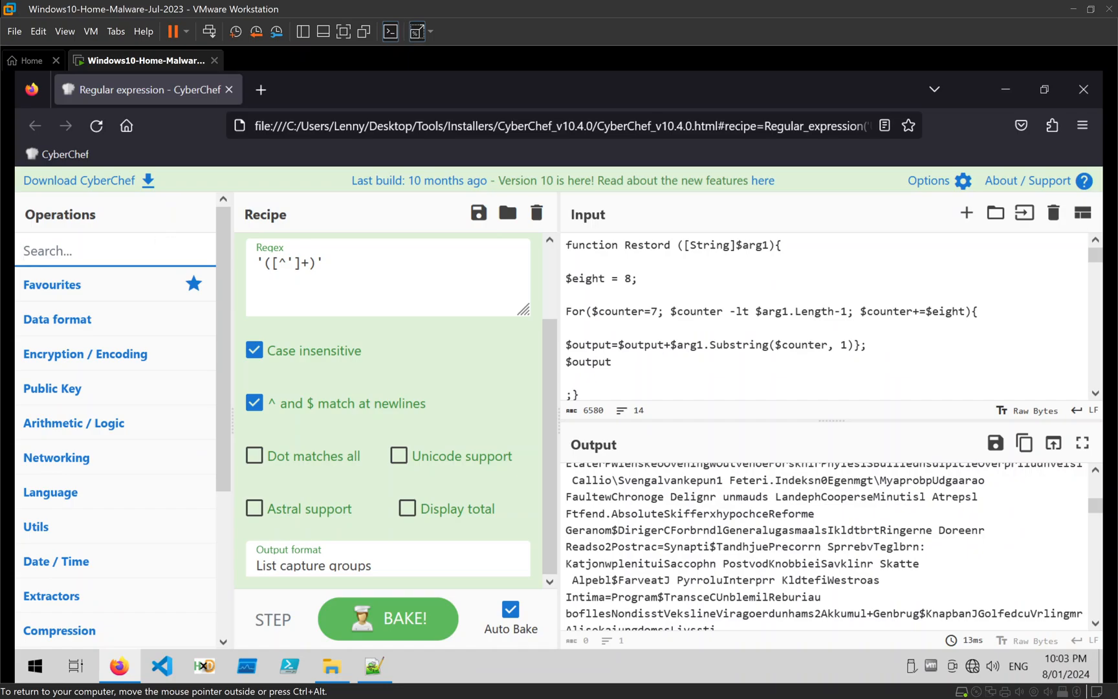
text(fork)
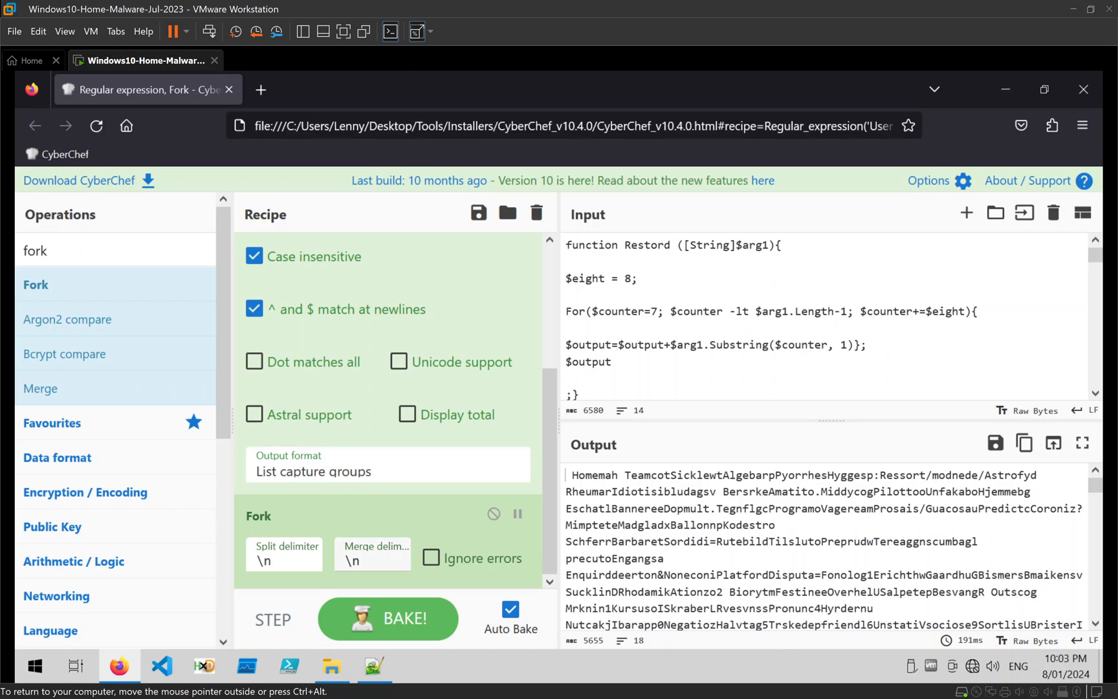
mouse_move(187, 365)
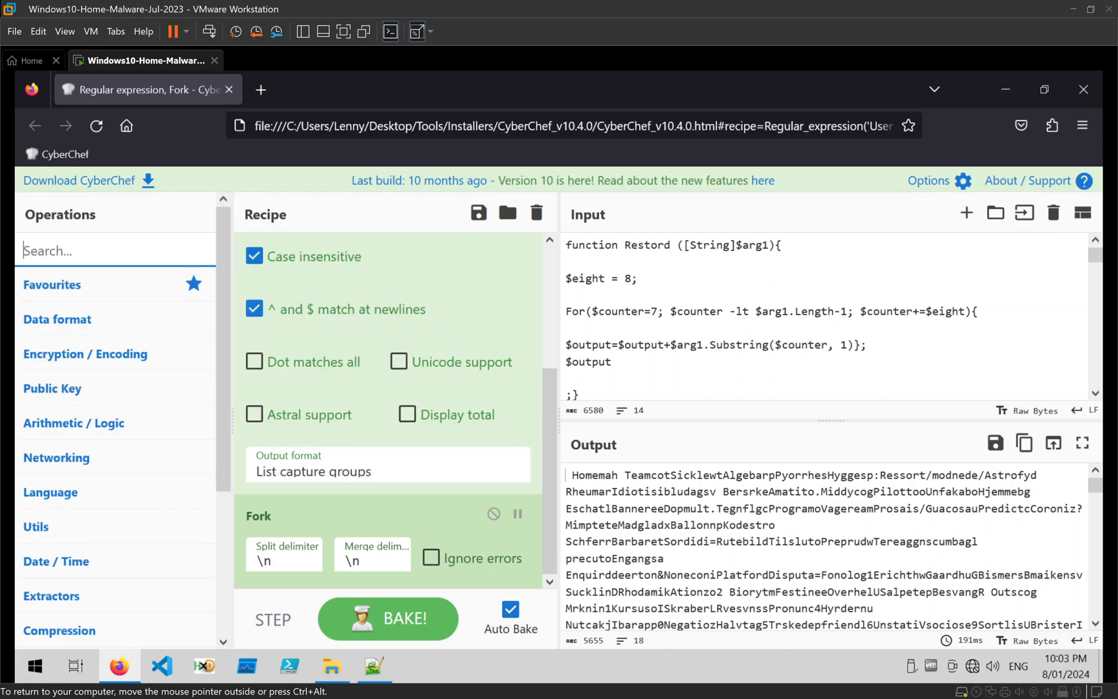
Add a Find / Replace step with regex ........(.) replaced by $1, then bake.
text(find)
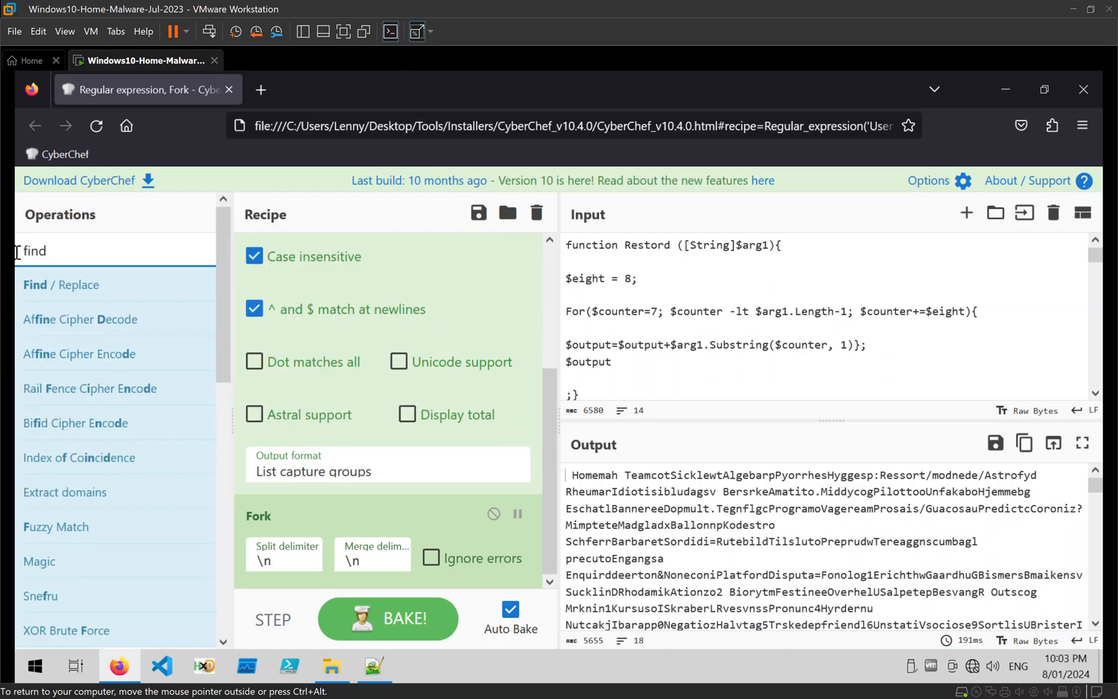
click(389, 618)
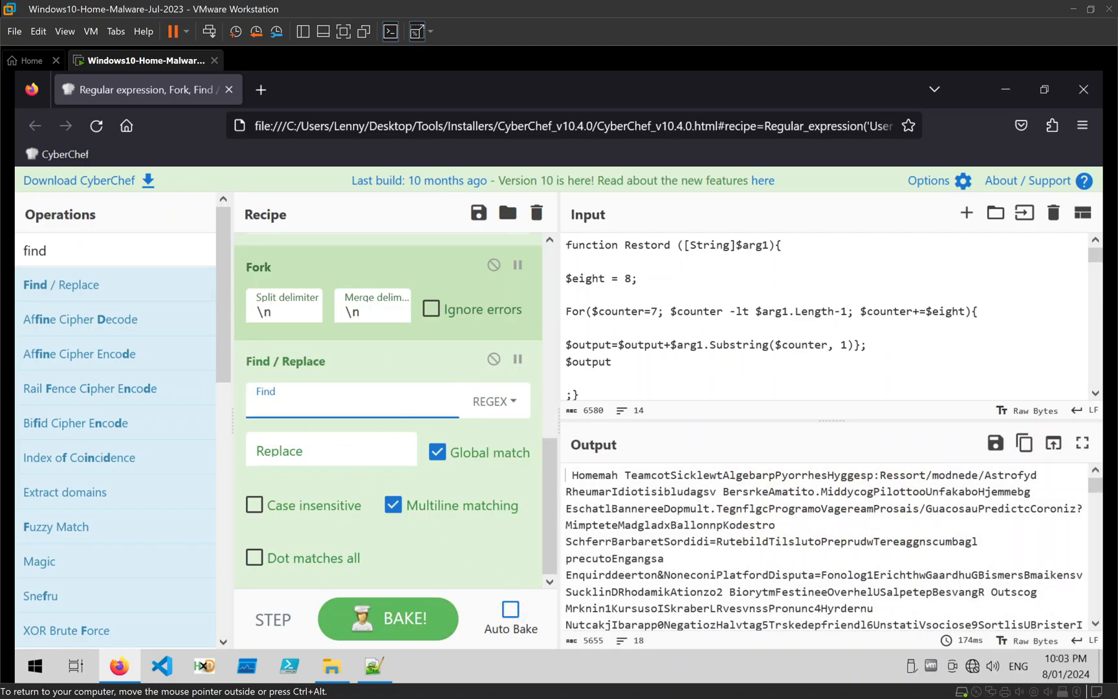
text(....)
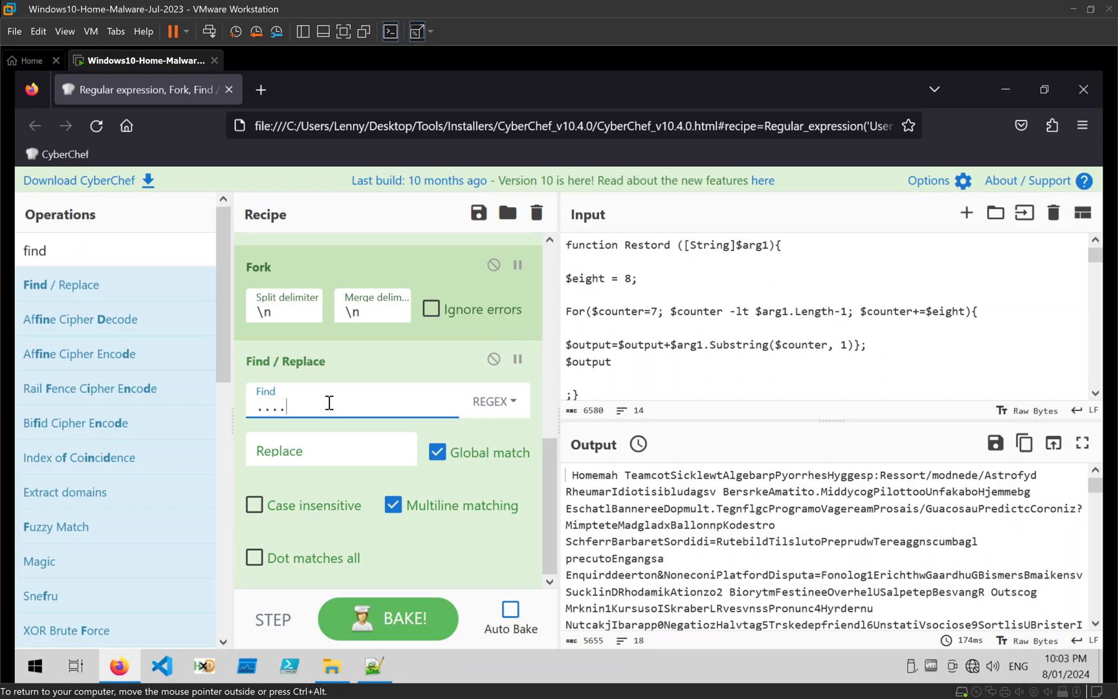
text(....)
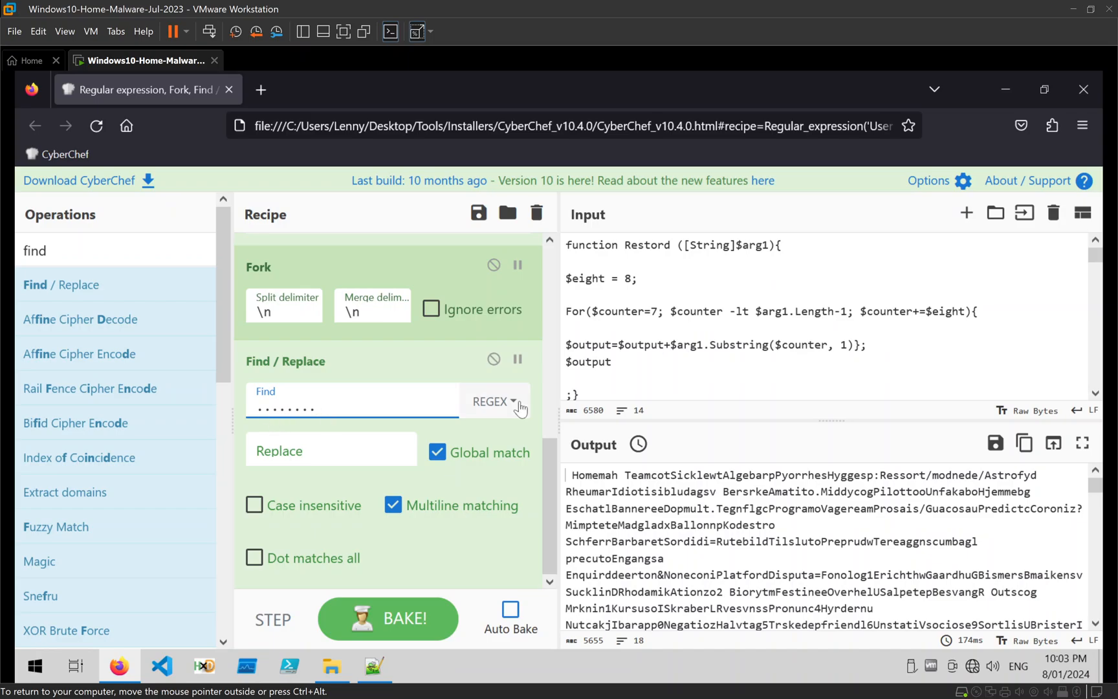
text((.))
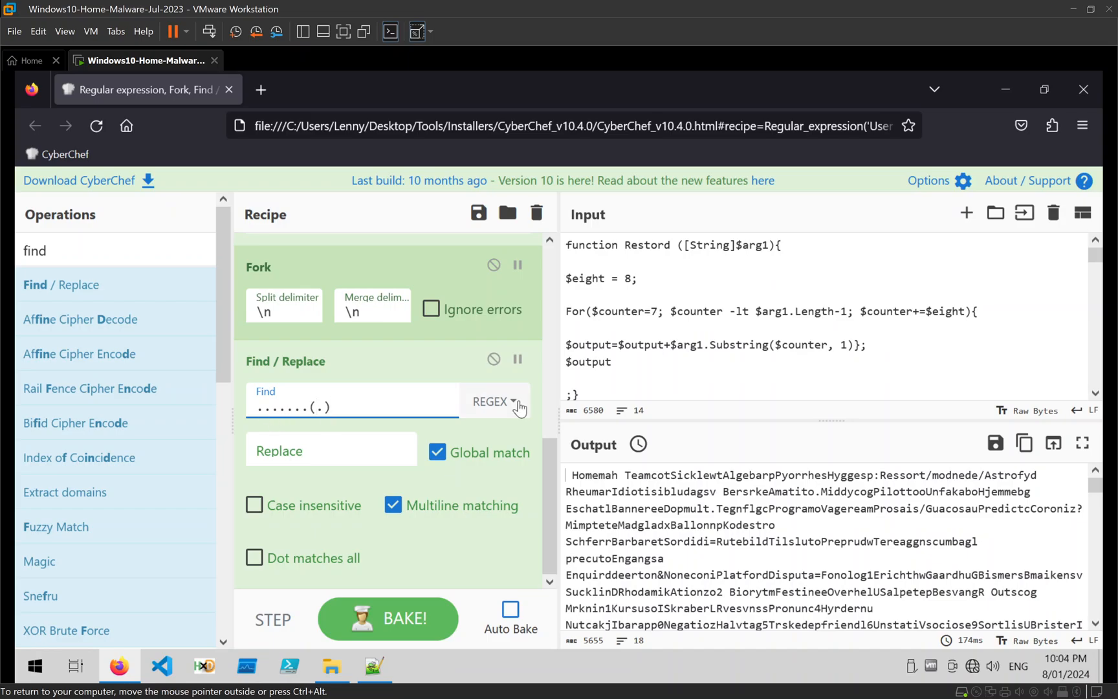
click(331, 448)
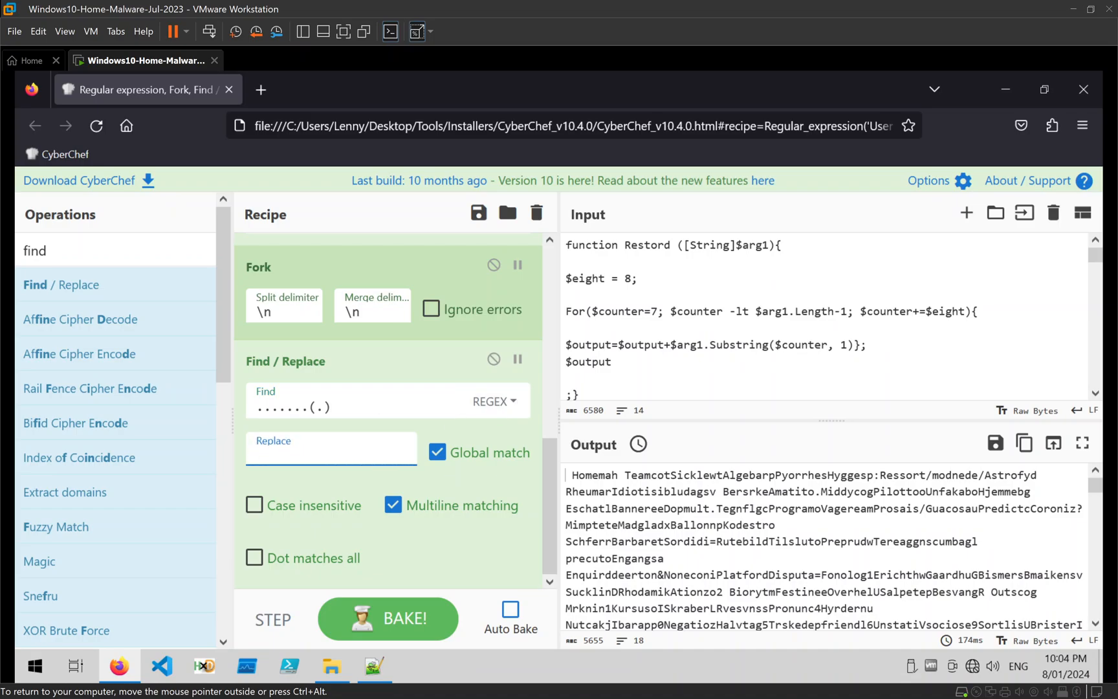
text($1)
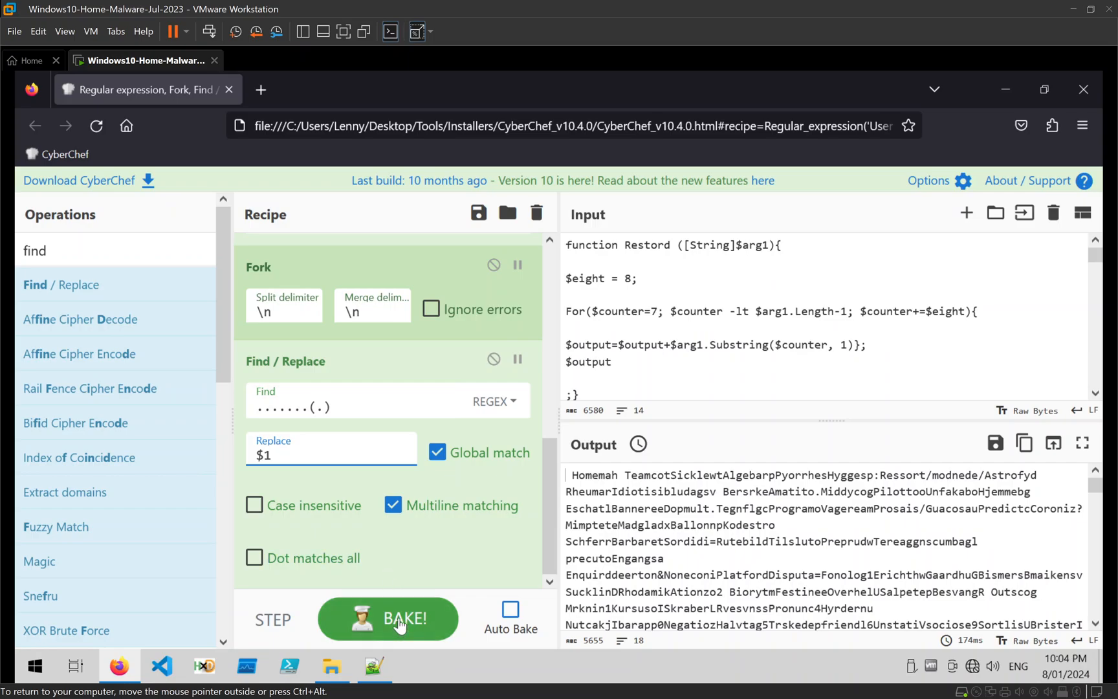
click(389, 618)
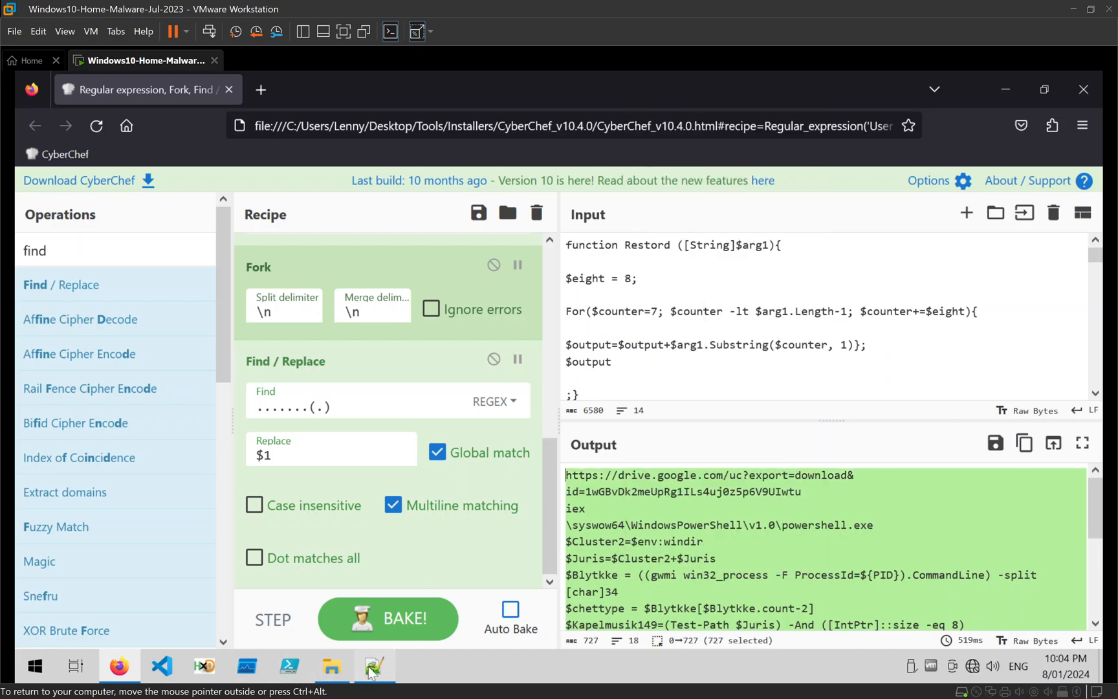
Review the decoded PowerShell lines in Notepad++, selecting the Start-BitsTransfer command.
click(373, 666)
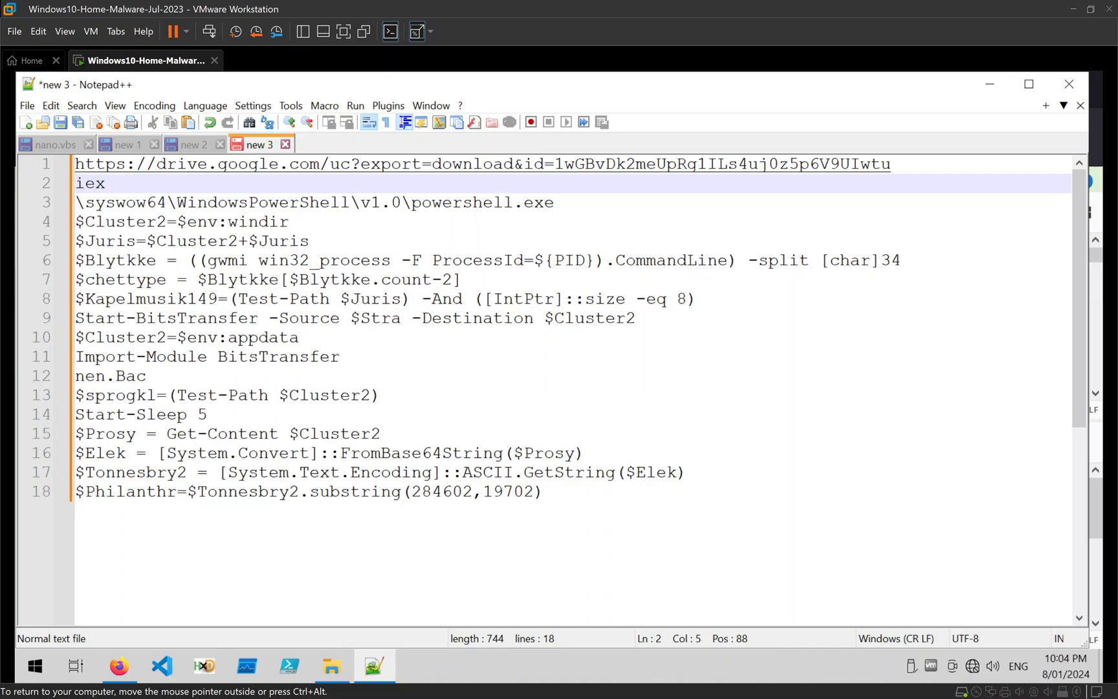
scroll(down, 3)
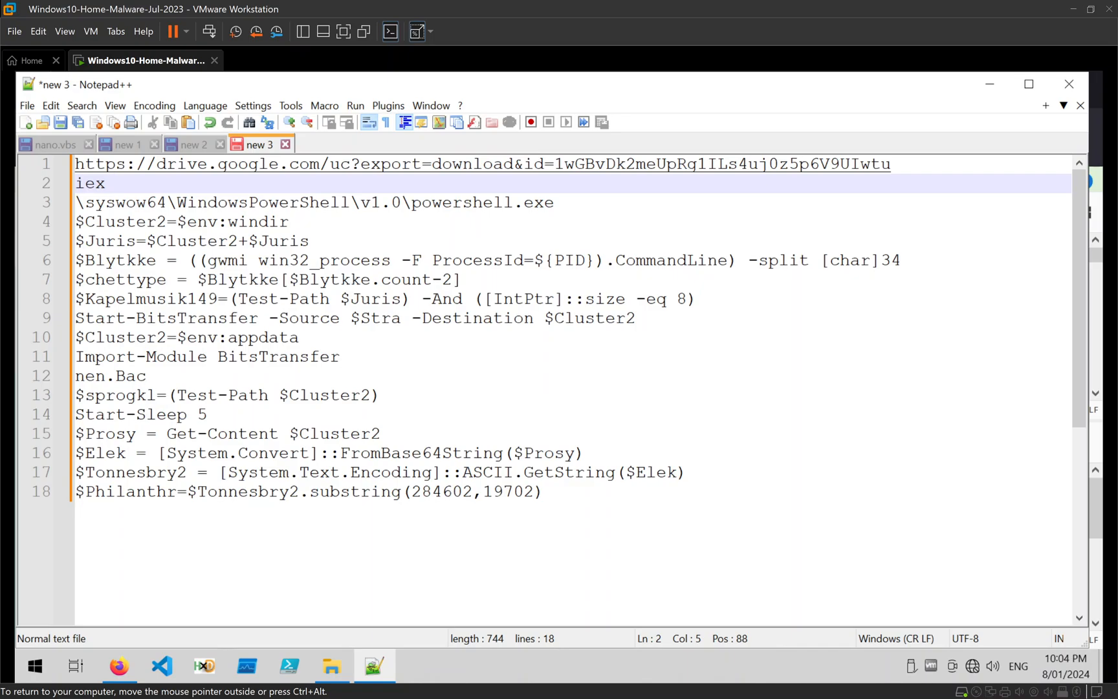
scroll(down, 3)
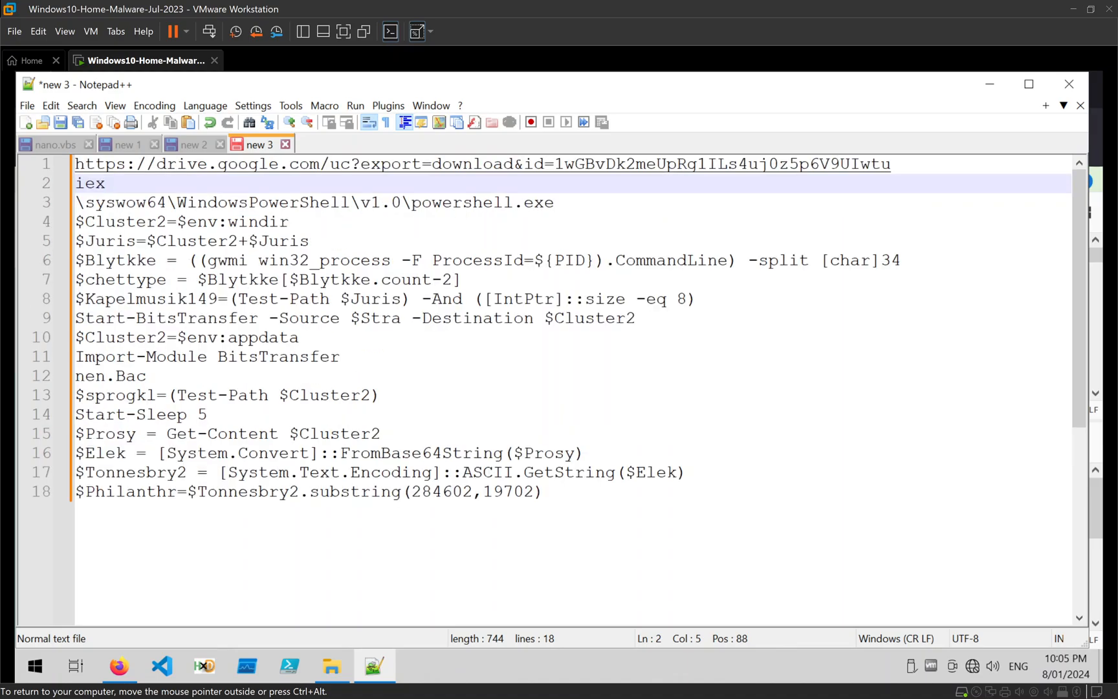
double_click(410, 453)
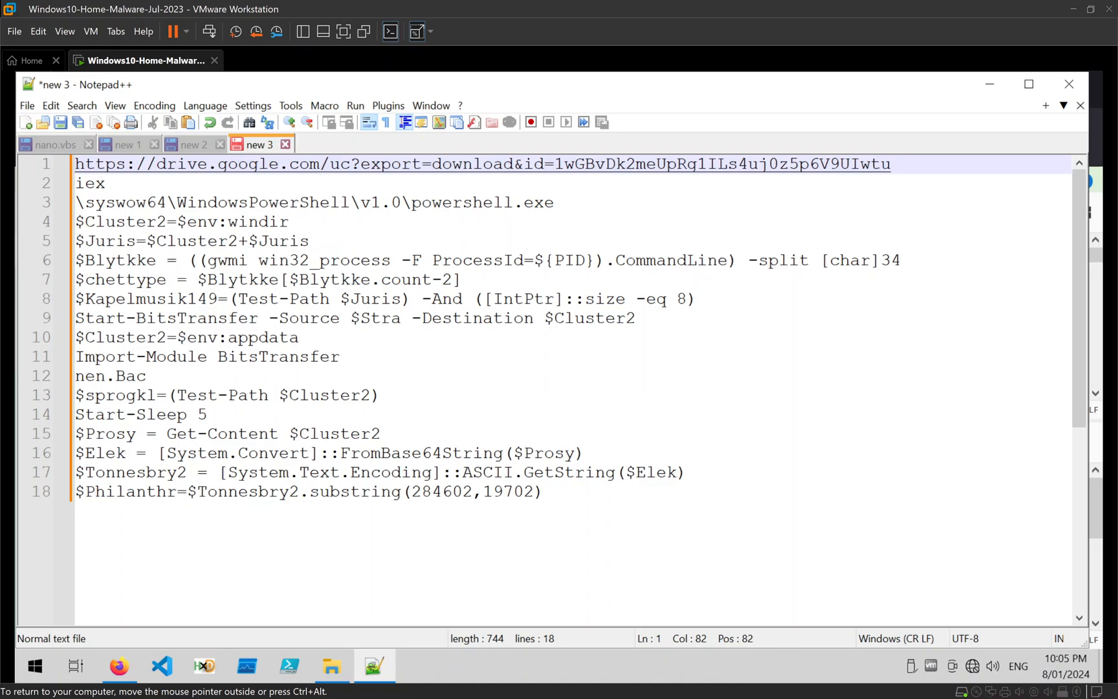
double_click(421, 453)
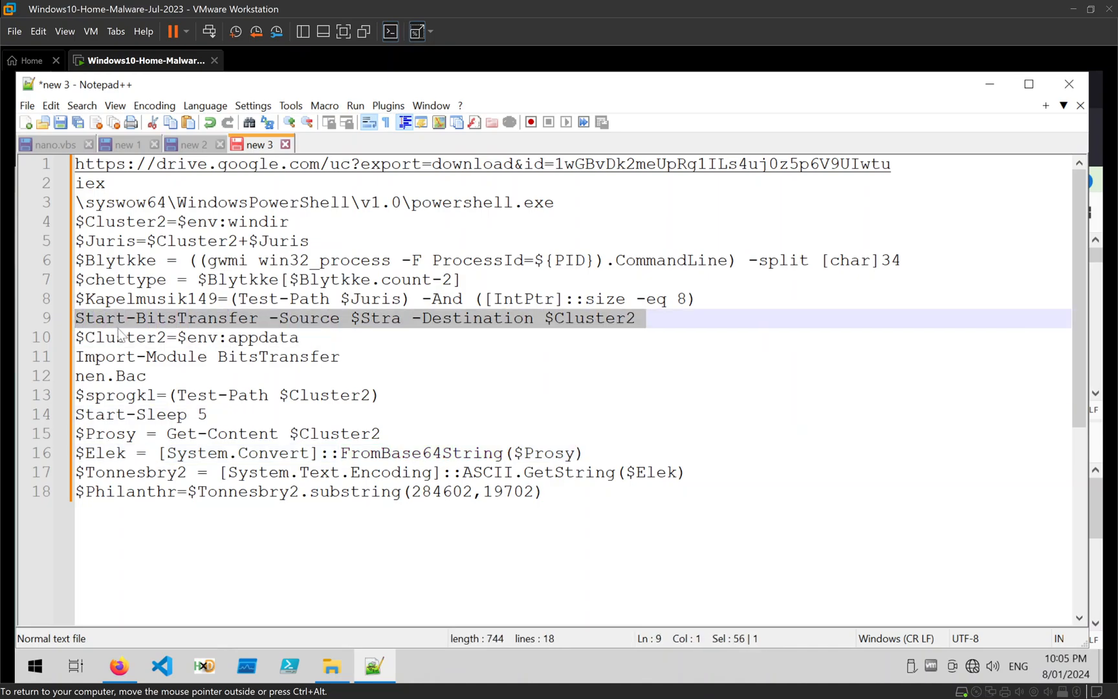
click(350, 357)
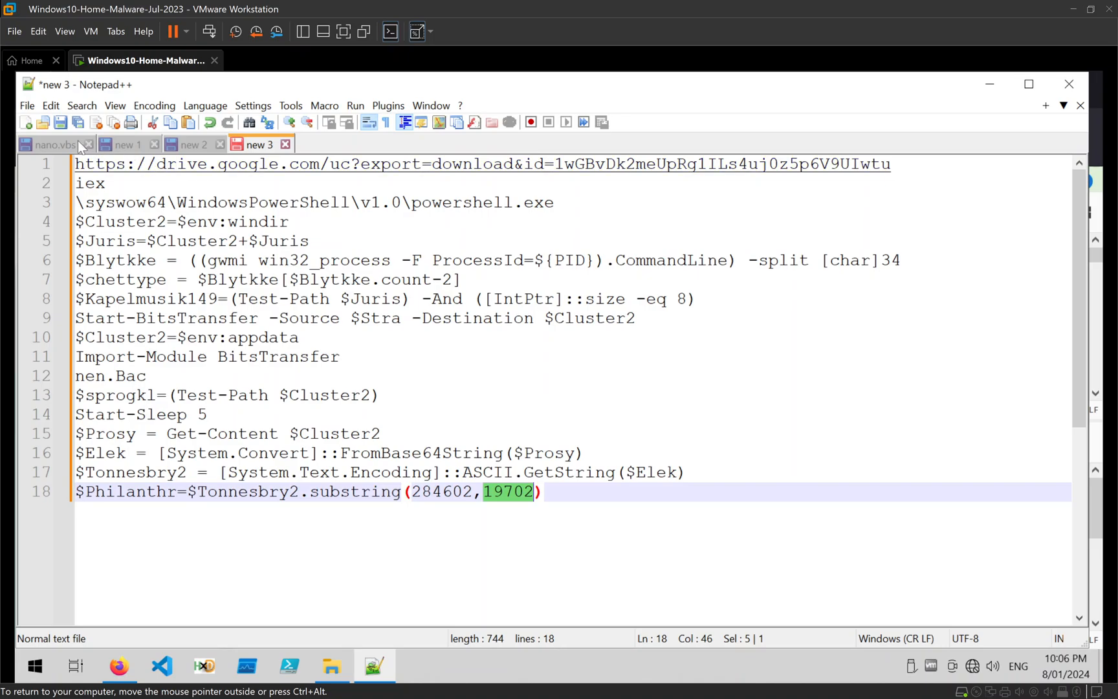
Glance at the original nano.vbs script, then return to the decoded commands tab.
click(53, 145)
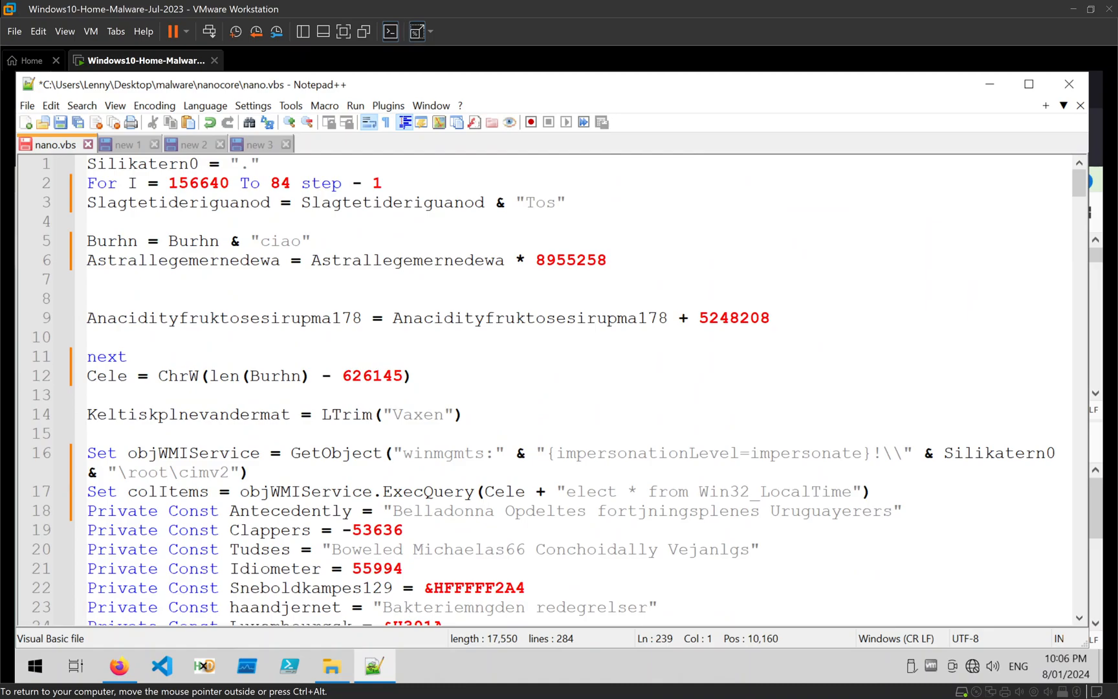
scroll(down, 3)
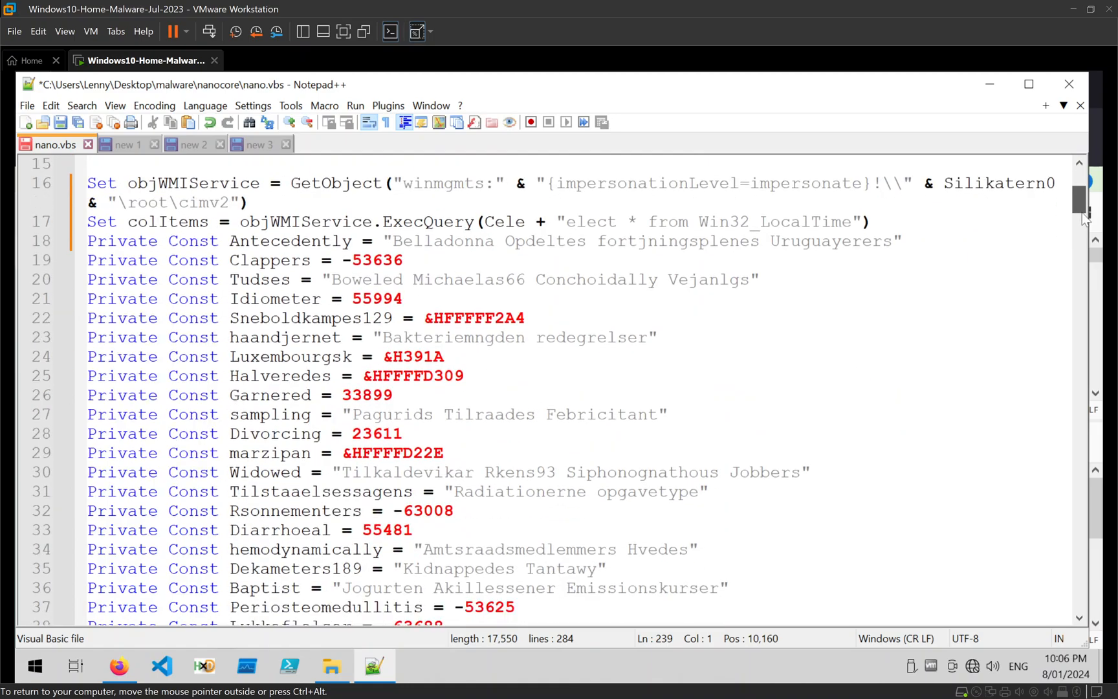
click(256, 145)
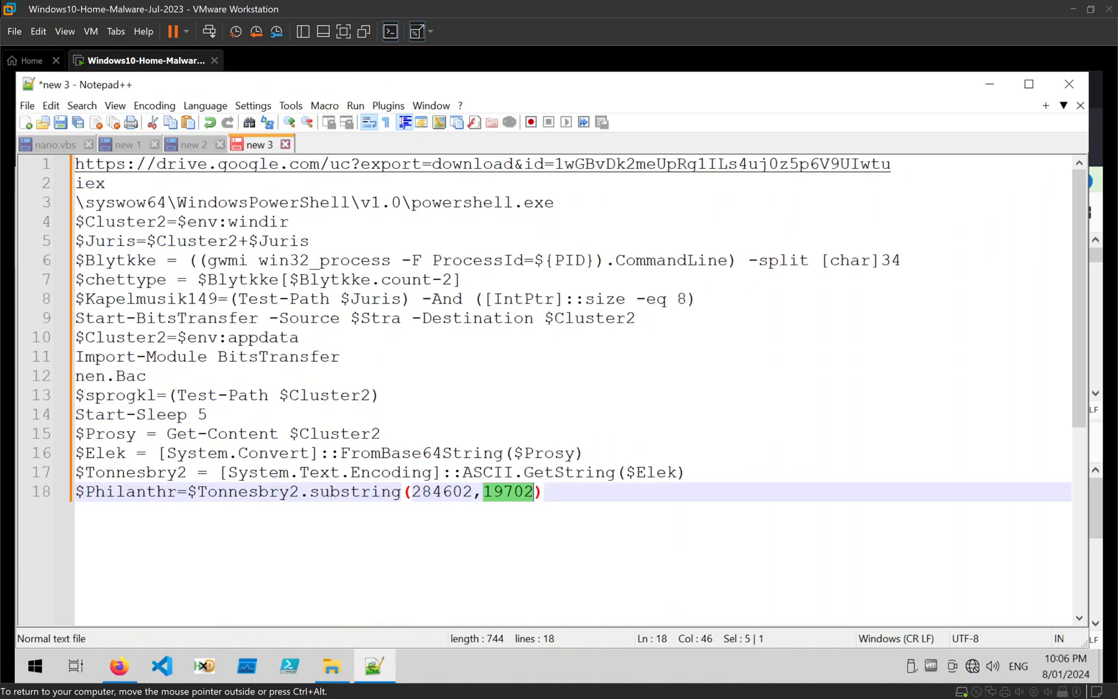
mouse_move(558, 7)
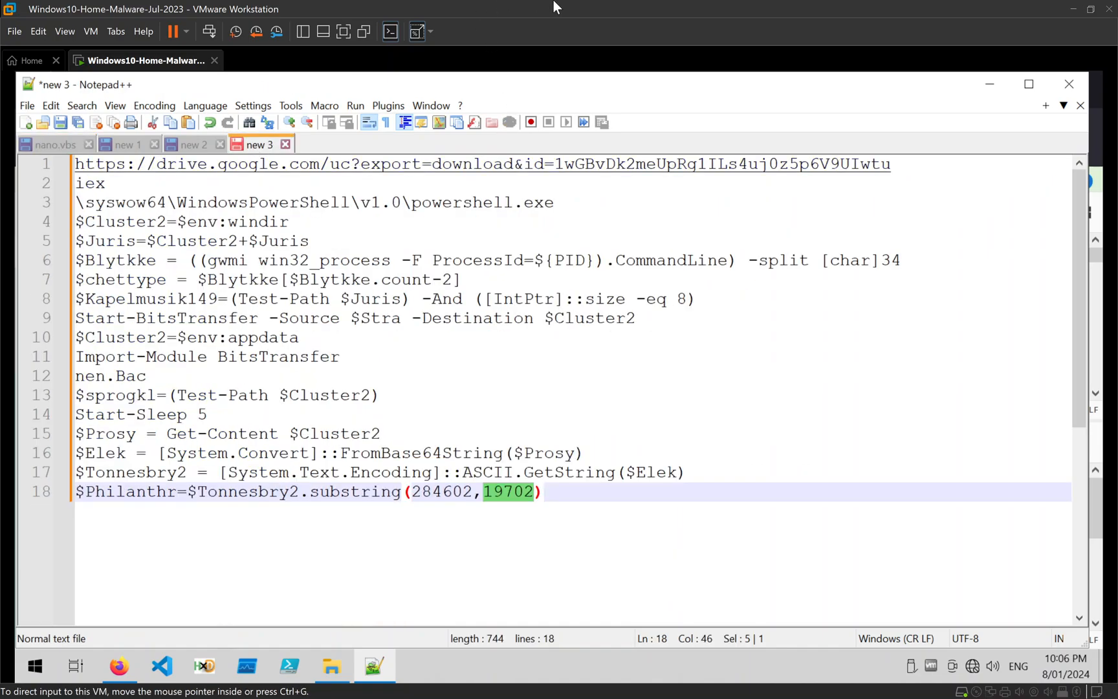